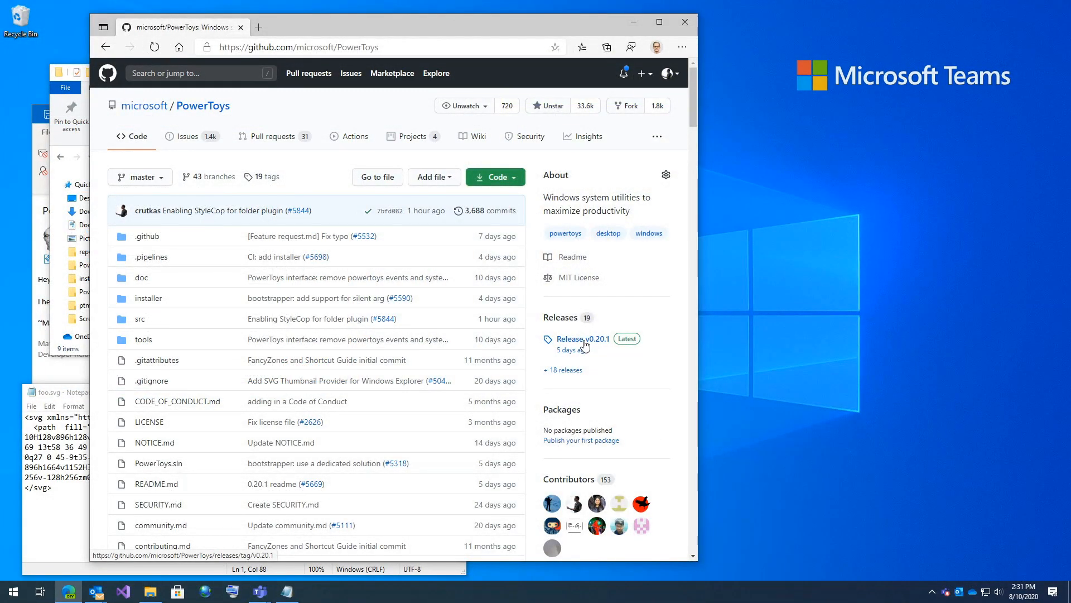
Step: Download PowerToysSetup-0.20.1-x64.exe from the v0.20.1 release assets and save it to the Desktop
click(578, 340)
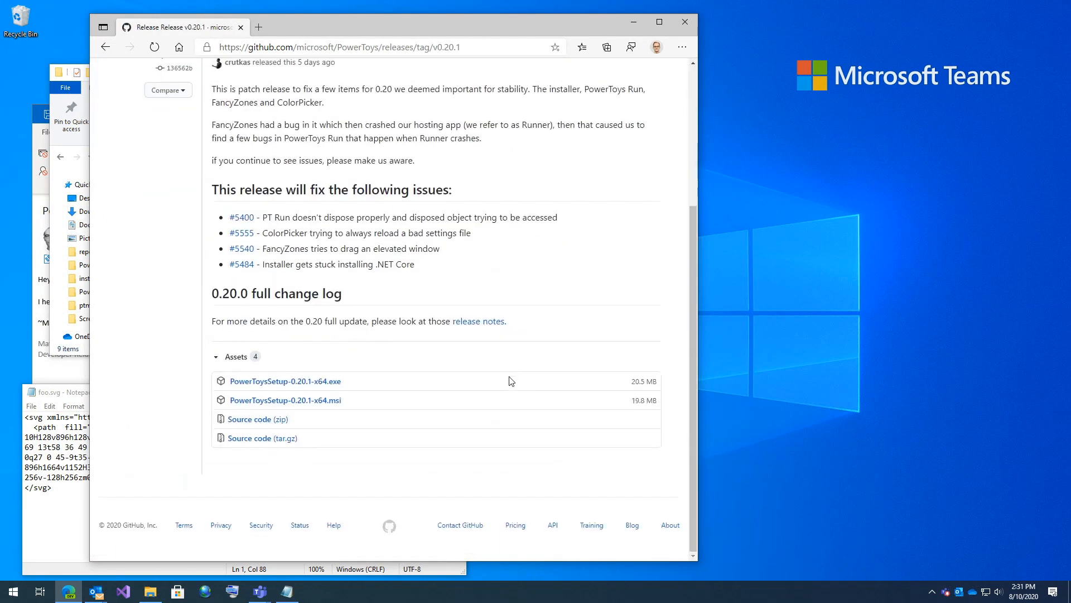
mouse_move(286, 381)
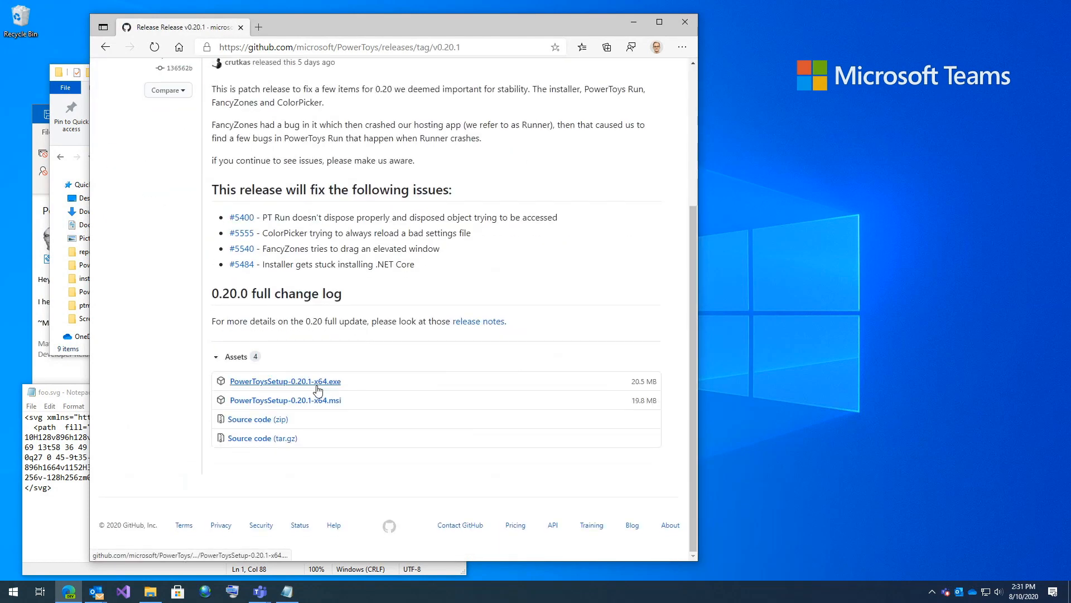
click(284, 380)
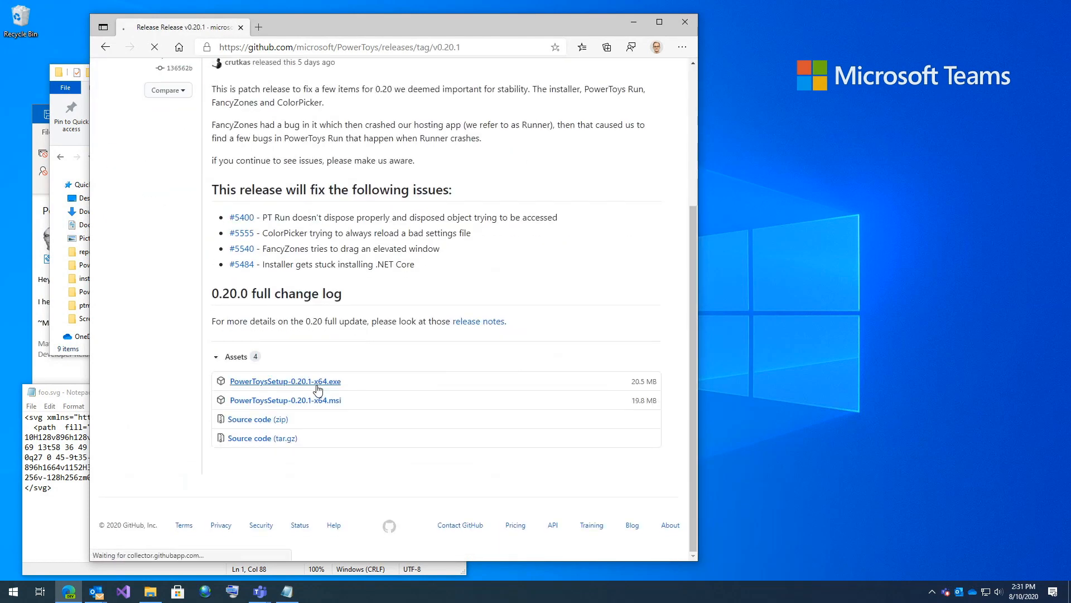
click(284, 381)
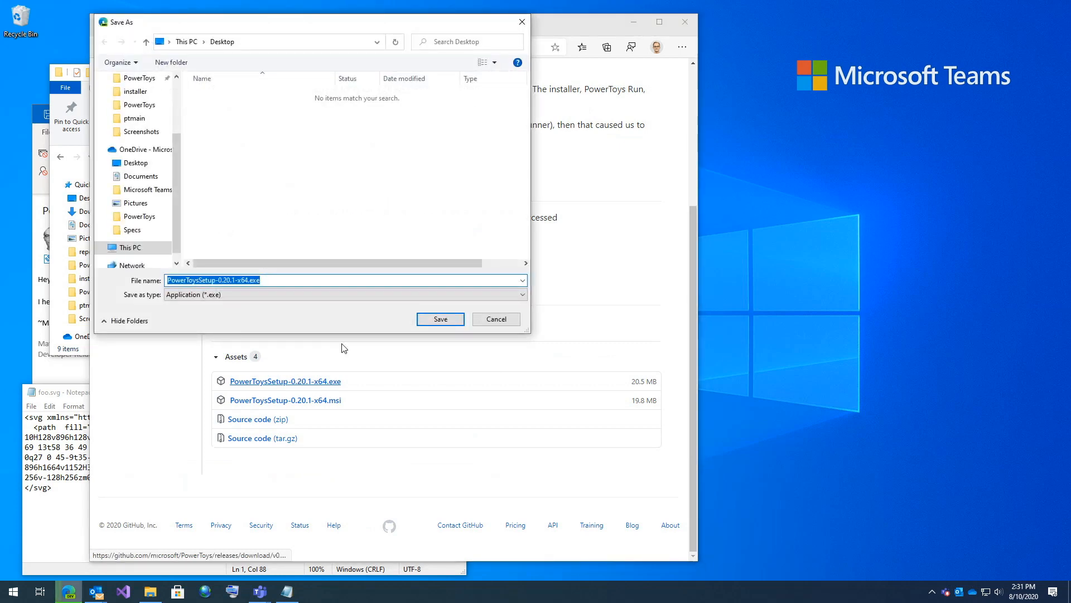
click(440, 320)
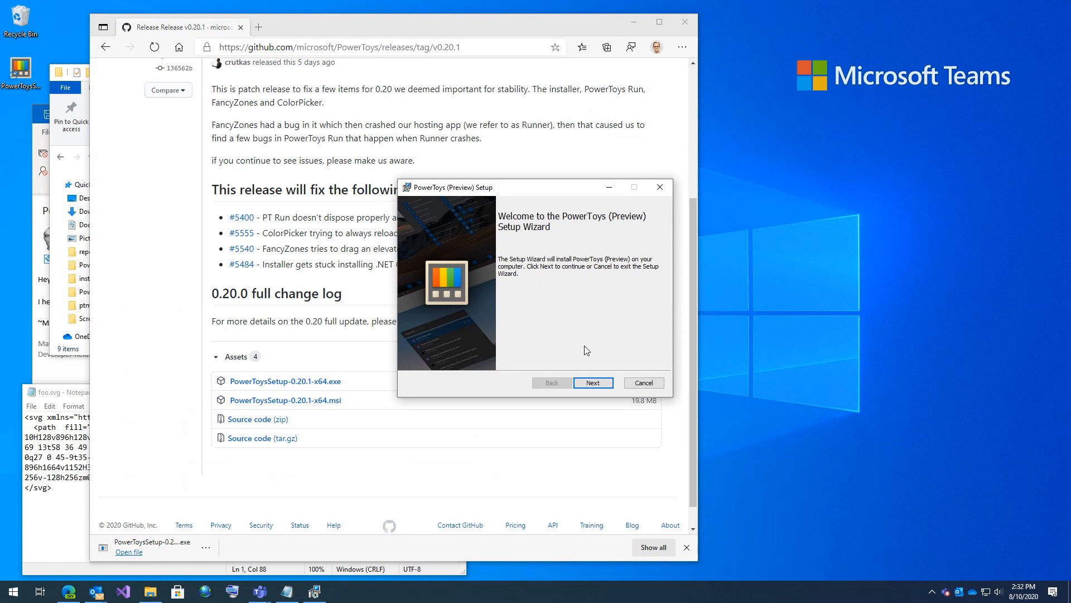
Step: Run the setup wizard with the default install folder, finish it, and restart Windows Explorer
click(593, 382)
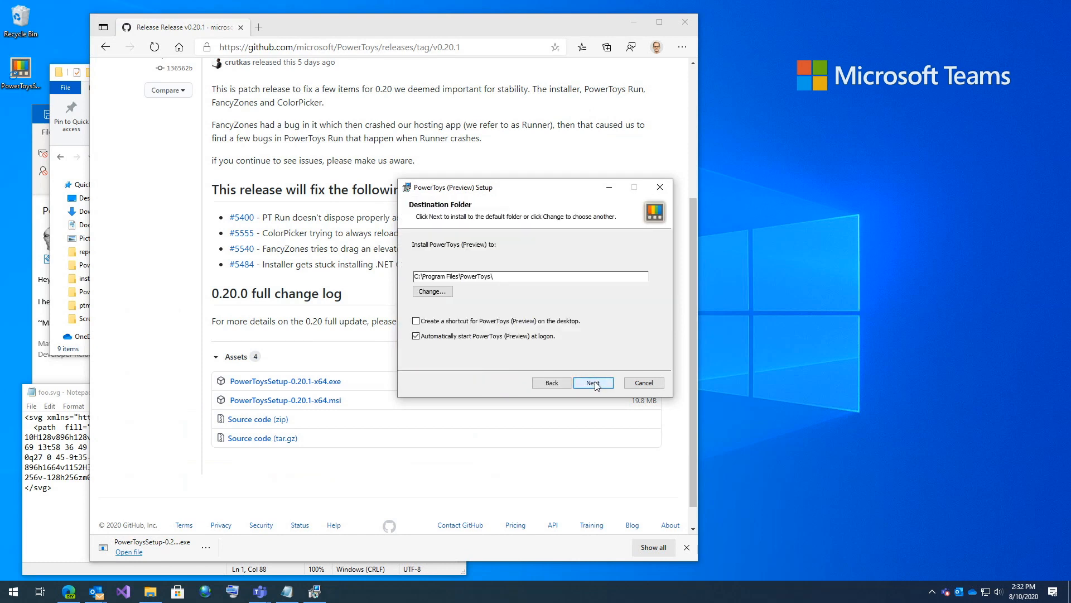
click(592, 382)
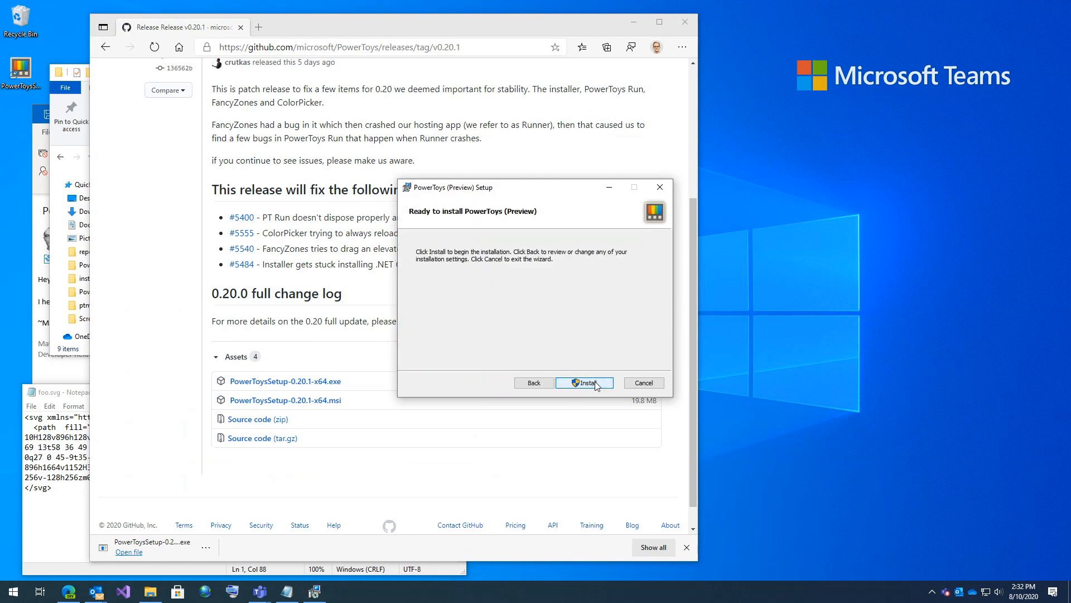
click(584, 381)
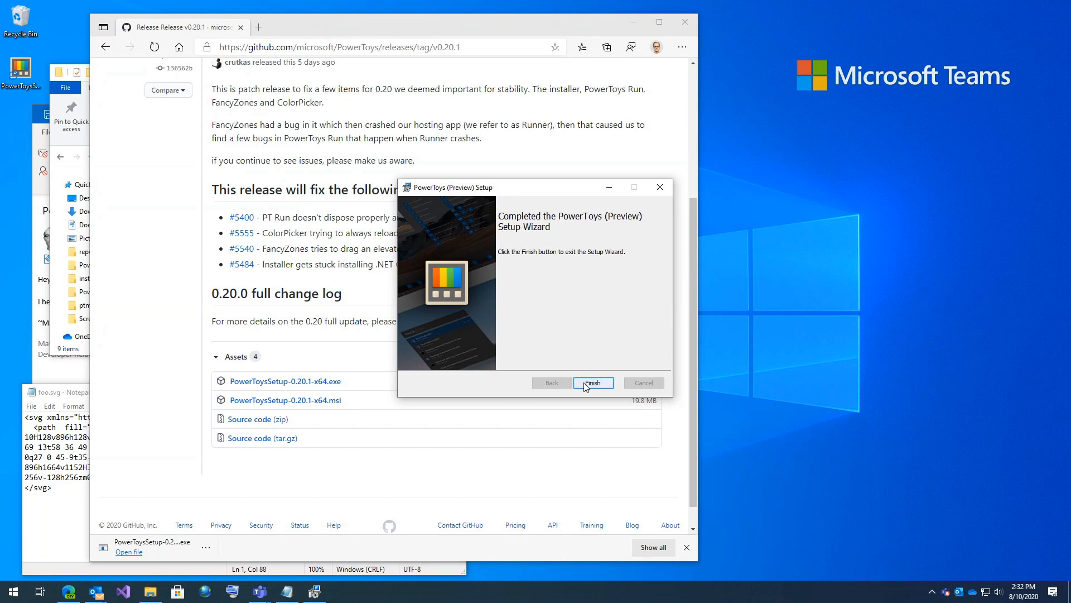
click(592, 383)
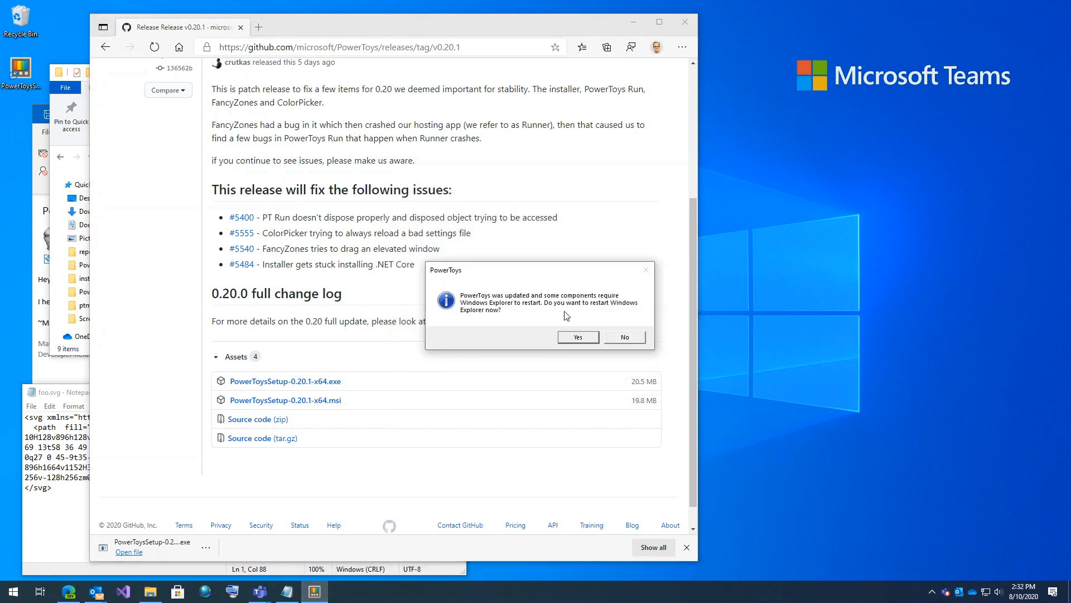
click(623, 338)
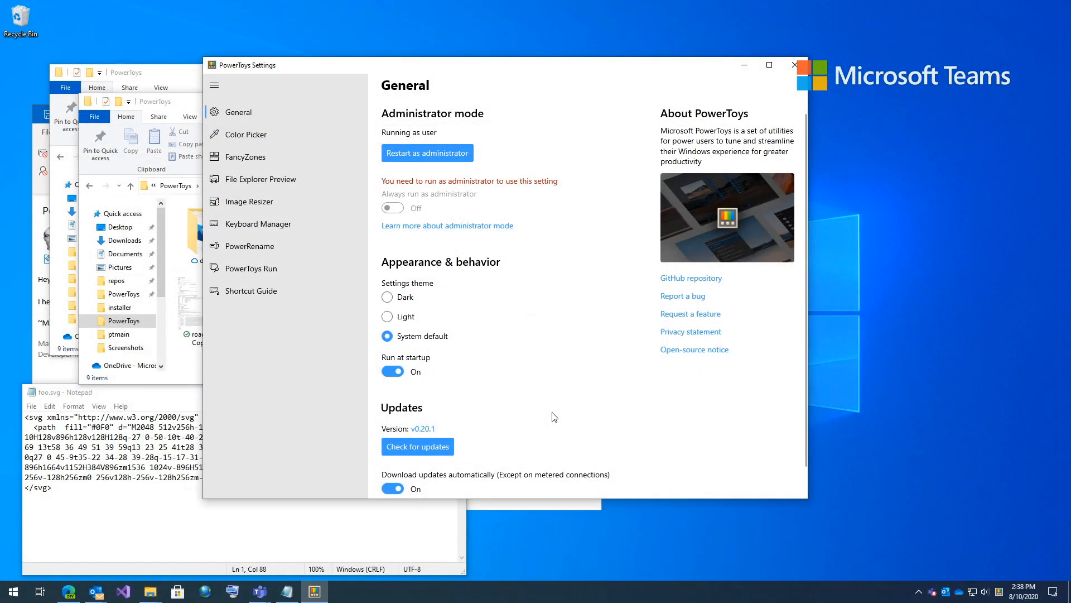
mouse_move(498, 316)
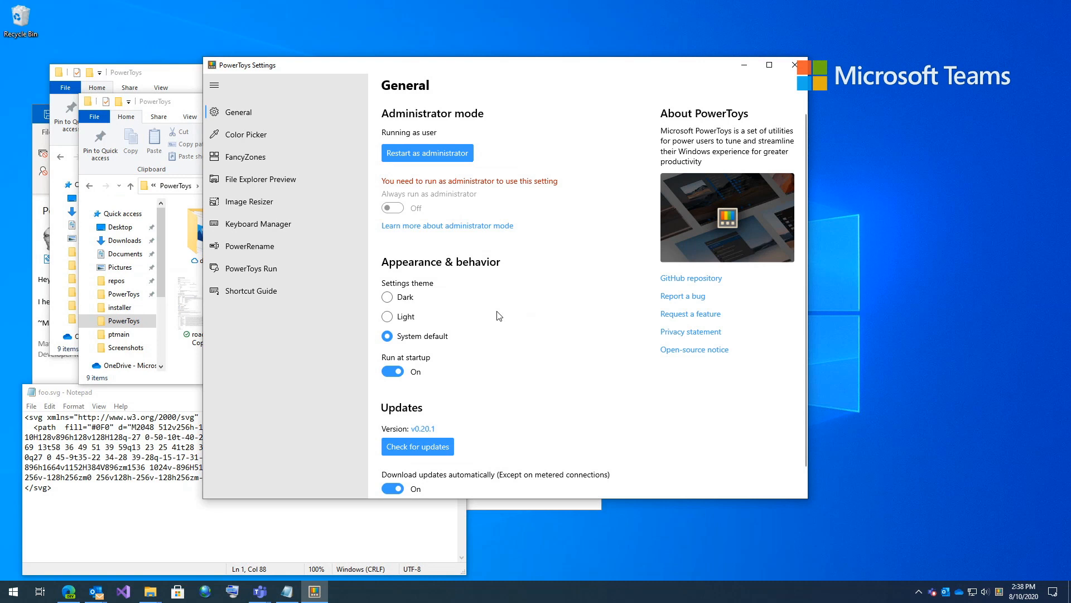
Step: Show the Color Picker settings page and capture a colour from the screen with the picker
click(245, 134)
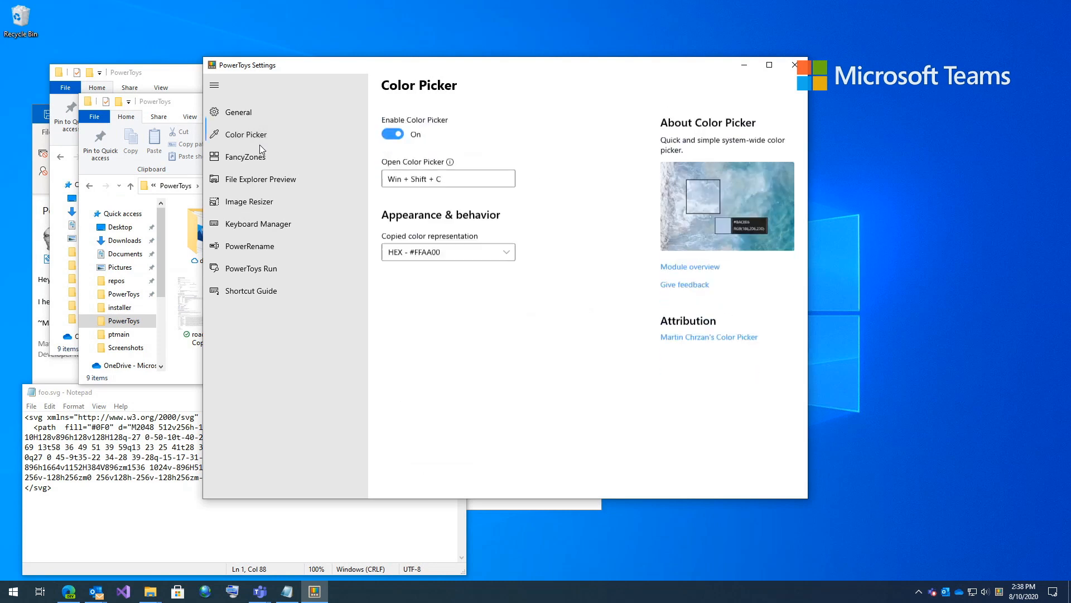
scroll(down, 3)
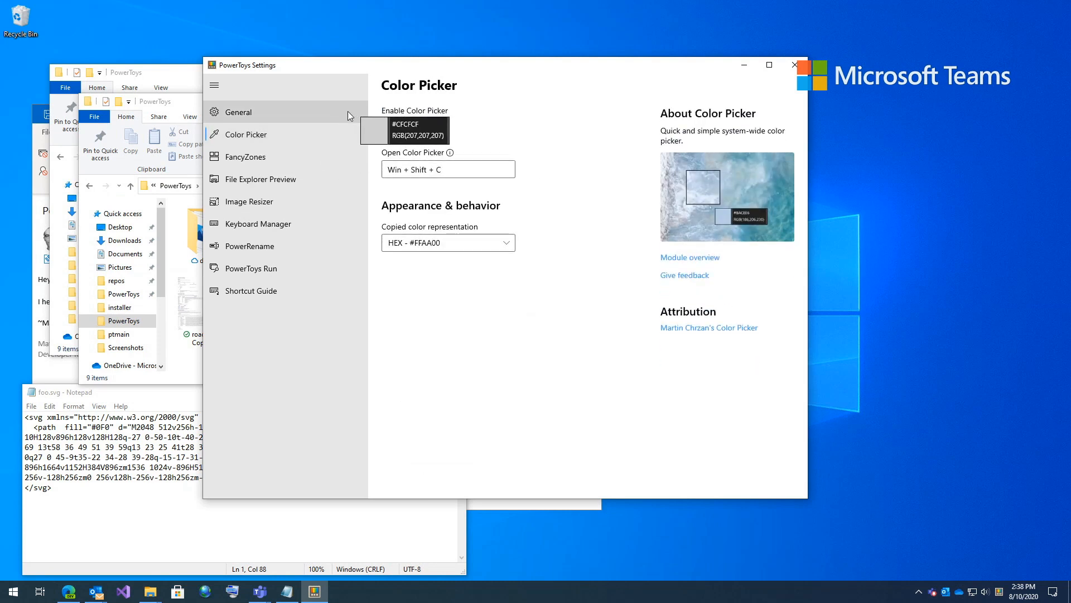
click(392, 124)
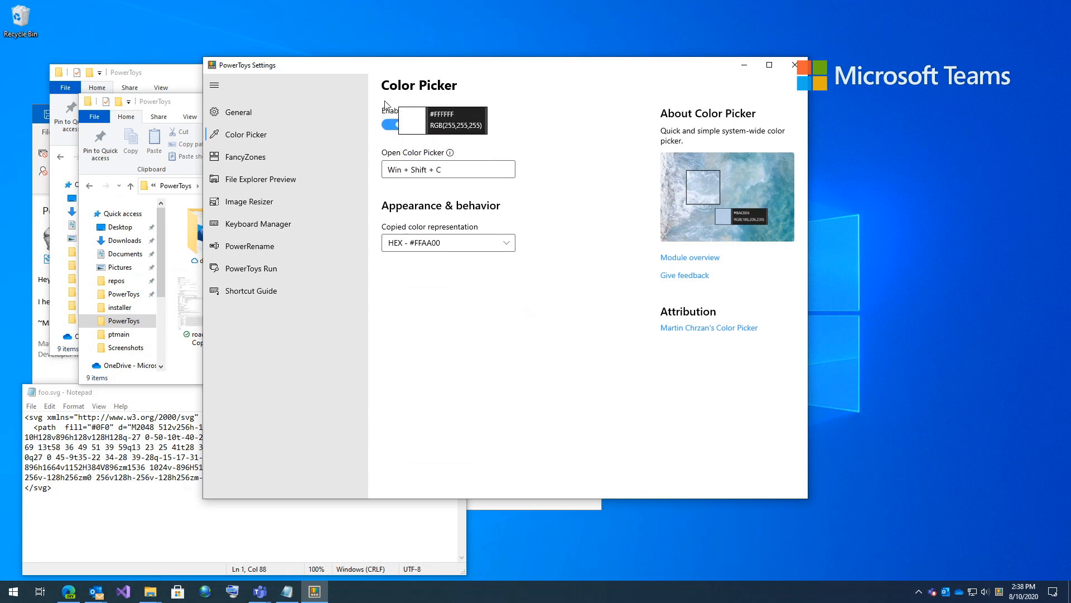
click(392, 124)
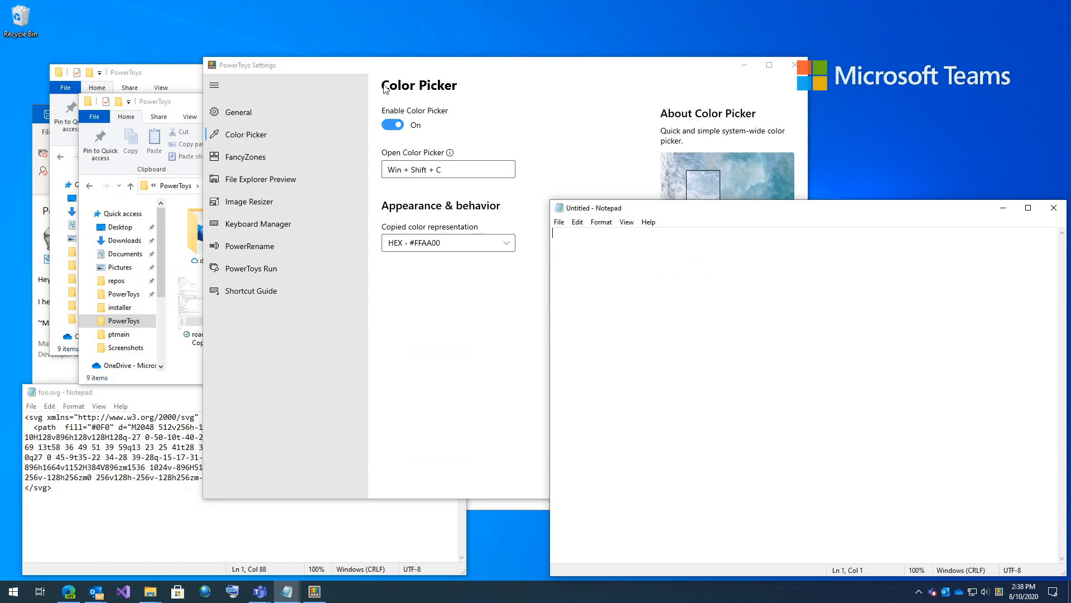
Step: Paste the picked colours #000000, #58AAFE and RGB(165,194,198) into the new Notepad note
text(#000000)
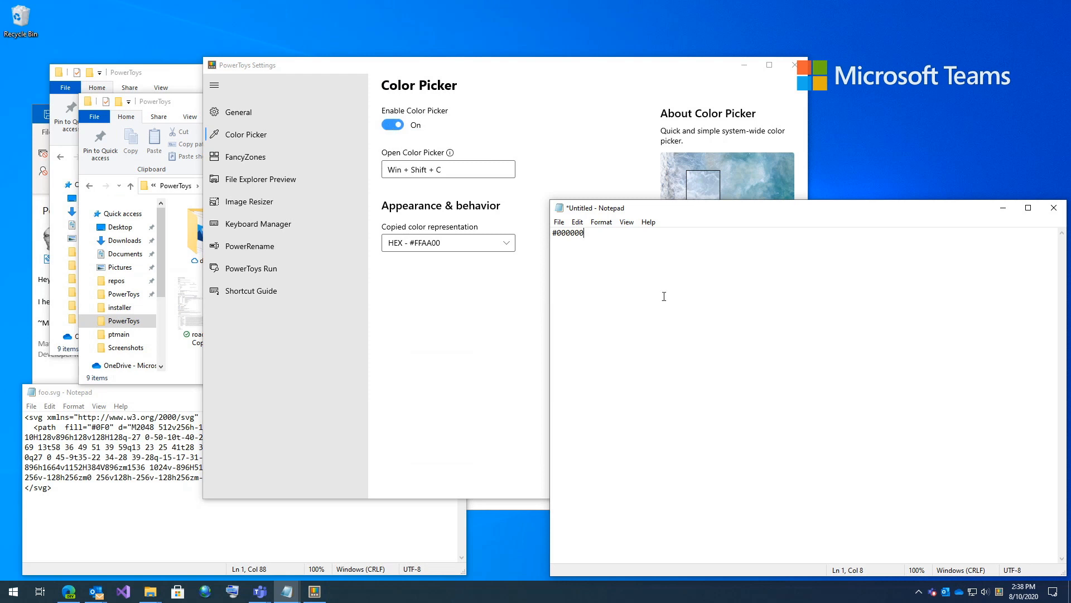
text(#58AAFE)
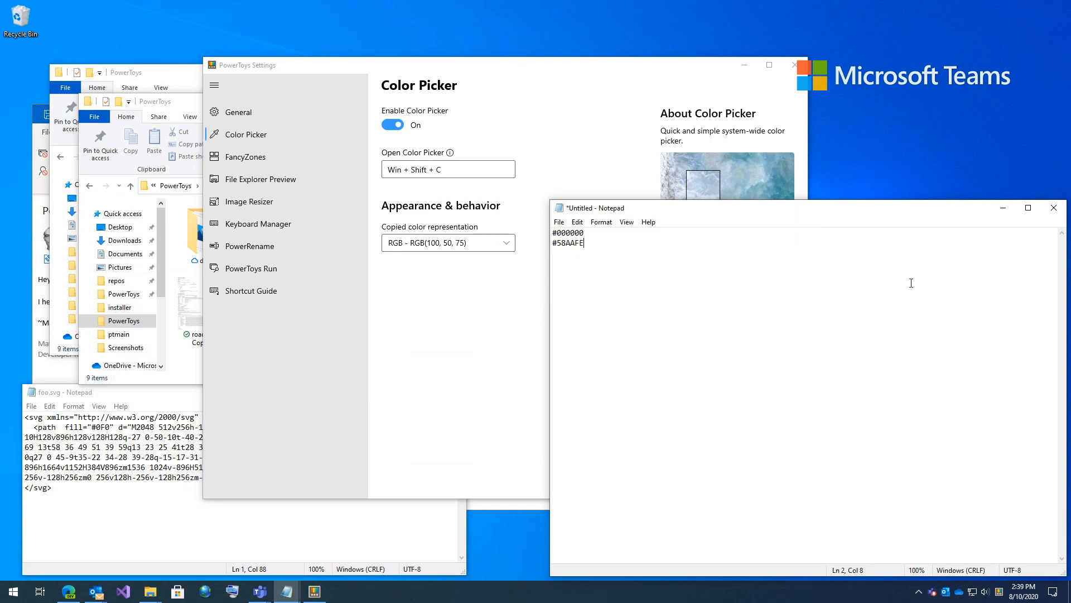
text(RGB(165,194,198))
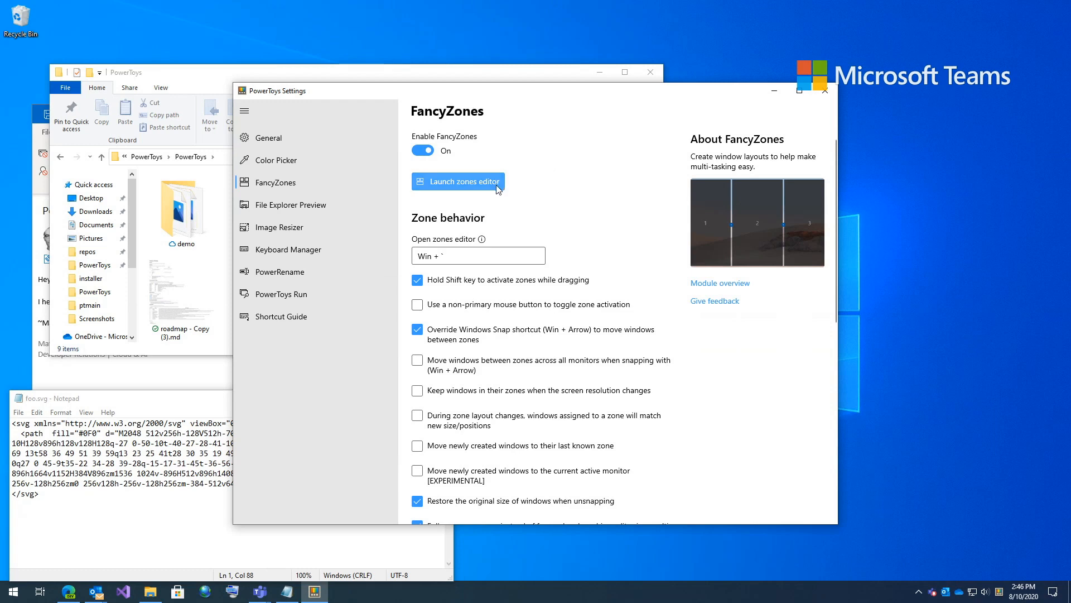
Step: In the zones editor, adjust the zone count to five for the Priority Grid layout and apply it
click(457, 181)
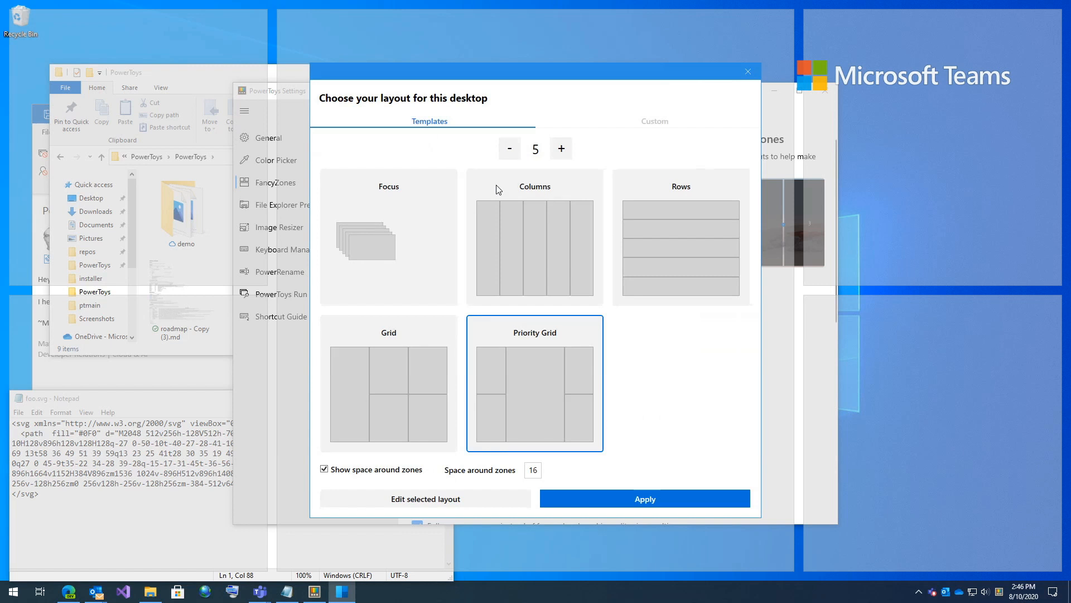
mouse_move(522, 397)
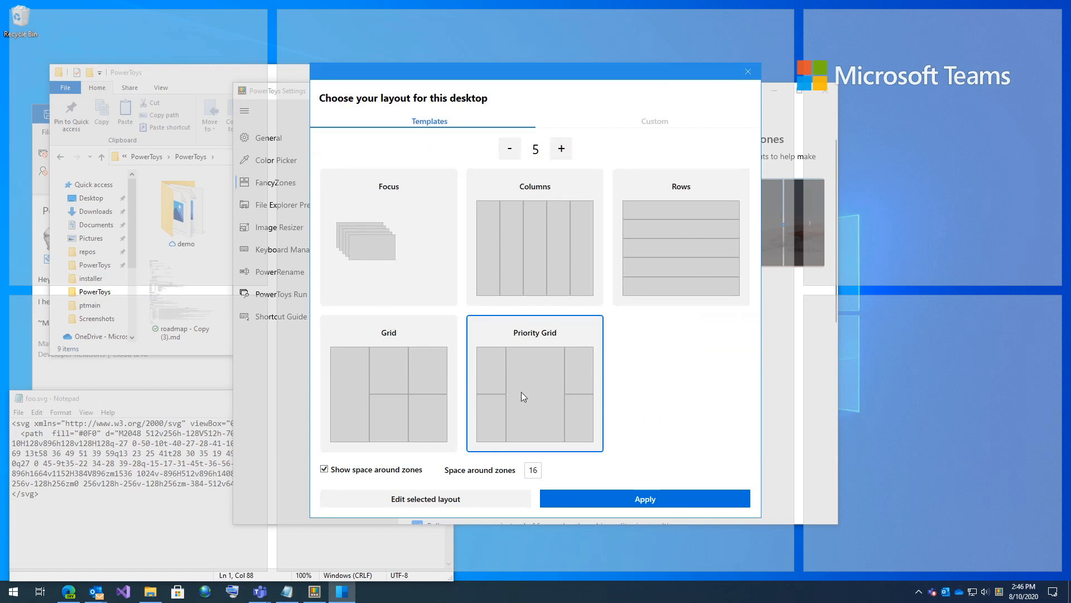
mouse_move(546, 301)
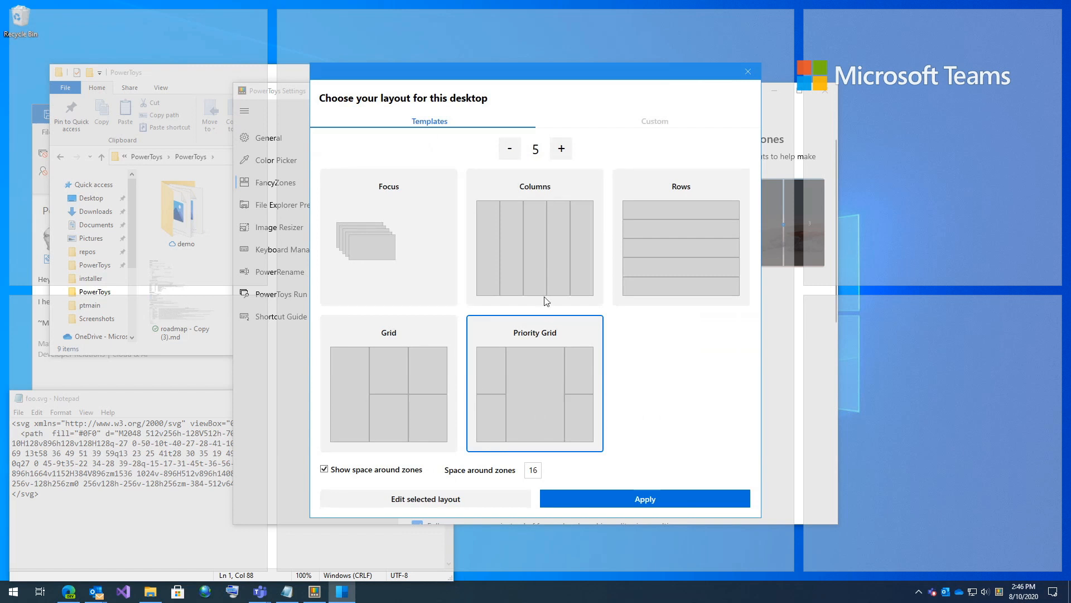
click(509, 149)
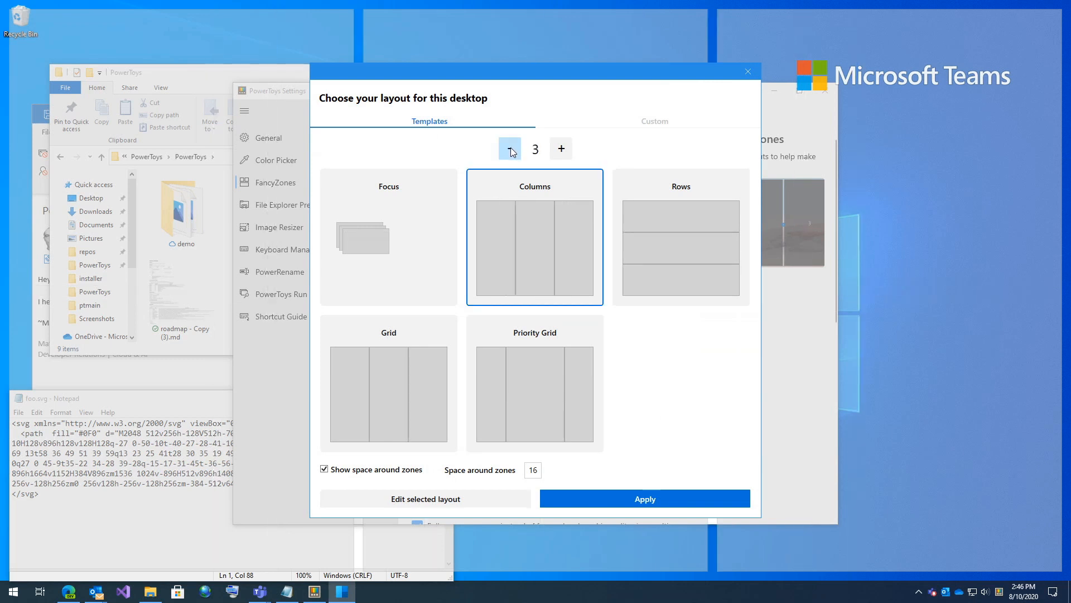
click(388, 383)
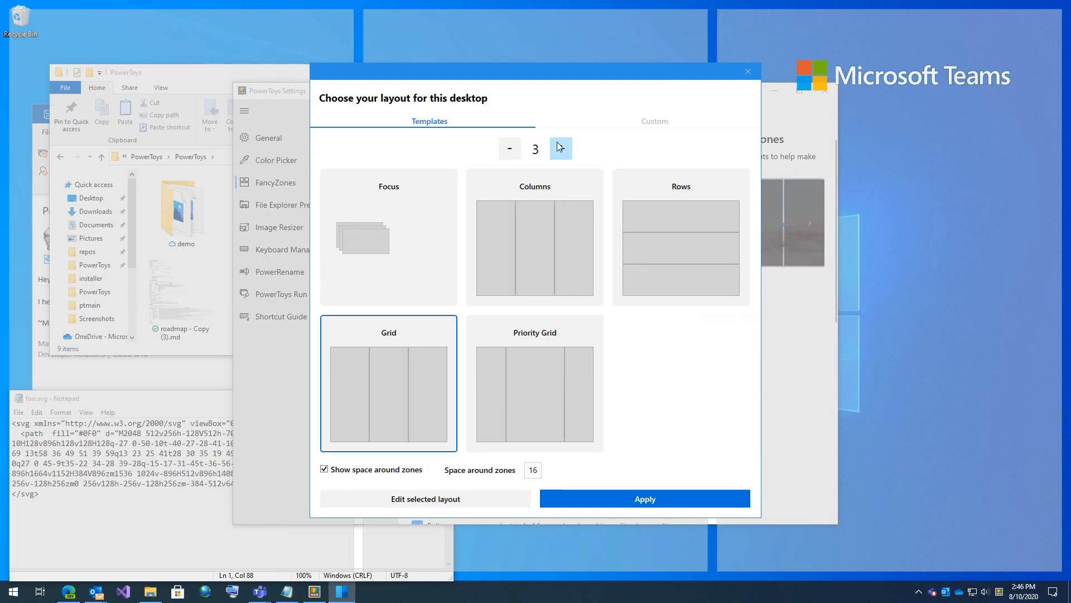
click(560, 148)
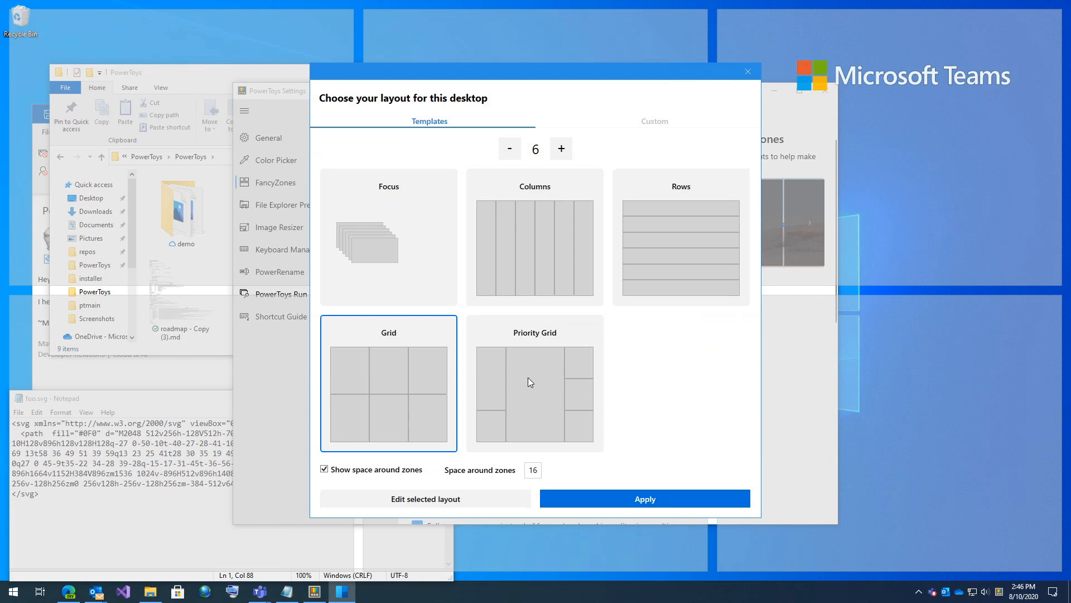
mouse_move(626, 100)
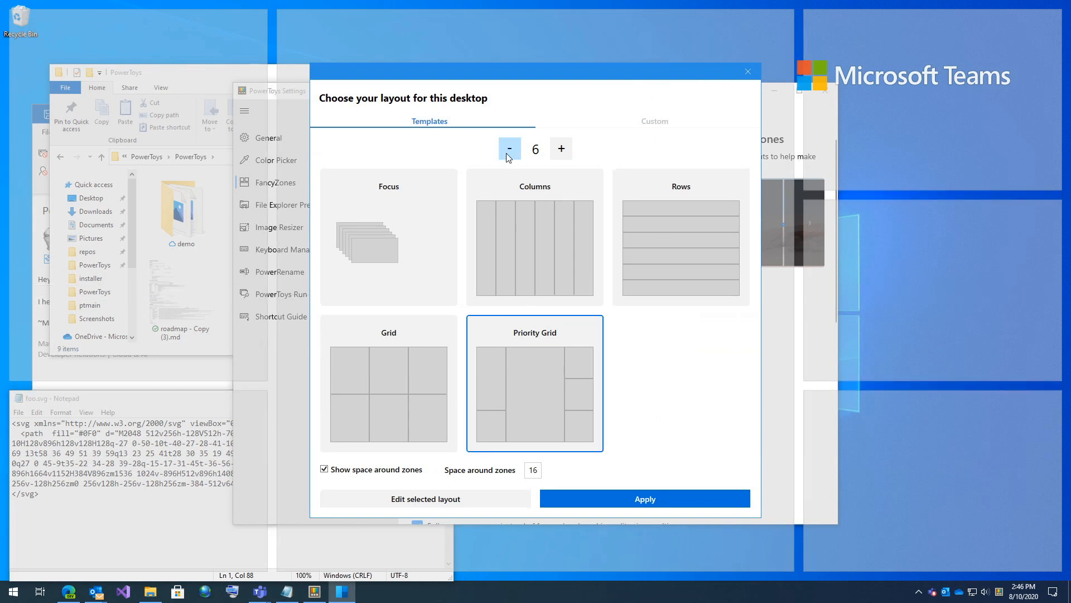
click(509, 148)
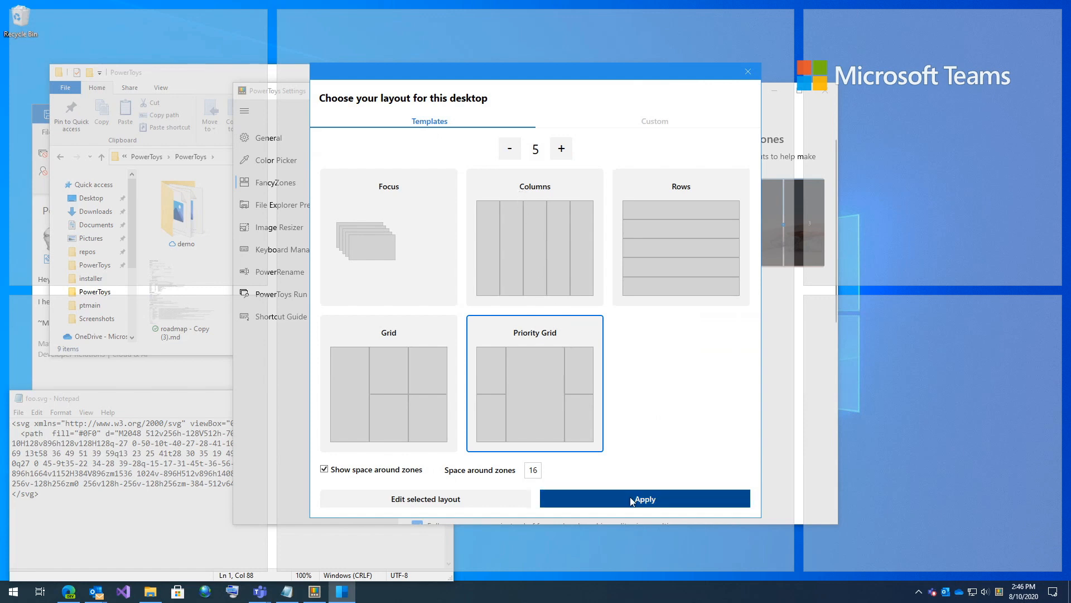
click(643, 497)
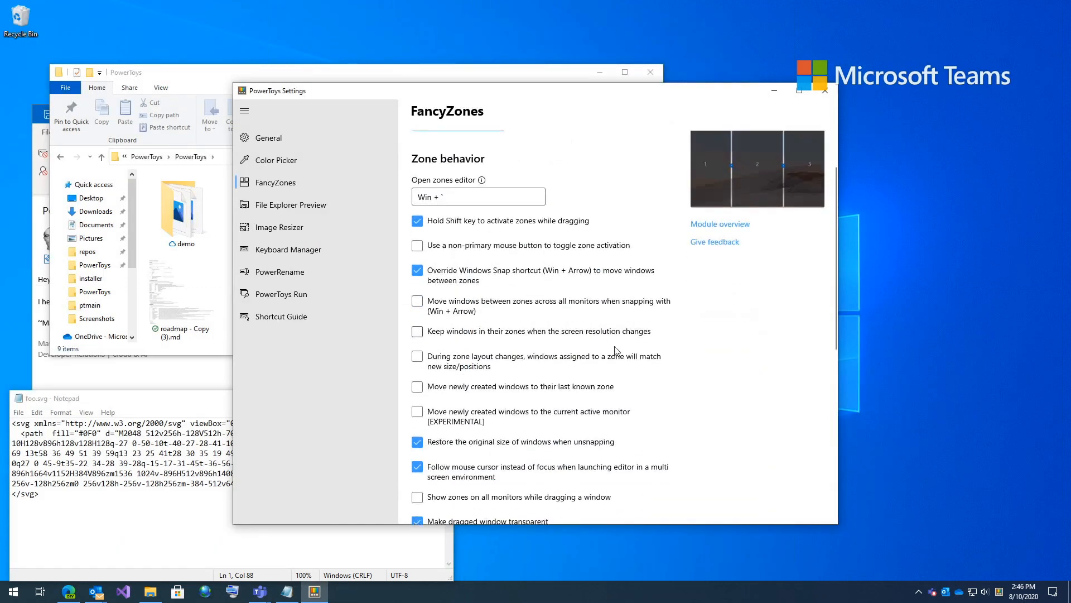
scroll(down, 3)
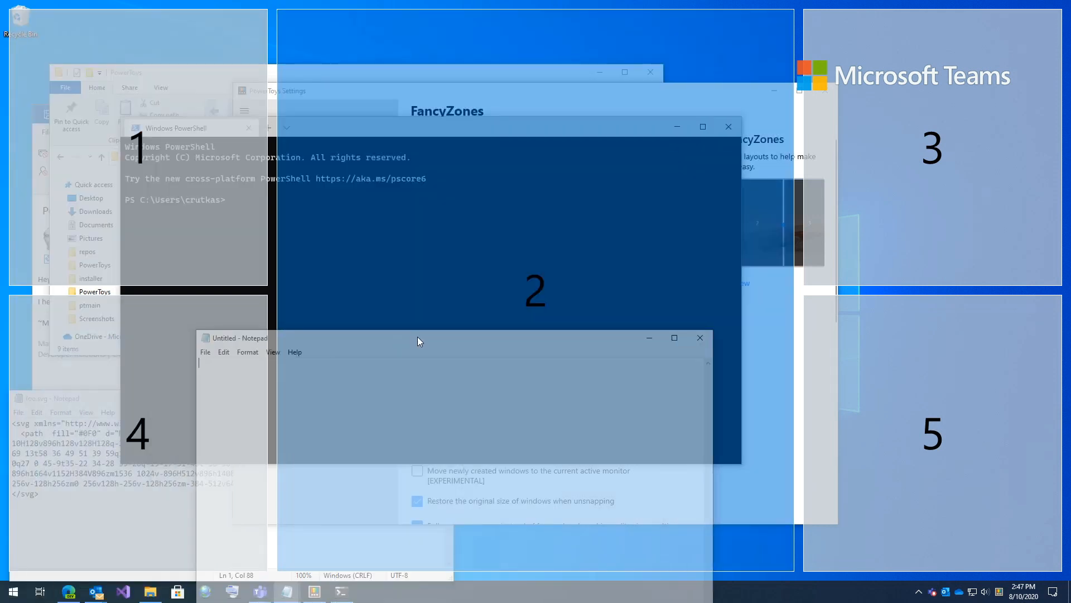
Step: Shift-drag the Notepad window onto the large left FancyZones zone to snap it in place
drag(419, 342, 509, 324)
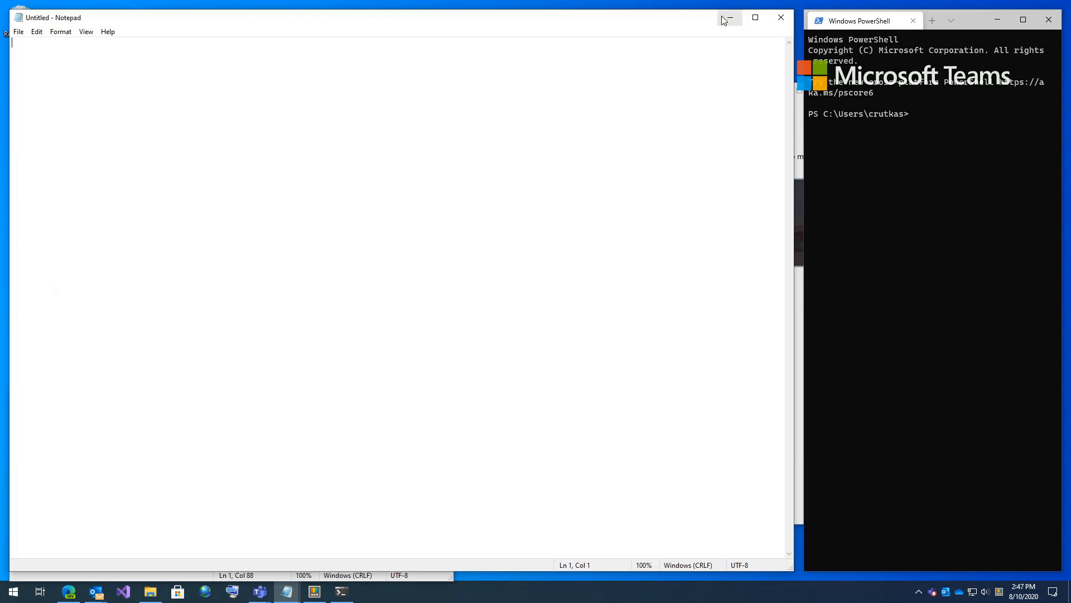
mouse_move(729, 17)
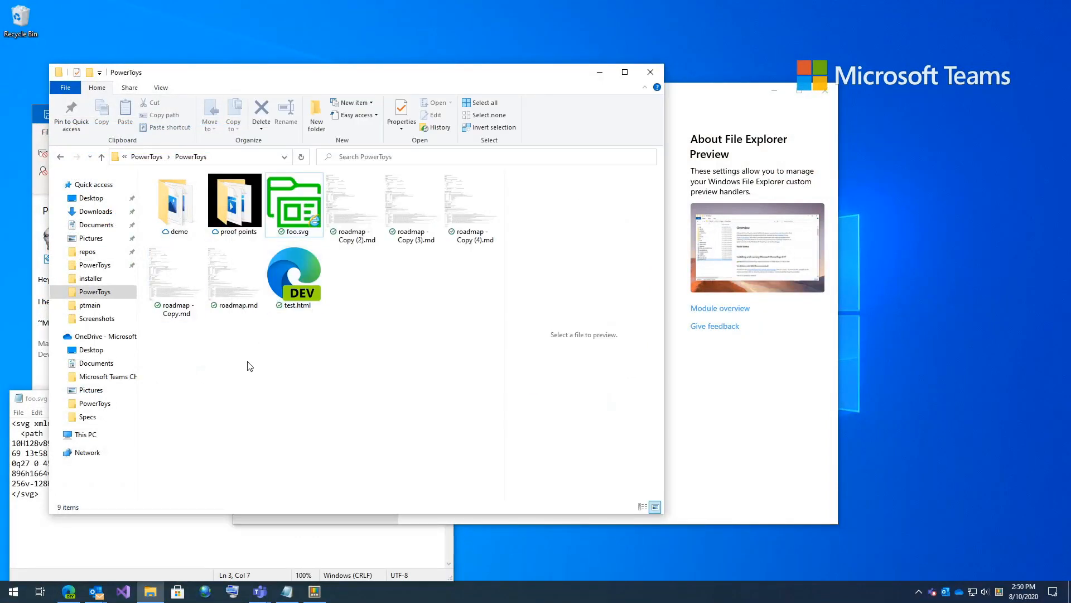
mouse_move(342, 331)
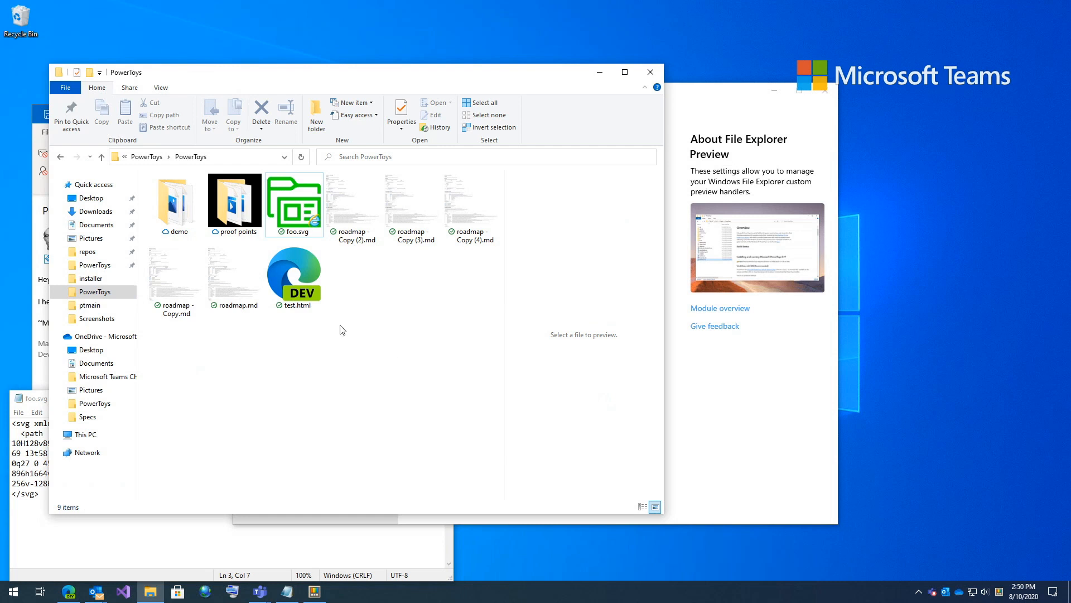
mouse_move(564, 360)
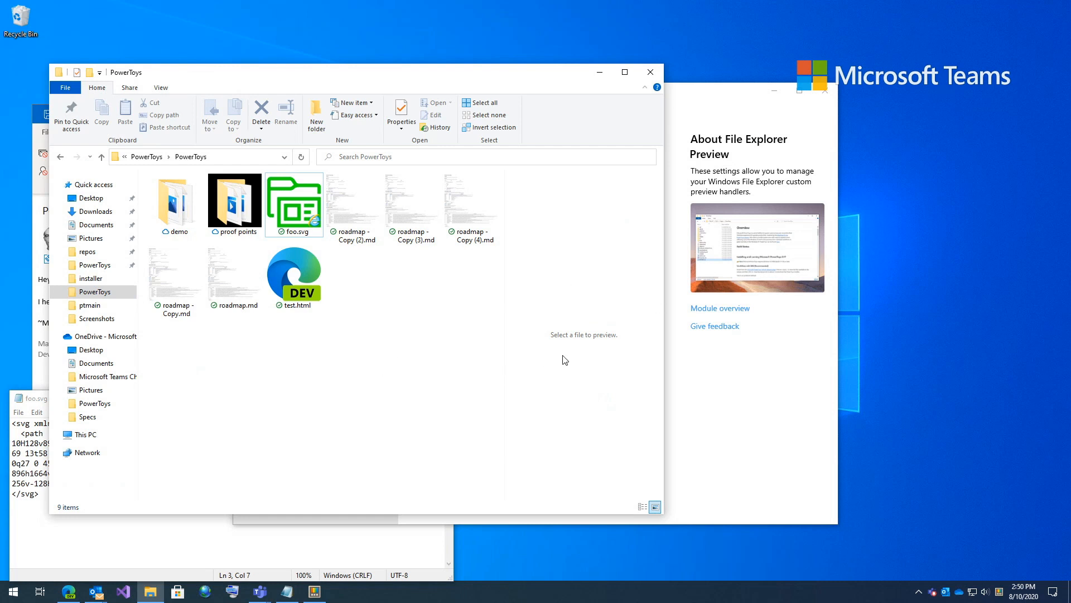
mouse_move(542, 351)
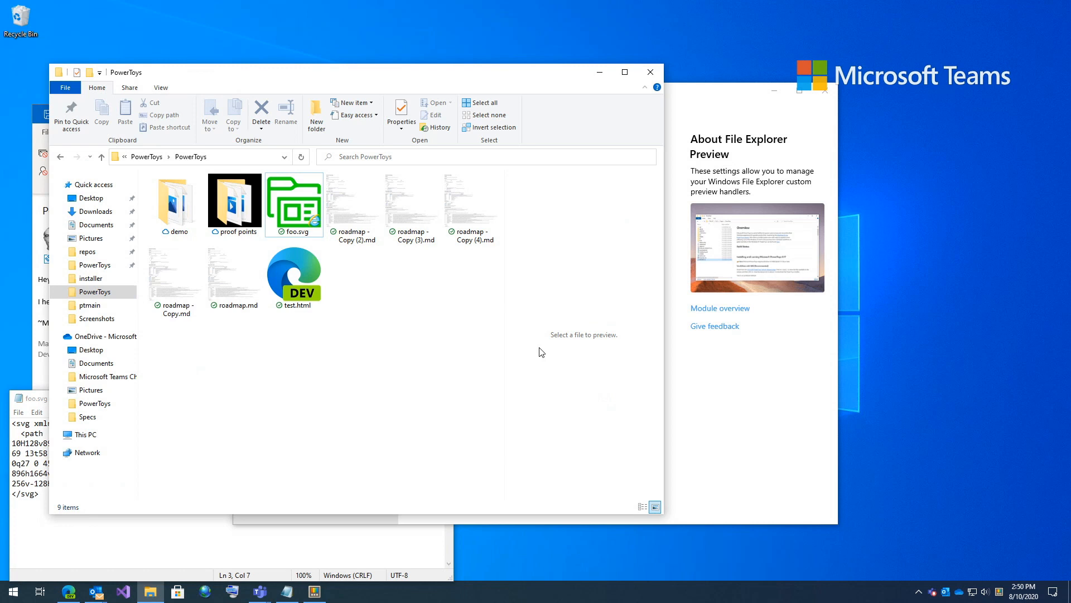
Step: With the Preview pane on, preview test.html, roadmap.md and foo.svg in the PowerToys folder
click(161, 87)
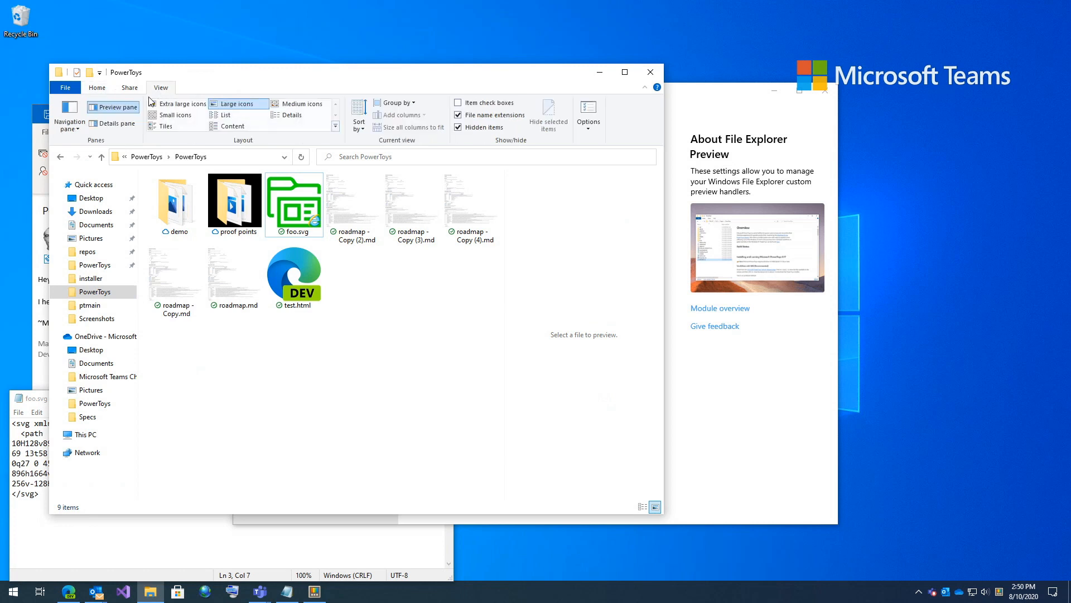
mouse_move(15, 139)
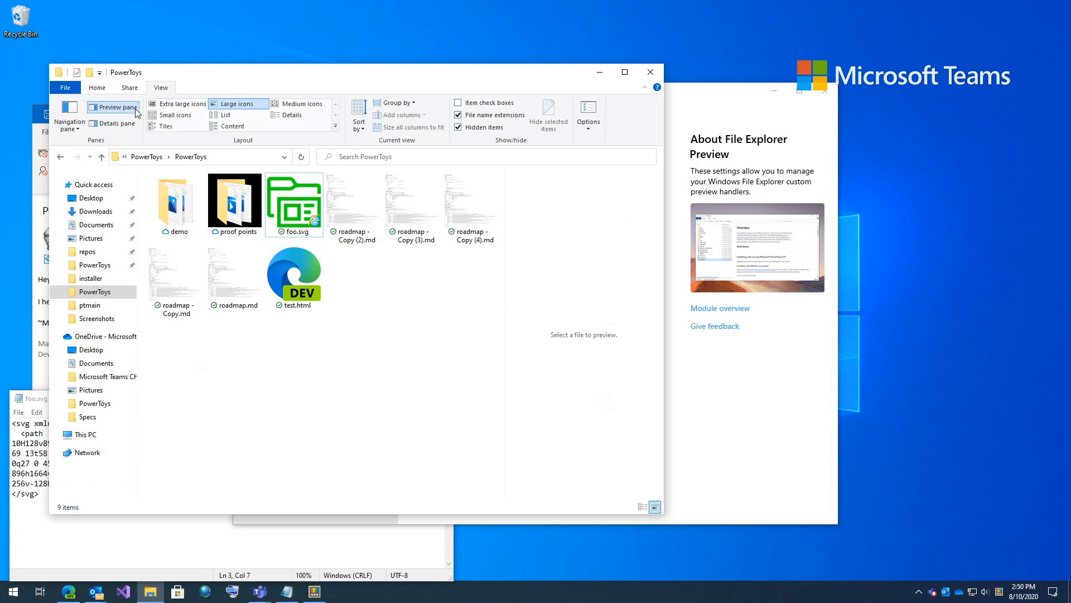
mouse_move(528, 346)
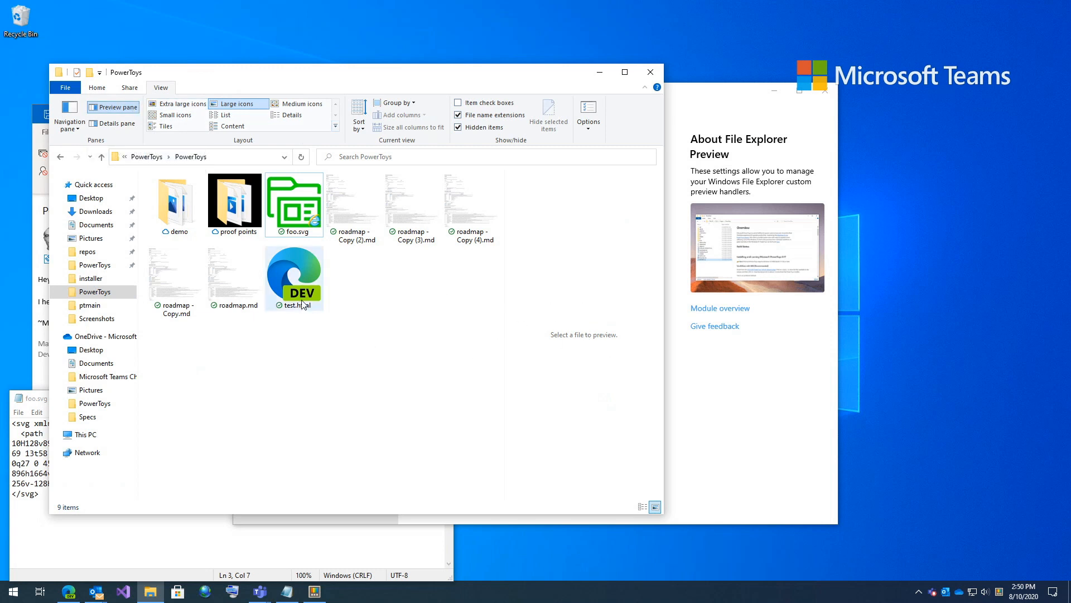
click(294, 276)
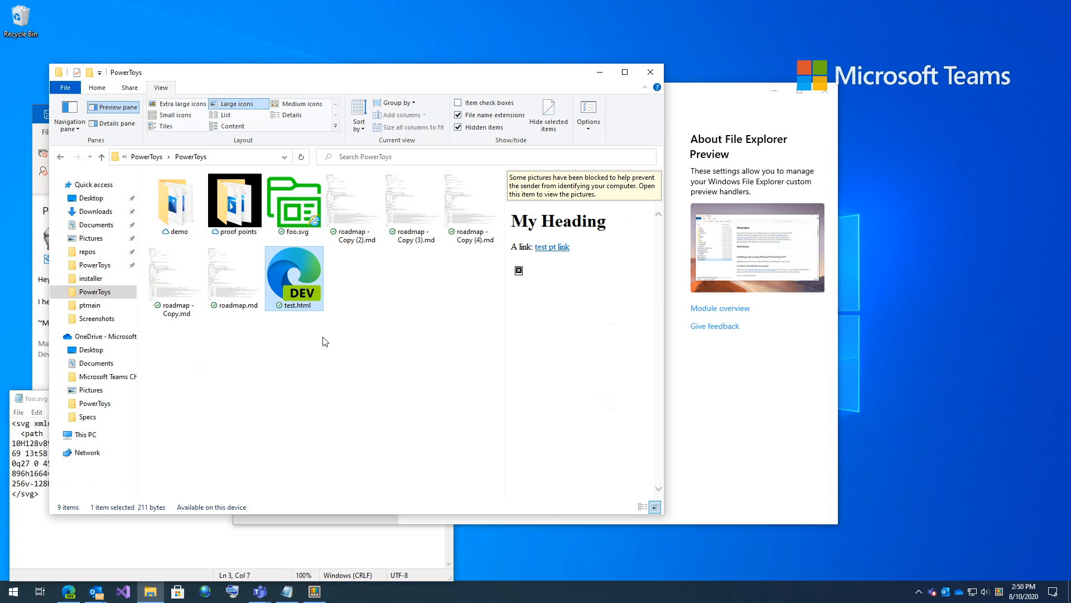
mouse_move(578, 274)
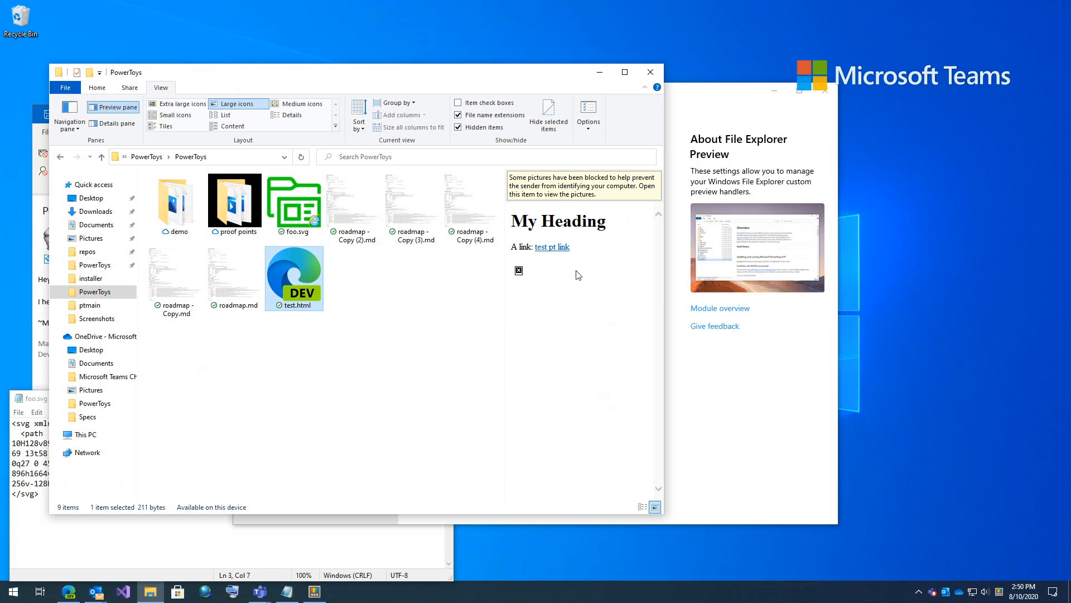
mouse_move(525, 318)
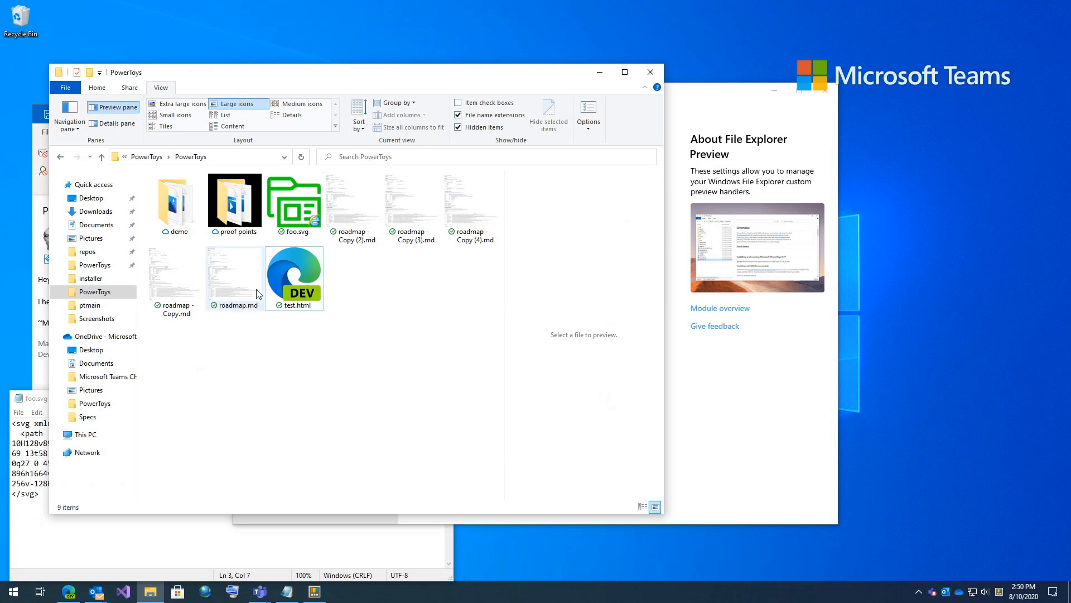
click(235, 274)
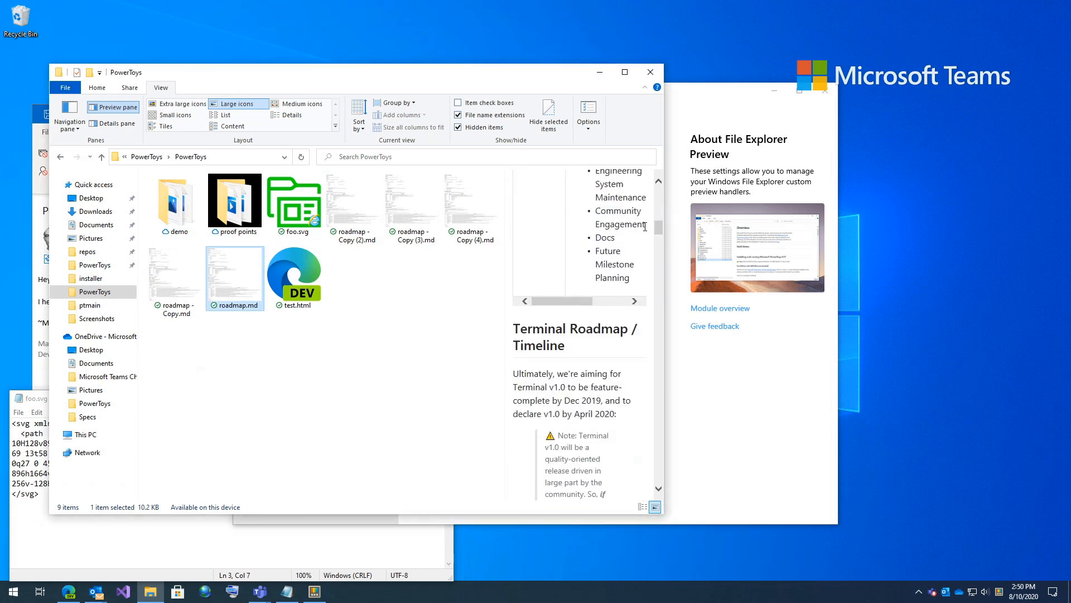
click(293, 202)
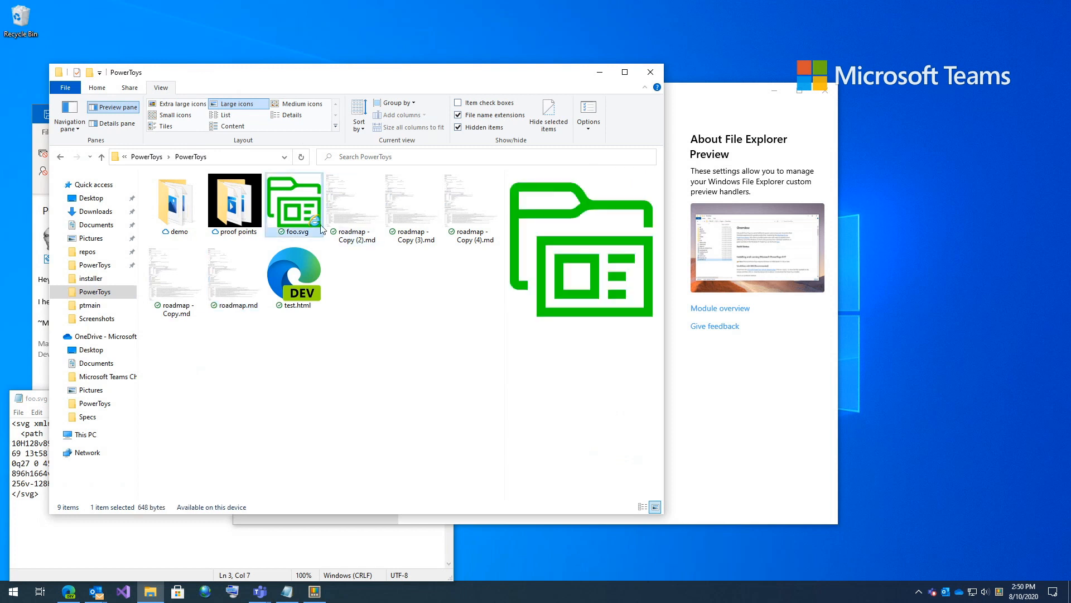
mouse_move(589, 335)
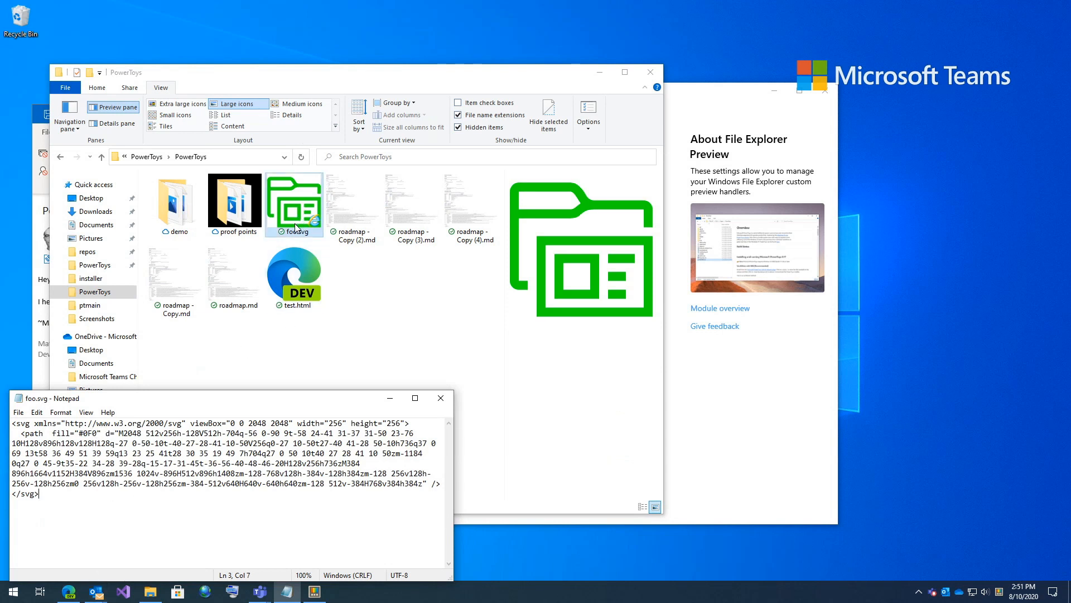
mouse_move(271, 252)
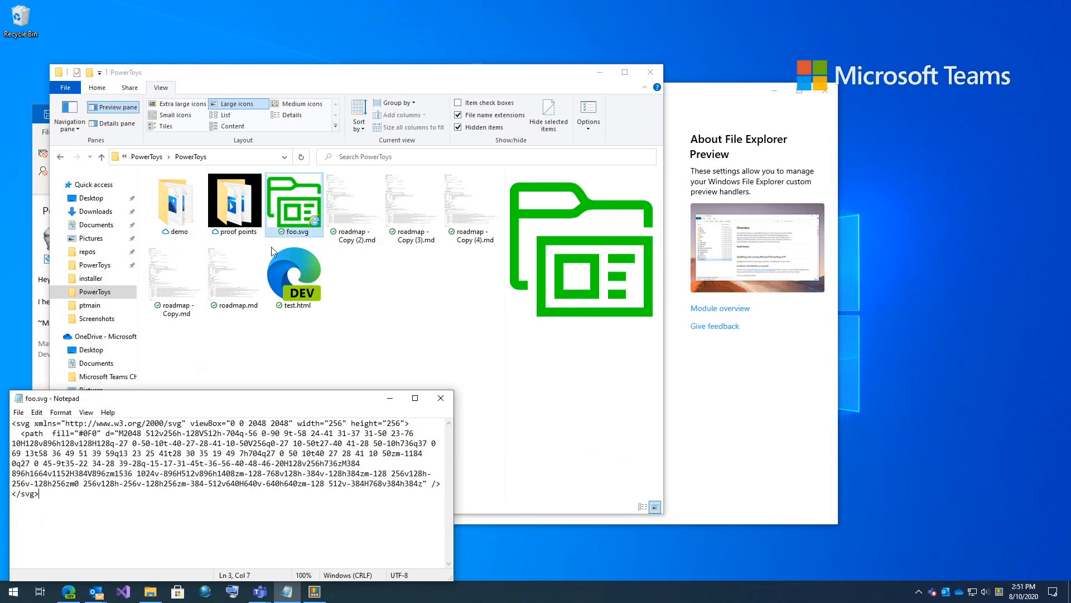
Step: Edit foo.svg's fill attribute from #0F0 to #F00 in Notepad
click(147, 476)
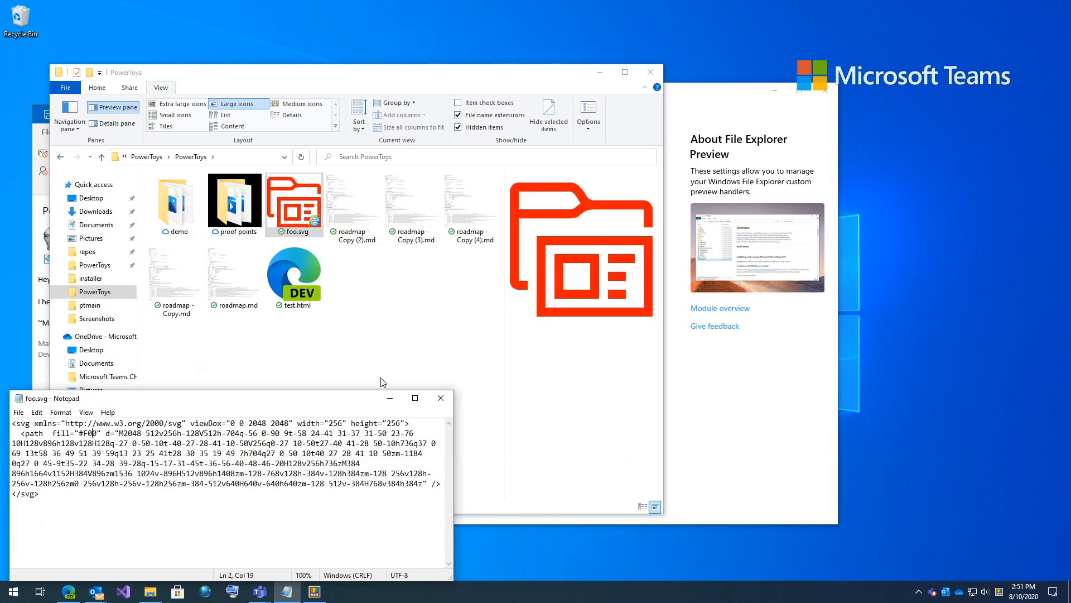
mouse_move(538, 350)
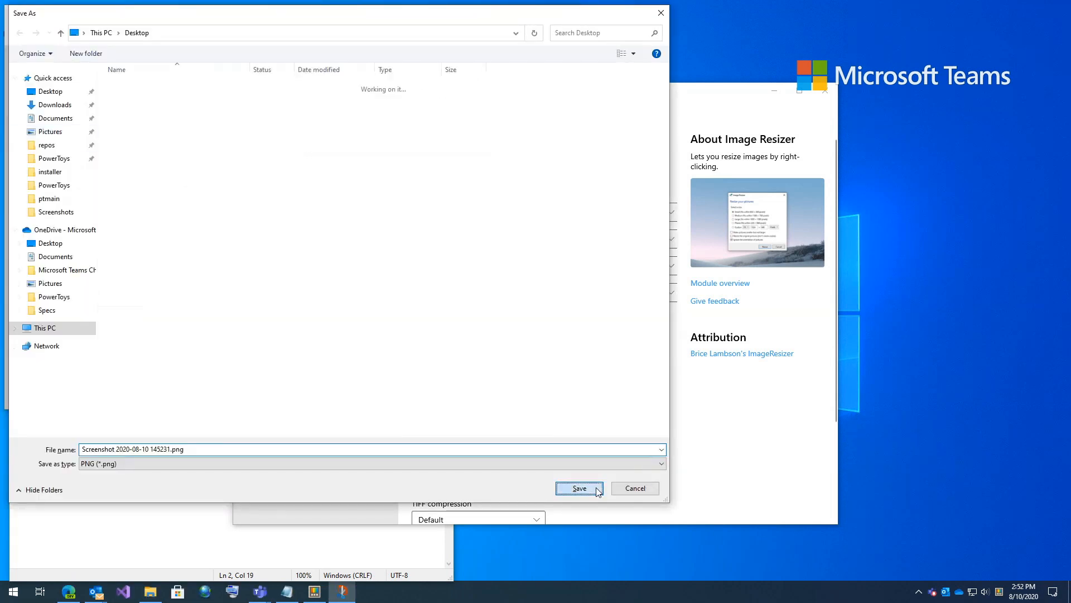
Step: Save the Snip & Sketch screenshot as a PNG into the PowerToys folder
click(579, 488)
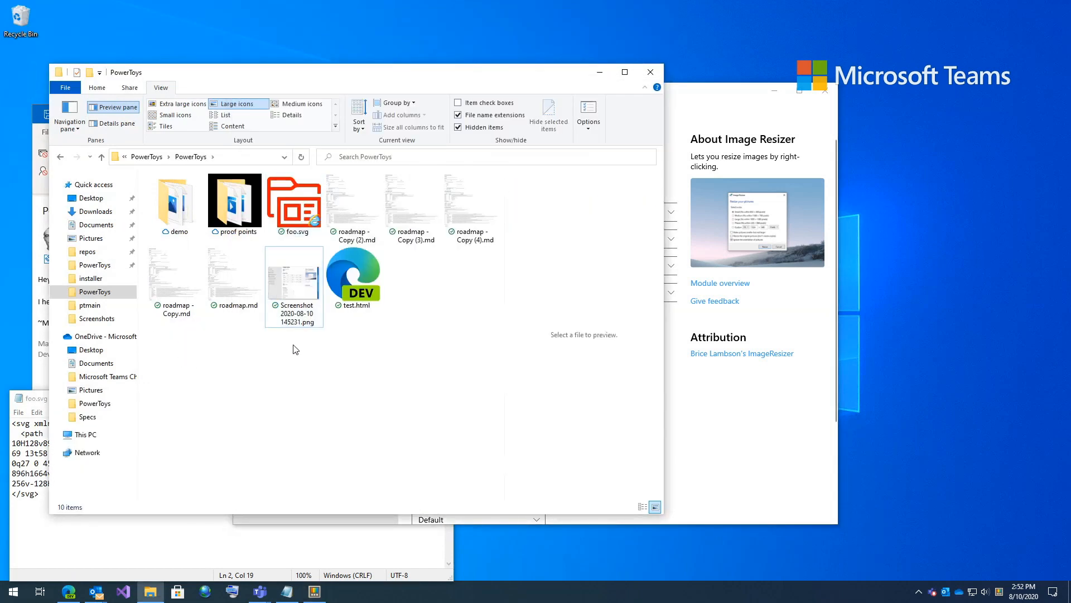
Step: Choose Resize pictures for the screenshot PNG and select a custom size option
right_click(294, 280)
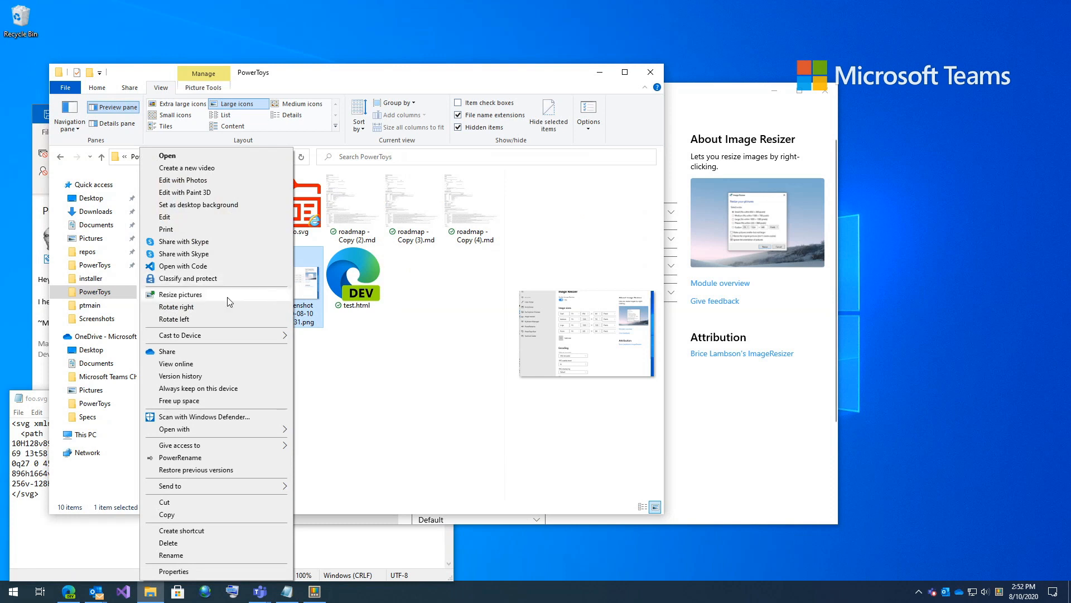
mouse_move(192, 302)
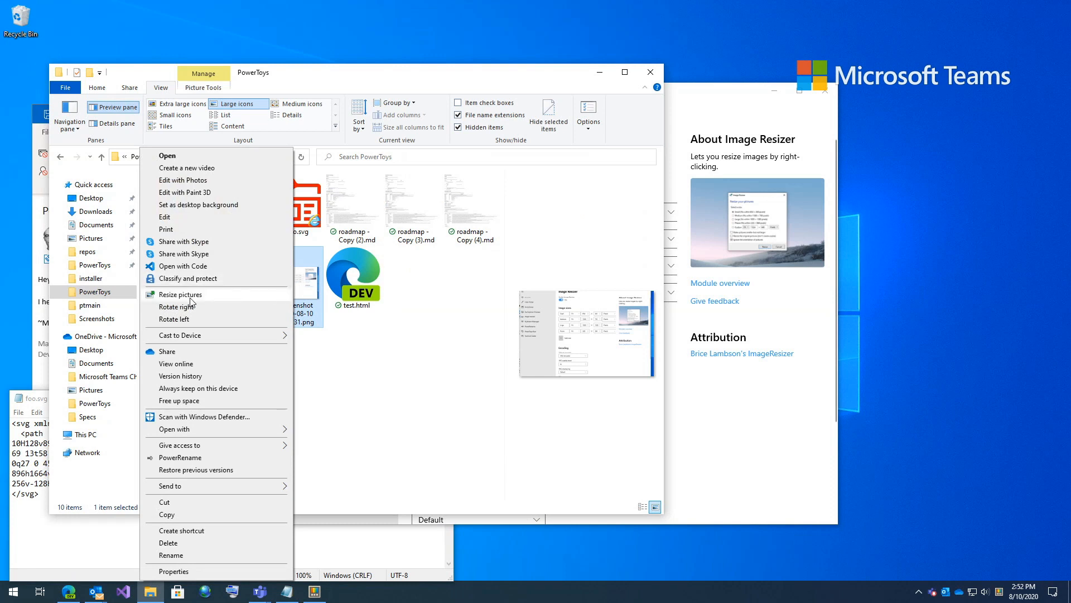
click(181, 293)
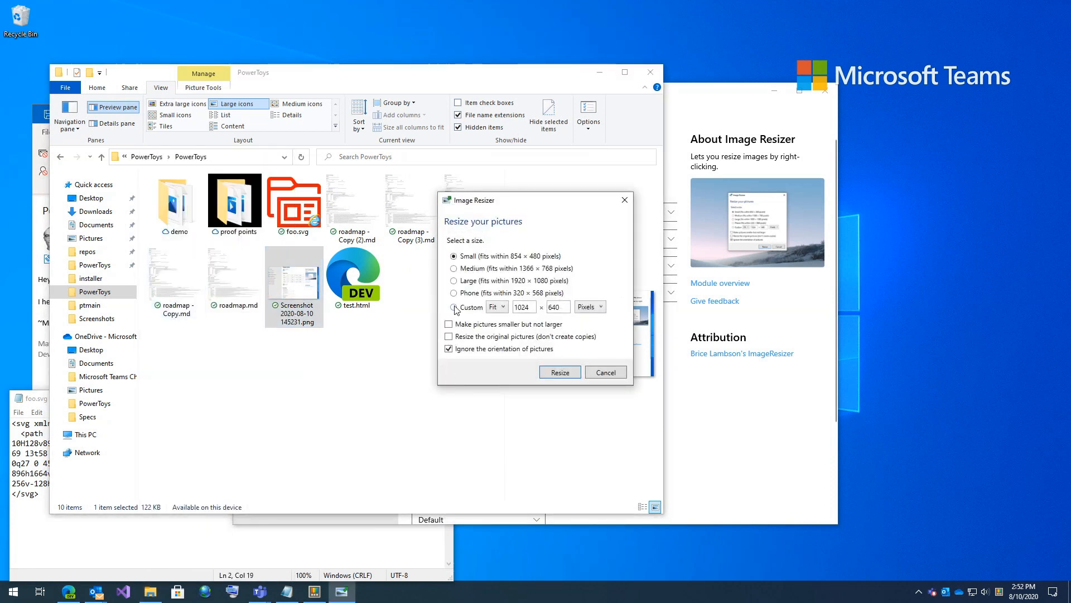
click(559, 372)
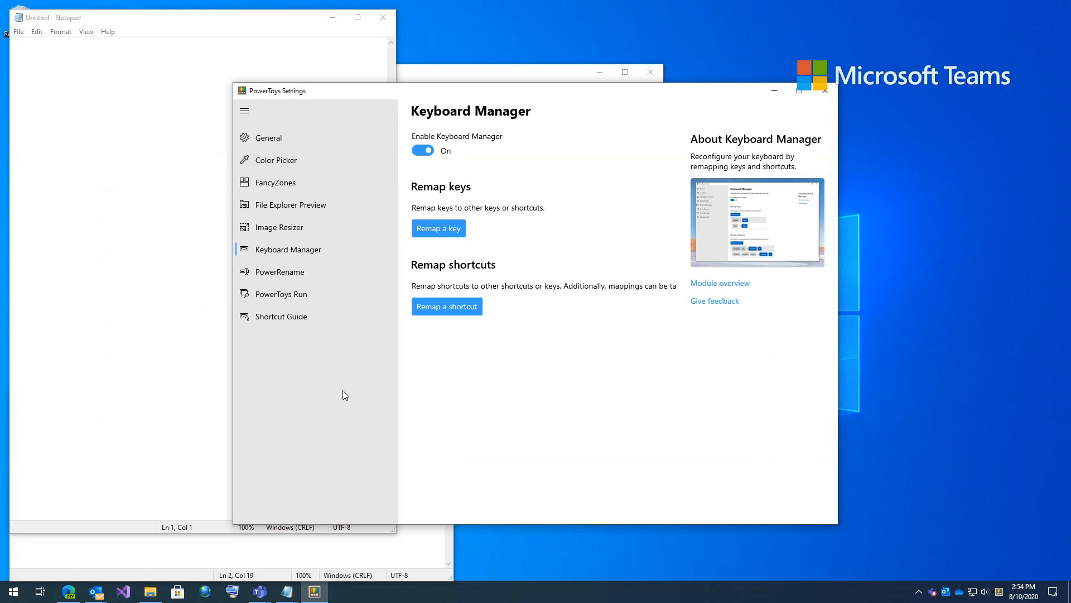
mouse_move(431, 253)
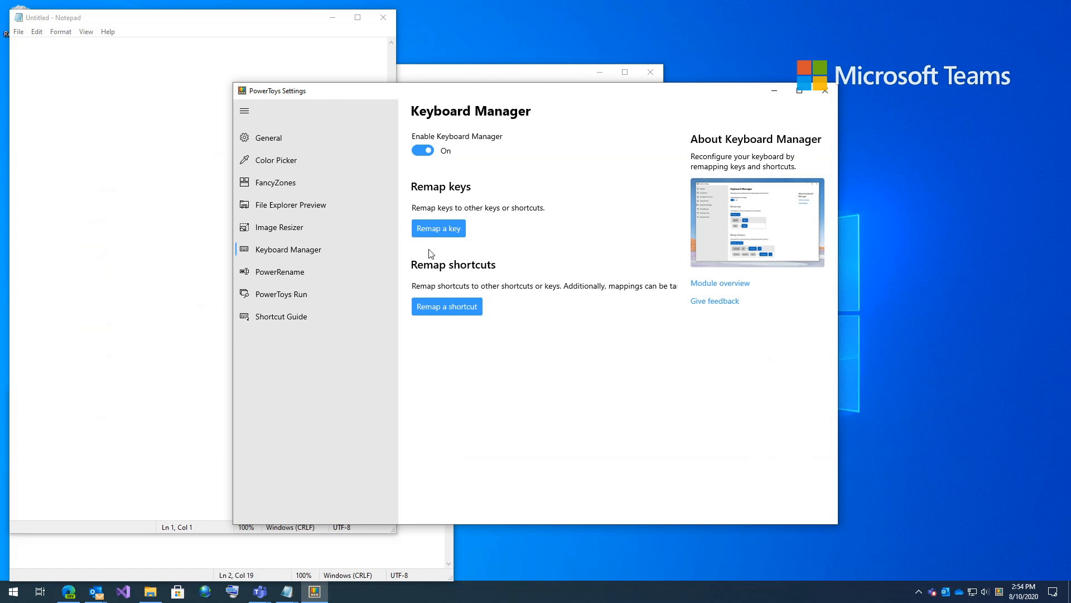
Step: Save the A→B key remap, choosing Continue Anyway on the unassigned-key warning
click(438, 228)
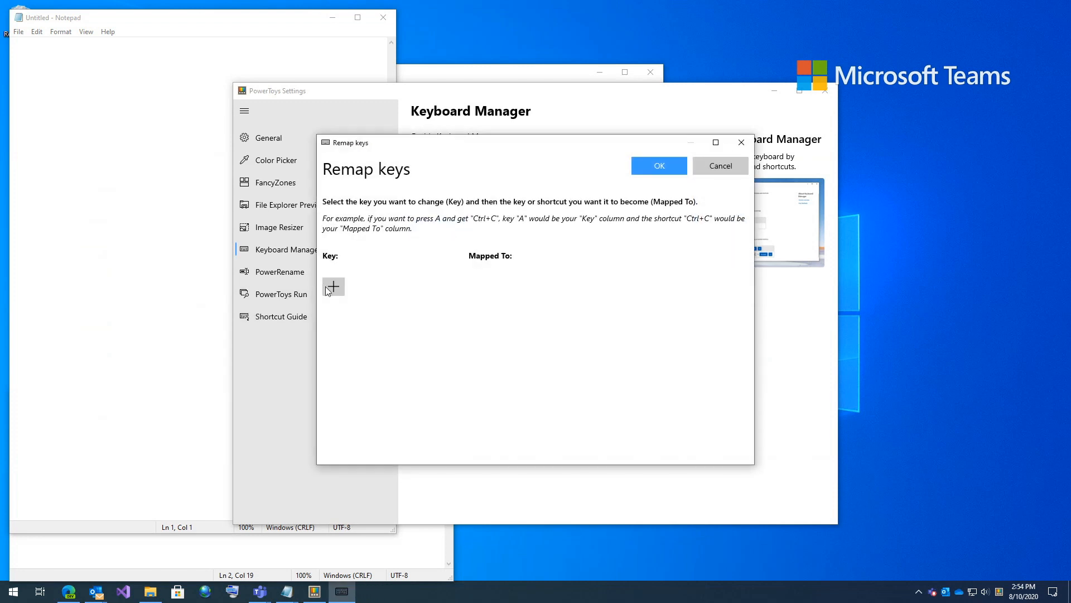
click(334, 287)
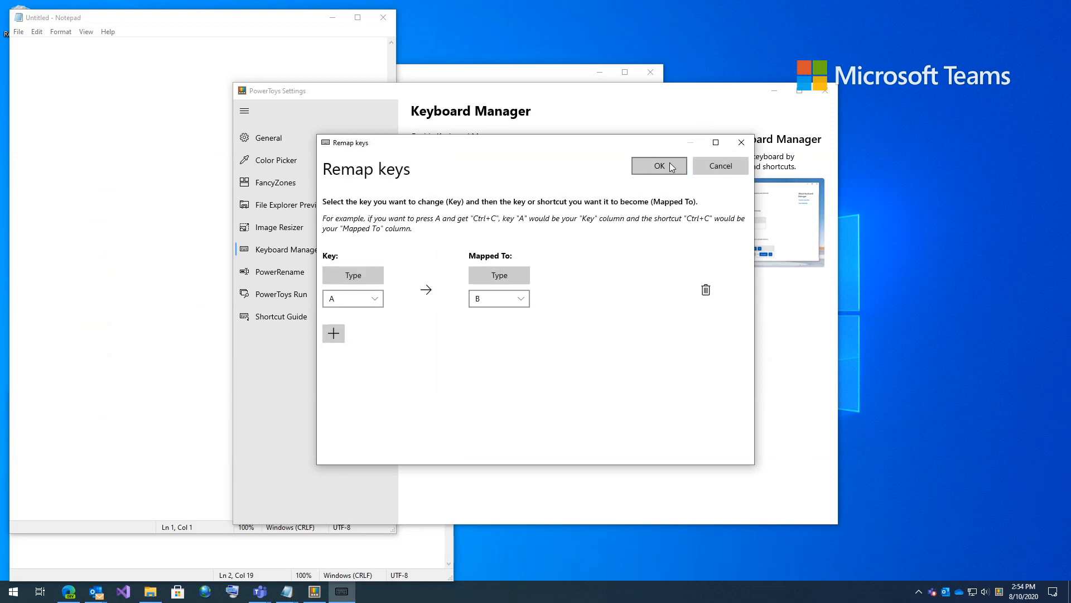
click(658, 165)
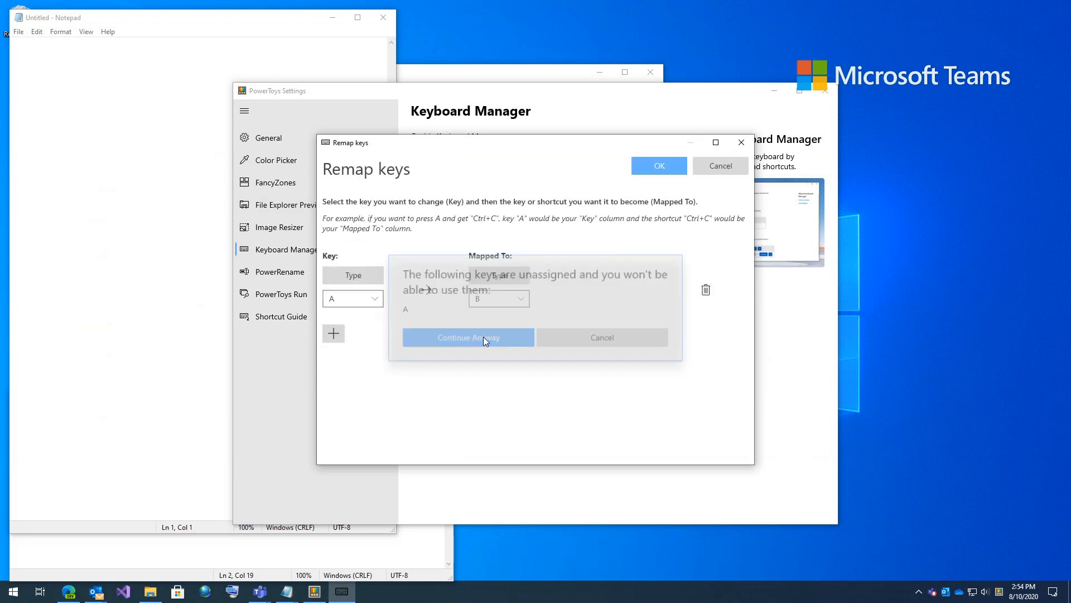
Step: Test in Notepad that pressing A now types a row of b's
click(468, 337)
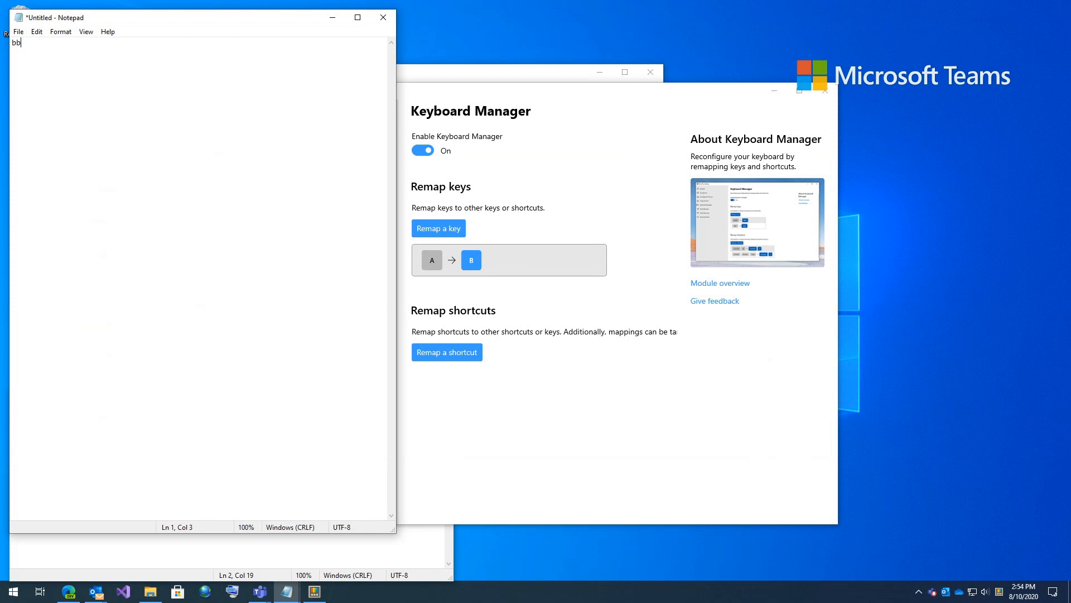
text(bbb)
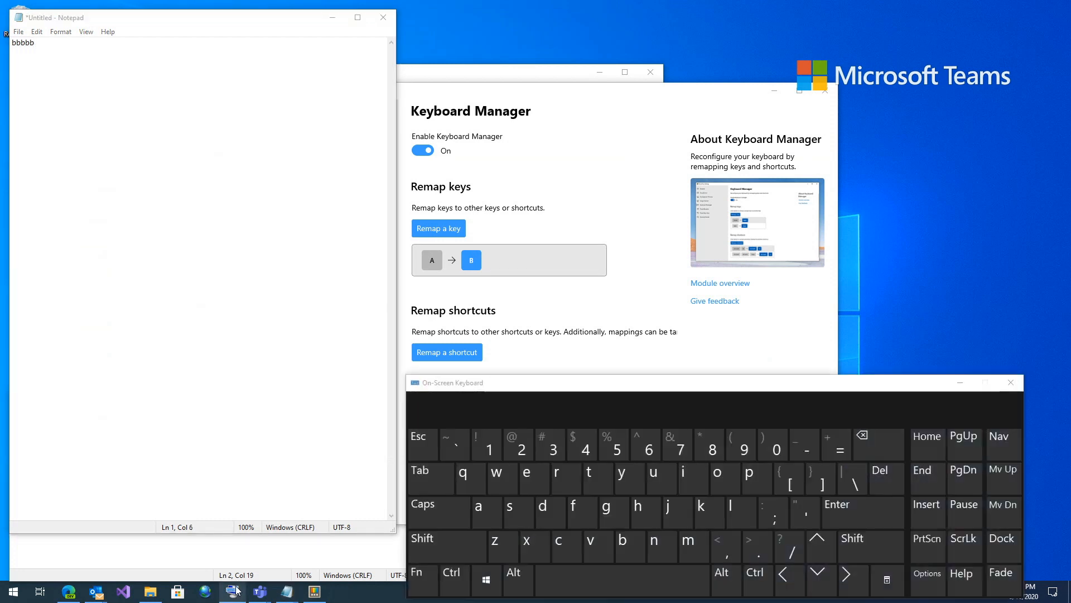
Step: Delete the A→B row in Remap a key and confirm with OK
drag(447, 382, 422, 262)
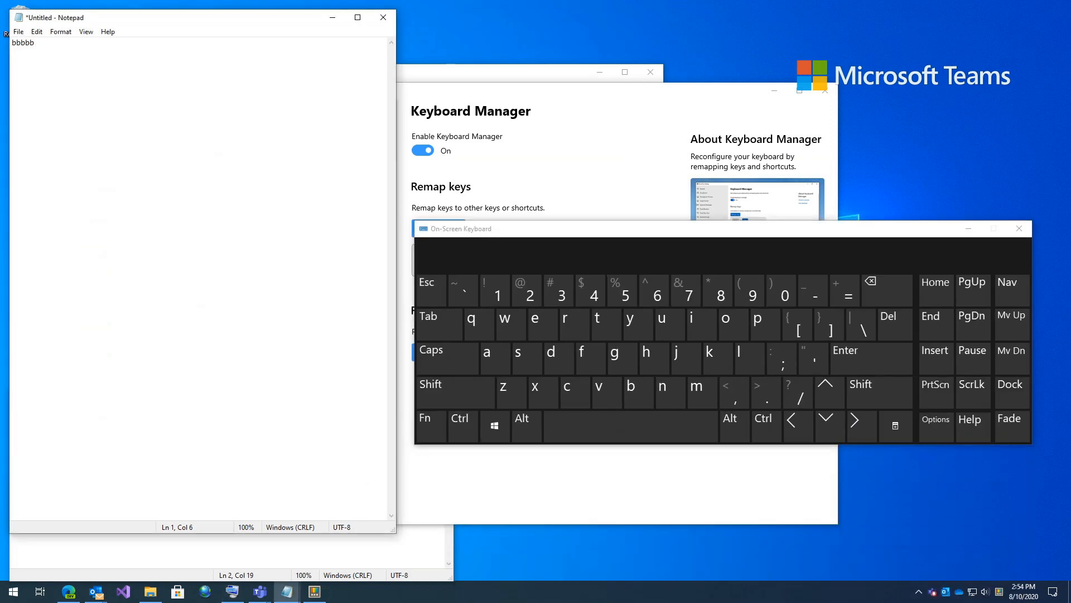
click(495, 358)
text(bbbbbbbb)
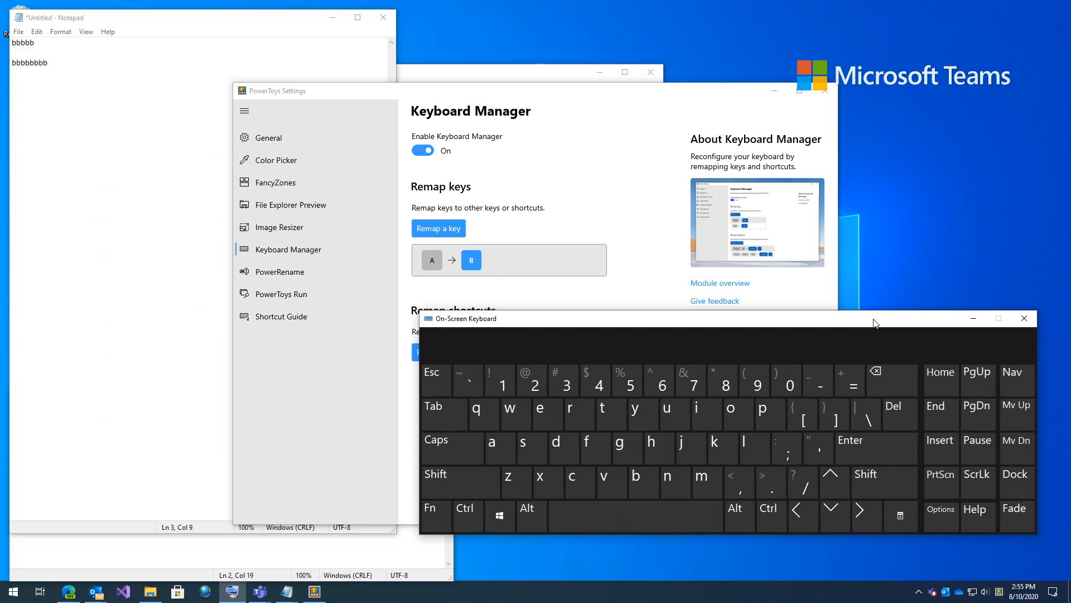
click(439, 228)
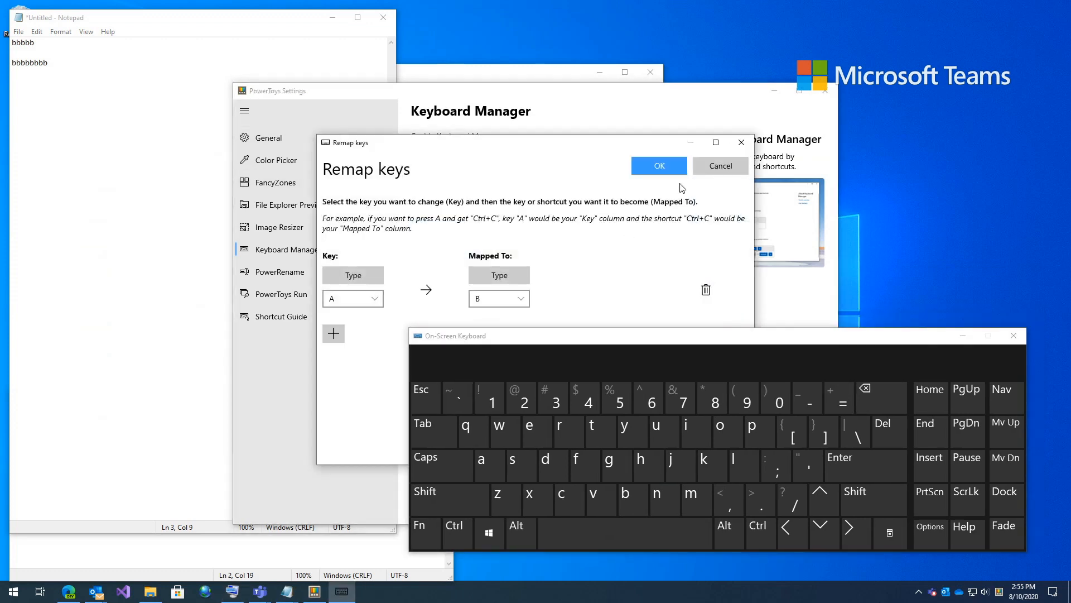
click(659, 165)
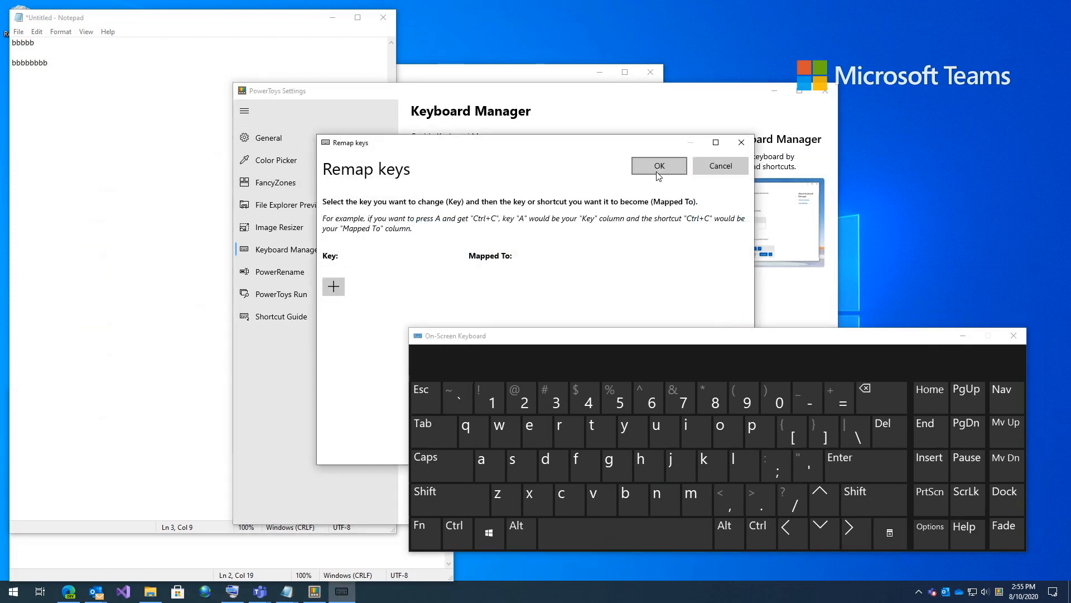
click(657, 165)
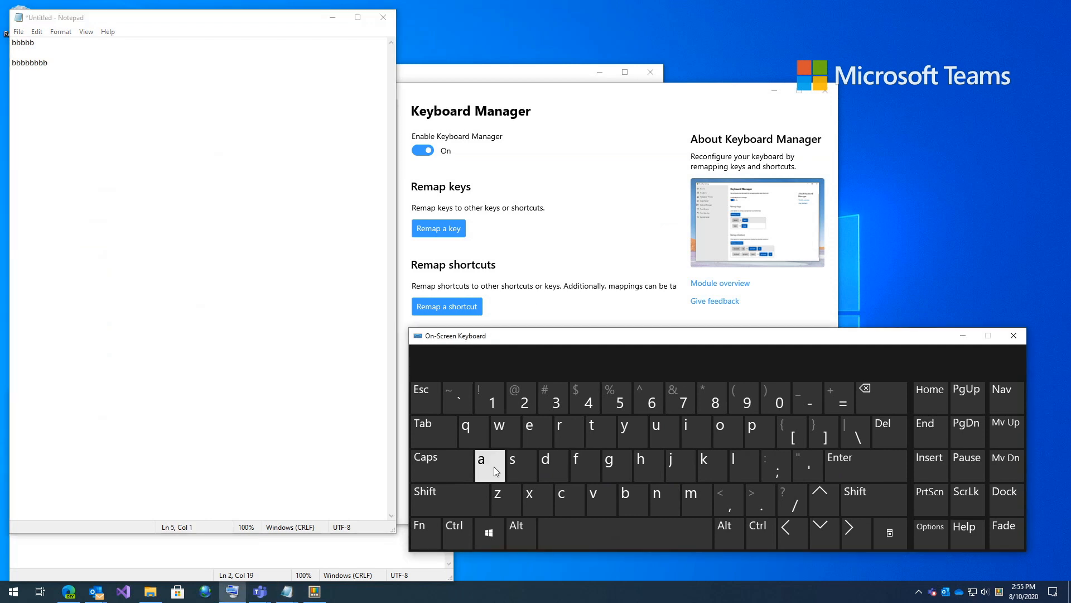
Step: Tap a on the On-Screen Keyboard to confirm Notepad types a's again
click(489, 466)
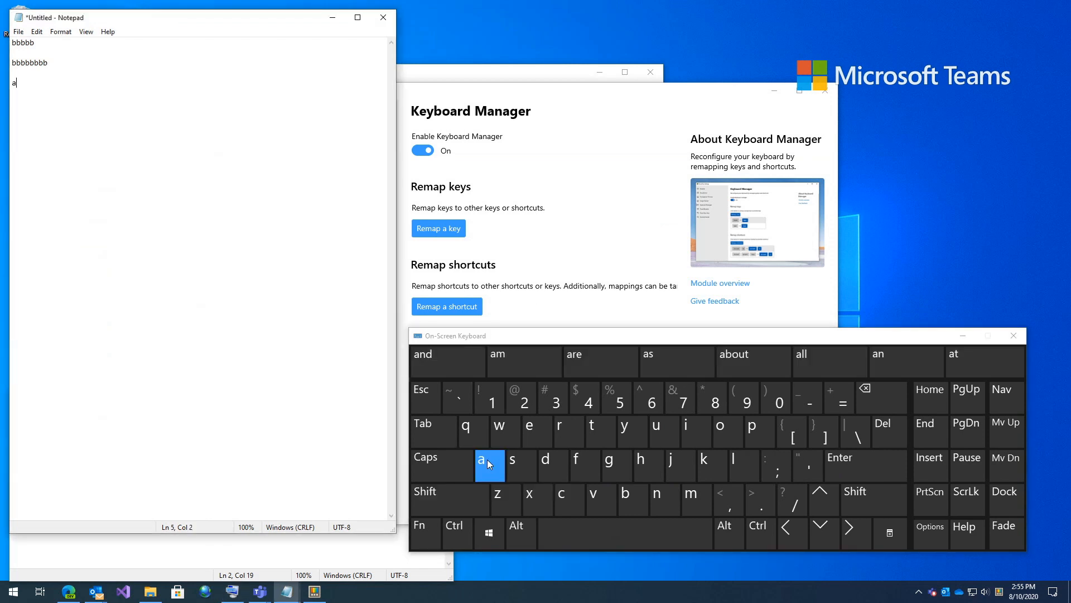
click(489, 466)
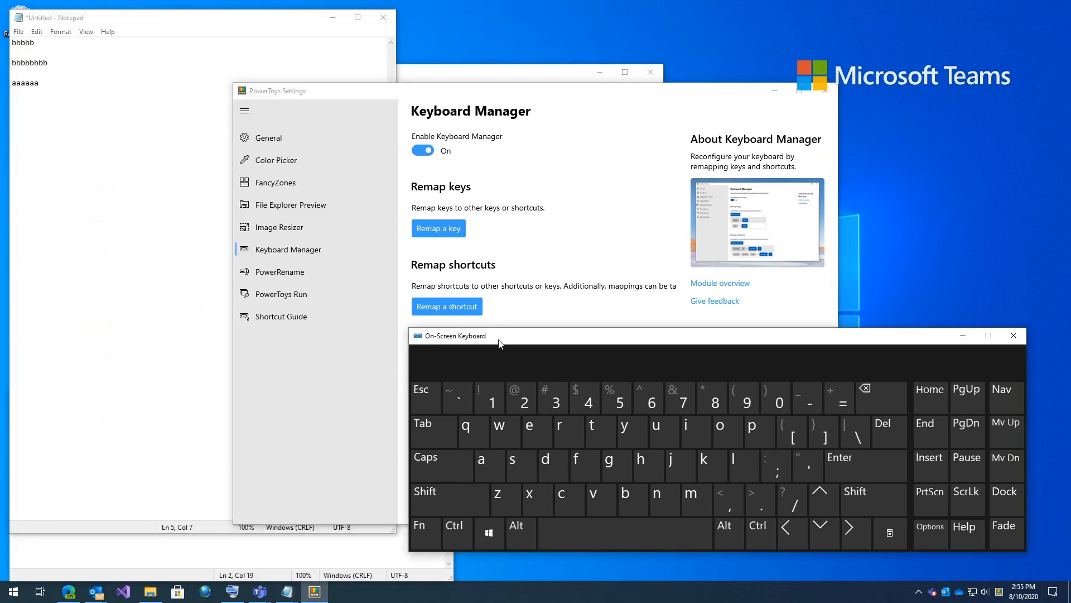
Step: Add a shortcut remap row capturing Ctrl (Left)+F as the original shortcut
click(446, 306)
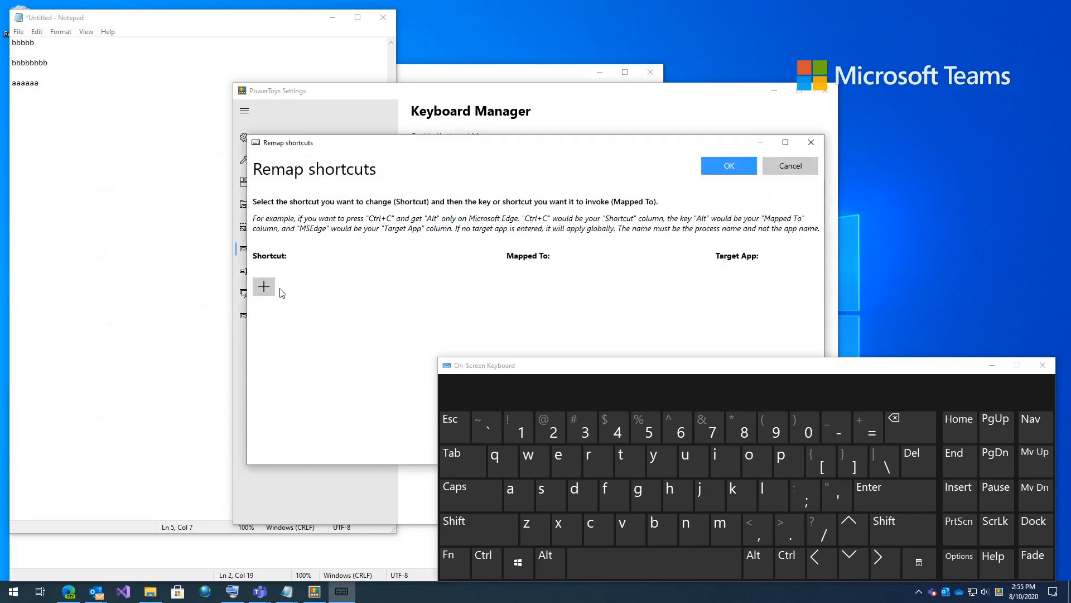
click(263, 287)
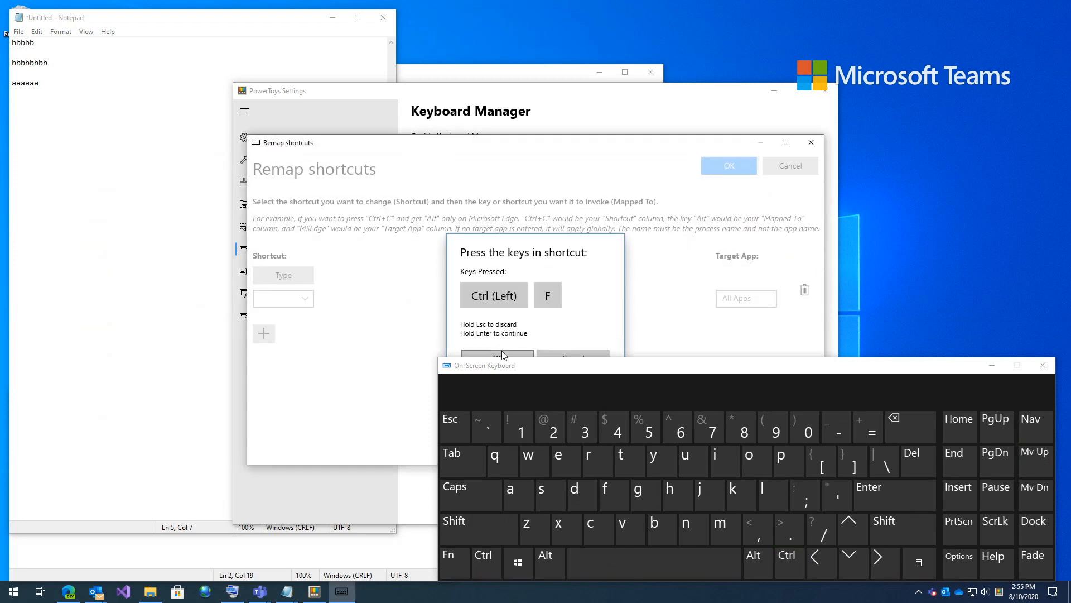
click(497, 355)
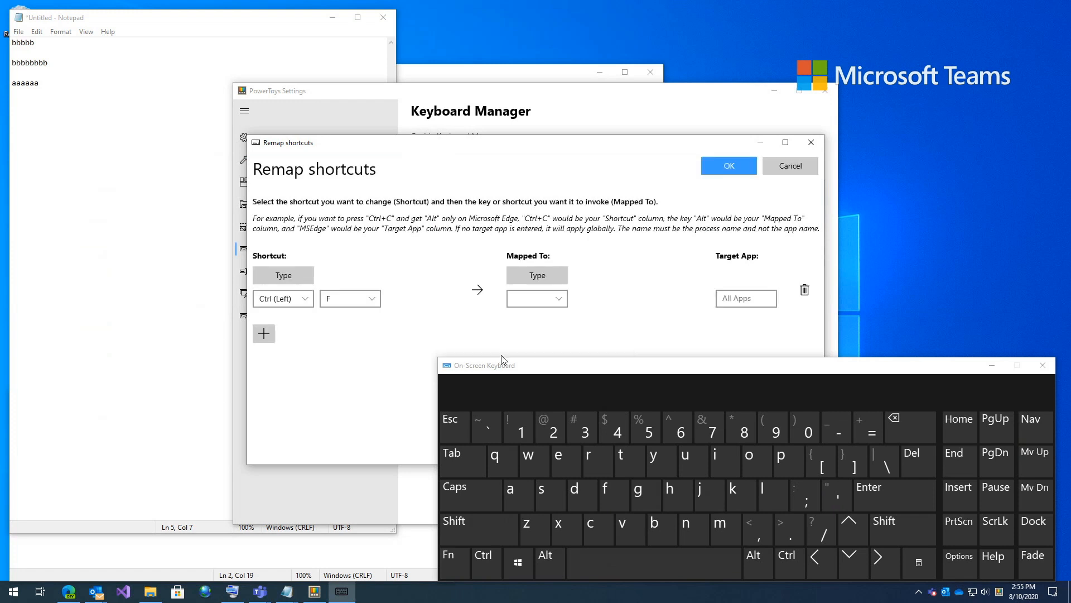
Step: Map it to F4 with Target App outlook and save the remapping
click(537, 275)
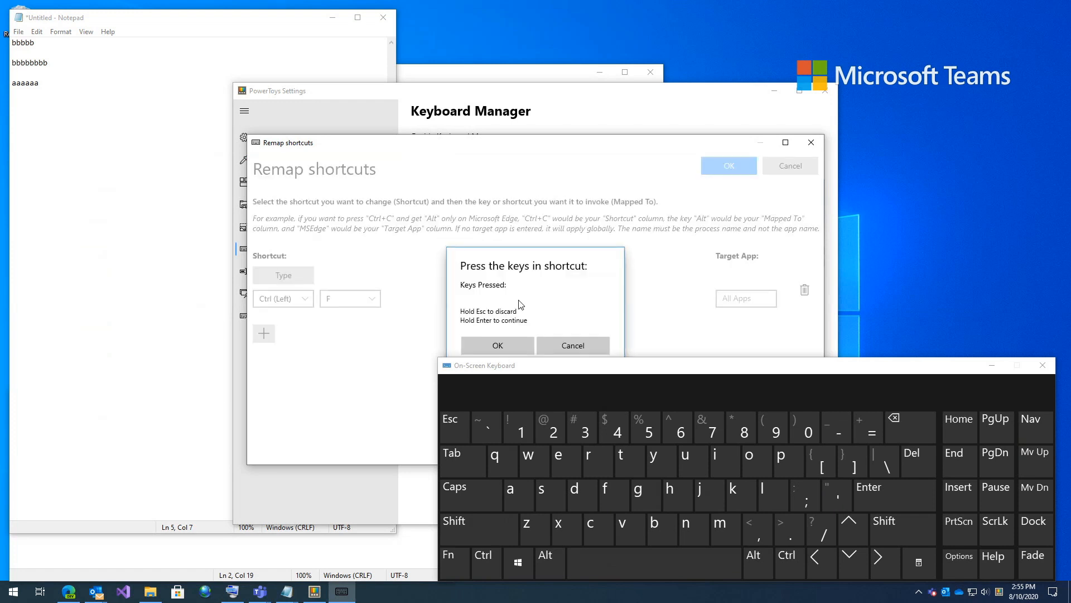
key(f4)
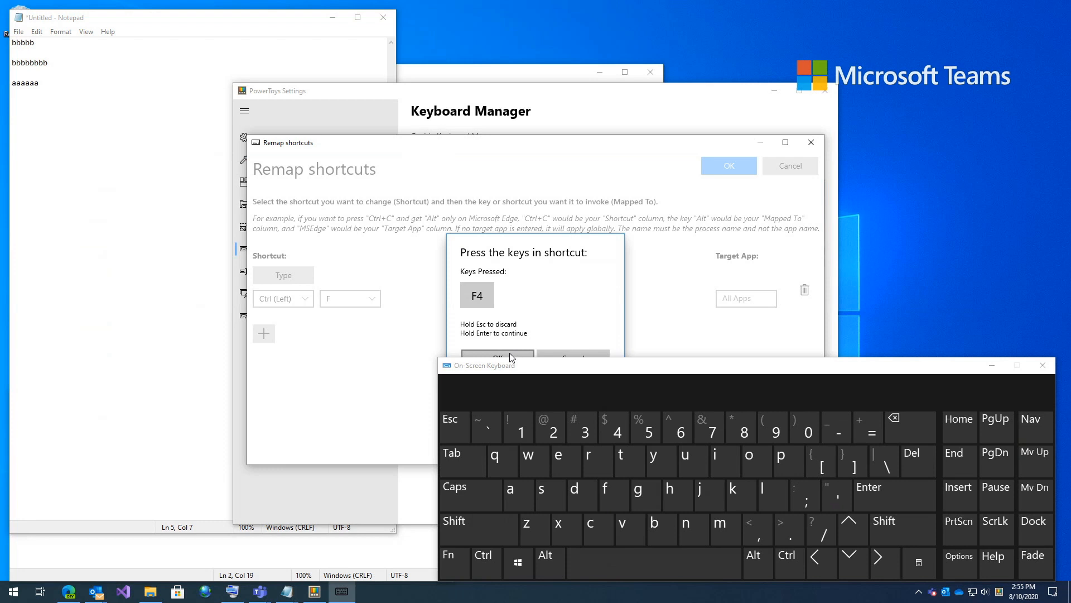
click(498, 358)
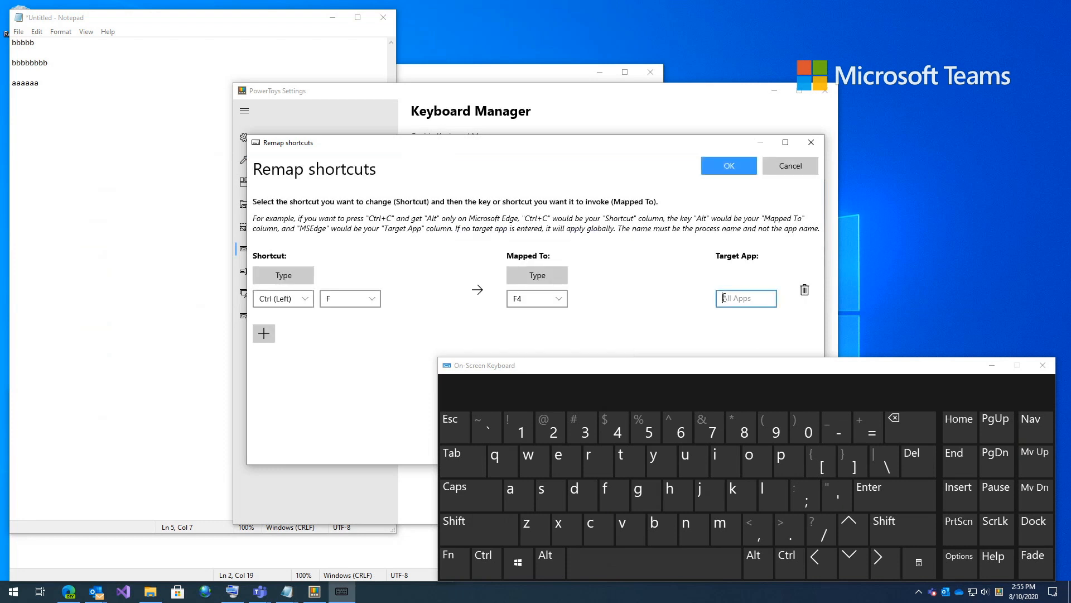
text(outlook)
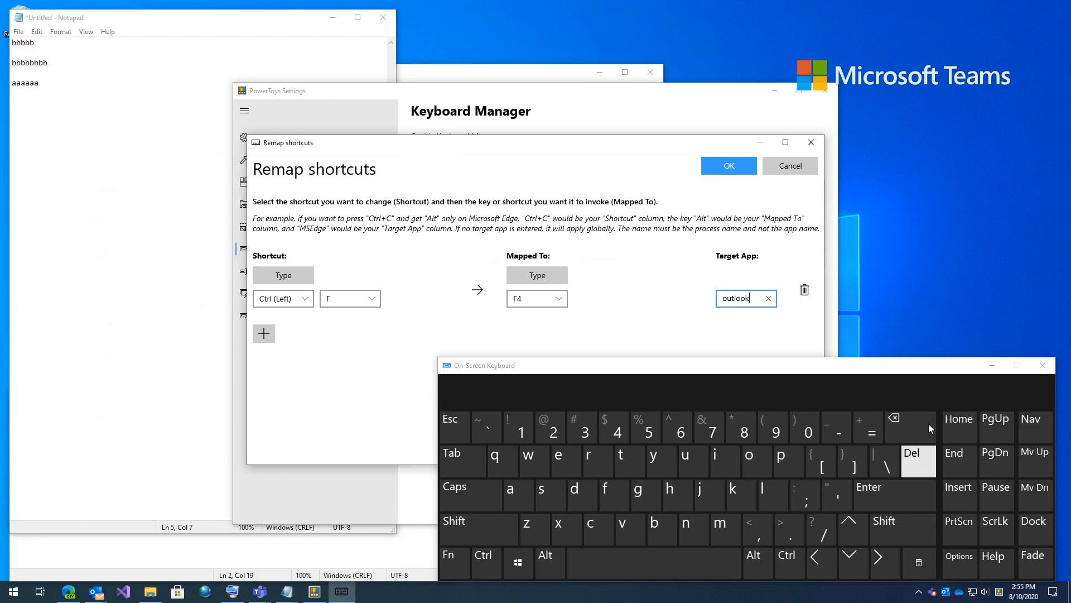
click(728, 166)
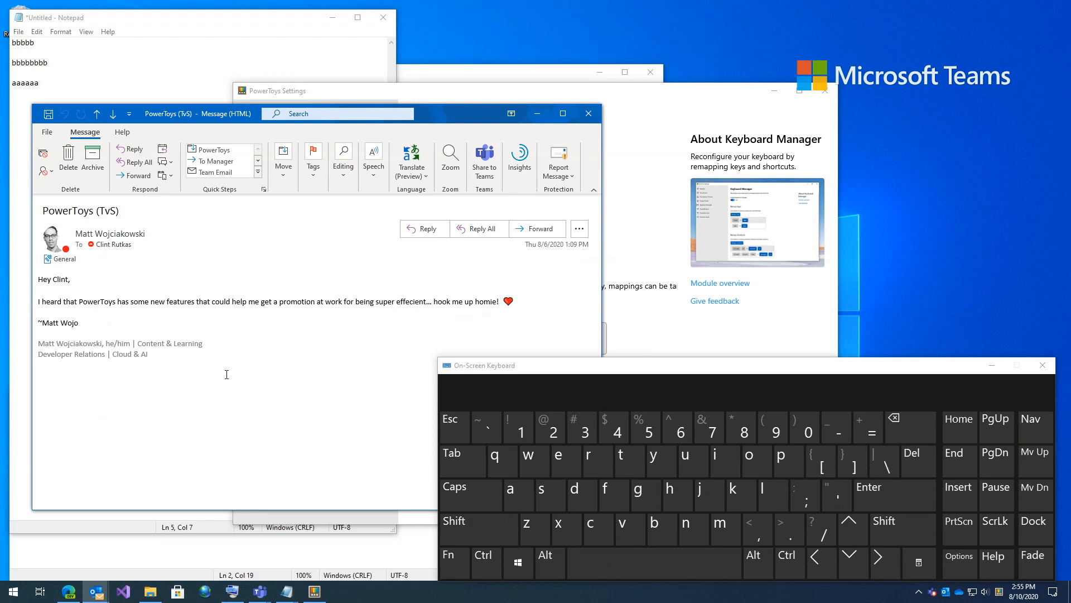
Step: Use Ctrl+F in the PowerToys email to open Find and Replace and search for pro
click(558, 532)
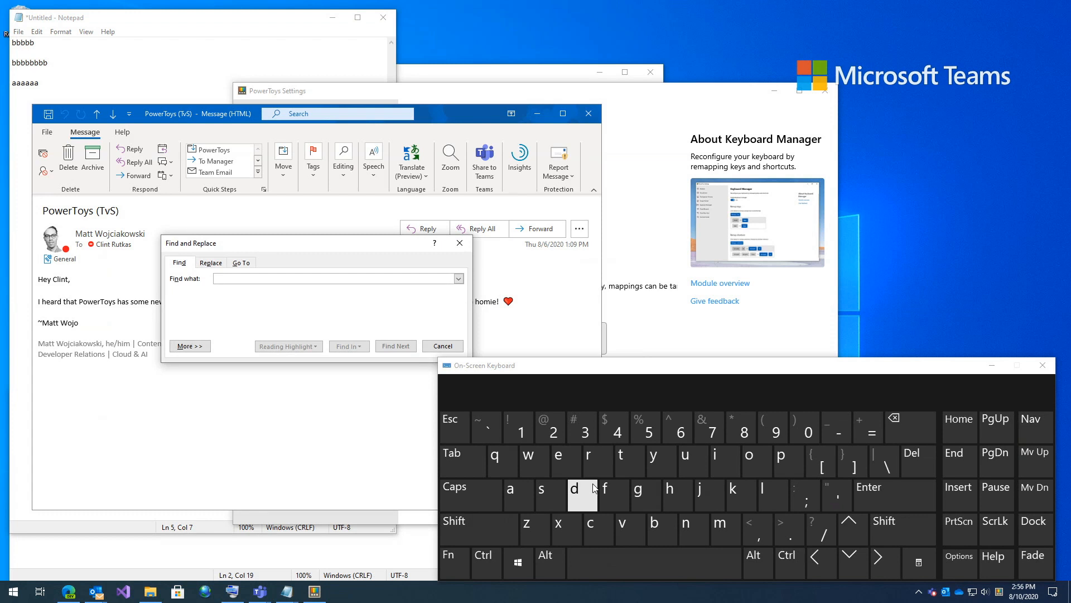
text(pro)
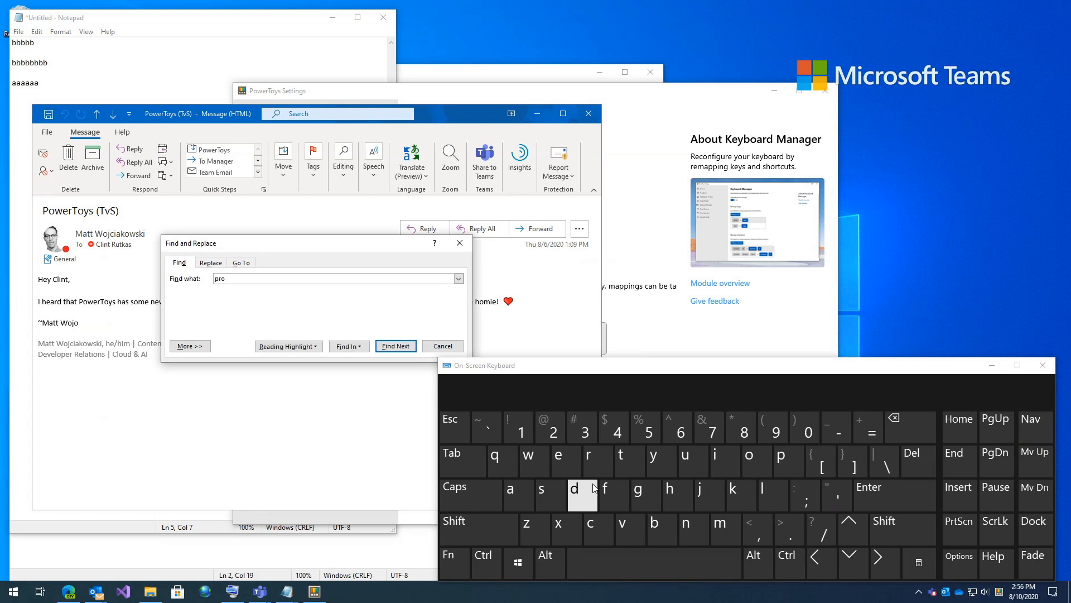
click(395, 345)
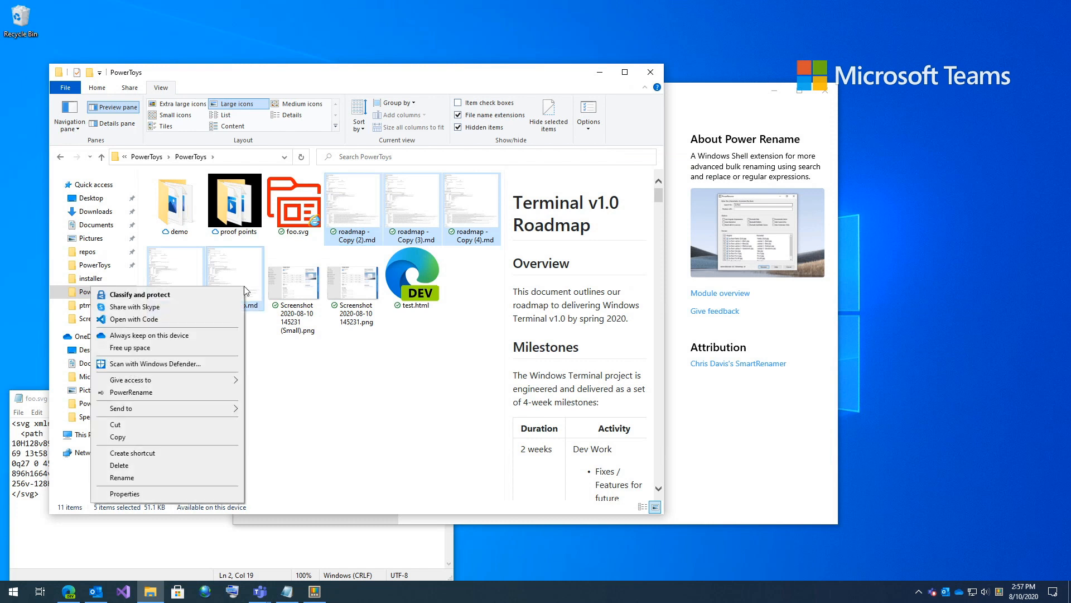
mouse_move(131, 391)
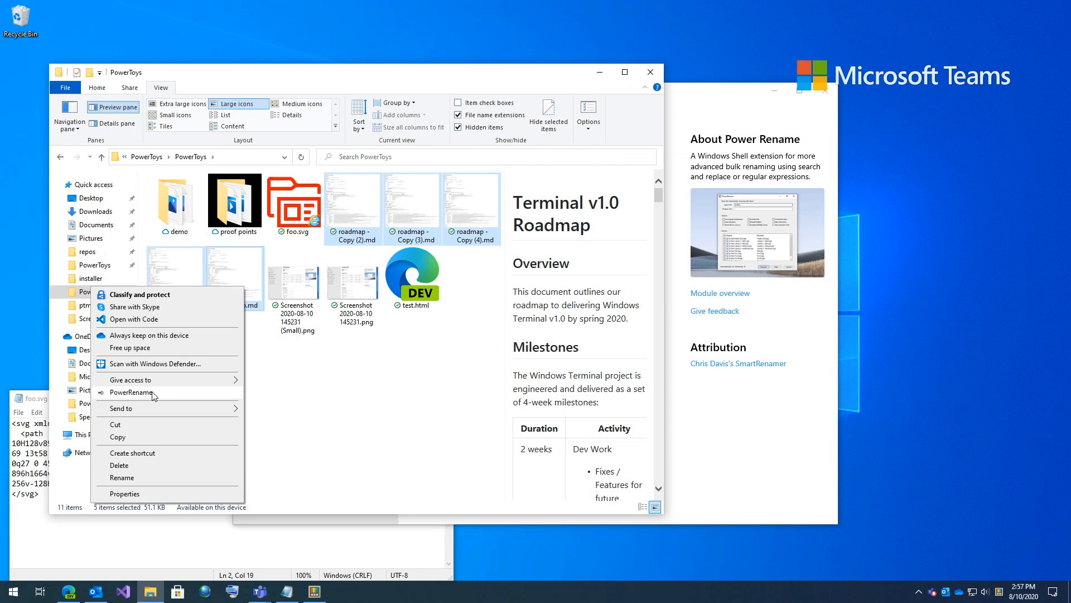
Step: Run PowerRename on the roadmap files with Search for copy to strip Copy from their names
click(131, 392)
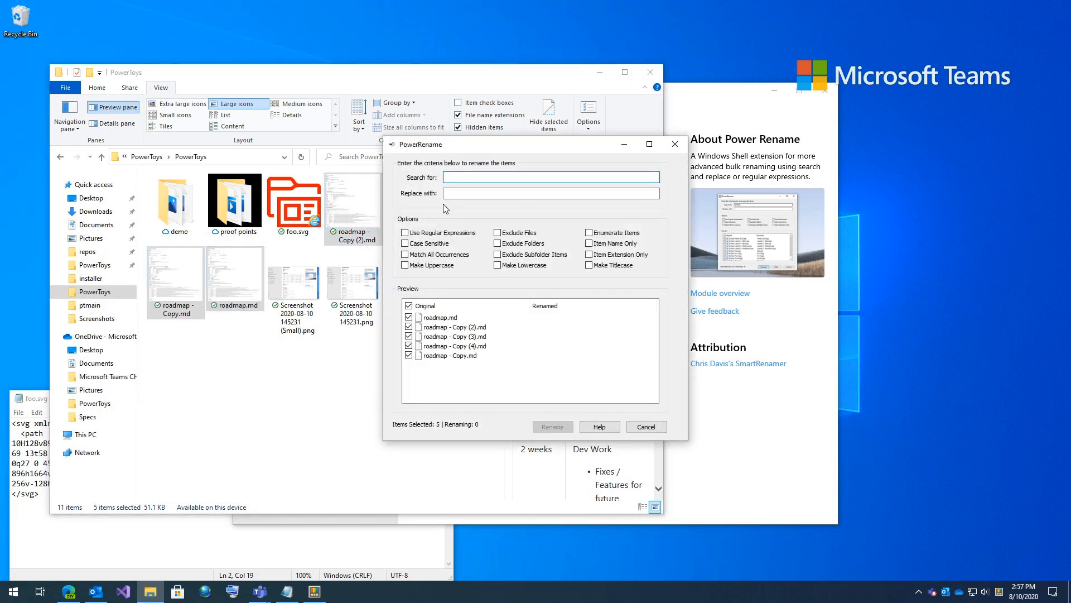
text(copy)
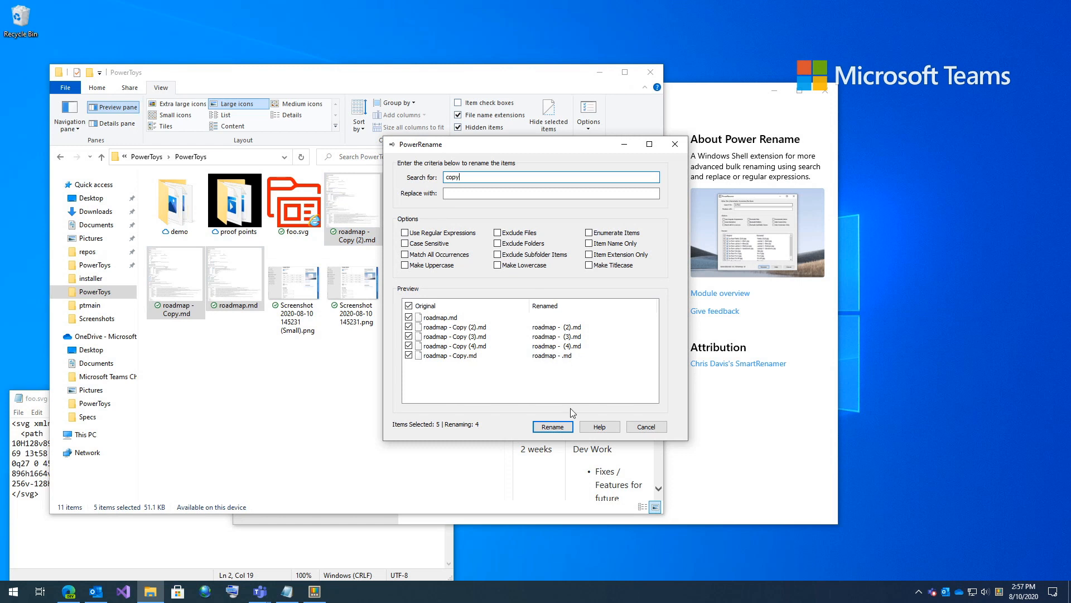
click(553, 425)
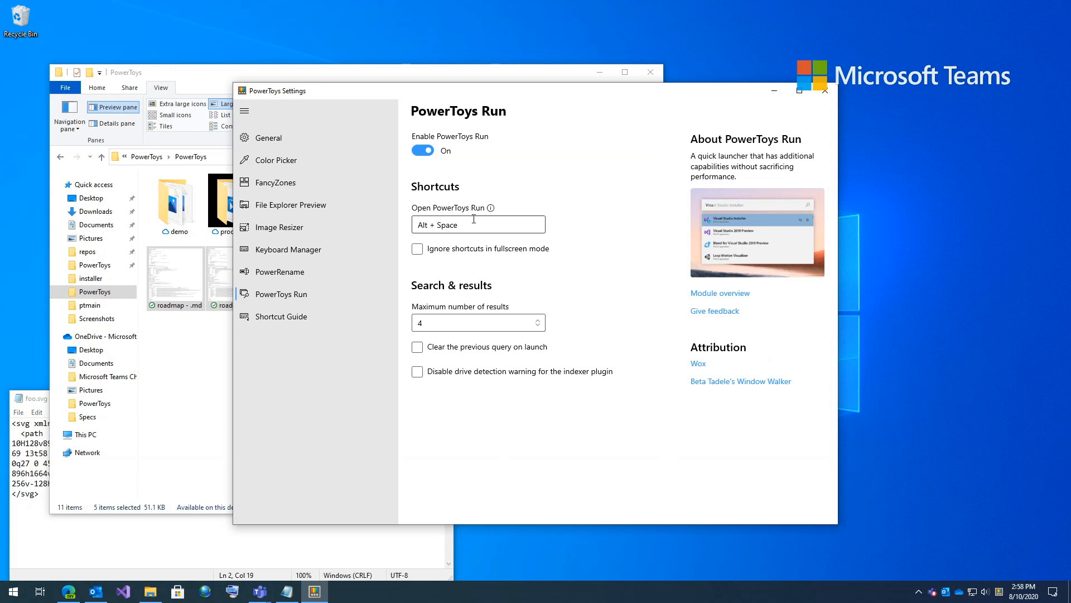
Step: Search PowerToys Run for notepad, term, then code to launch Visual Studio Code
click(478, 225)
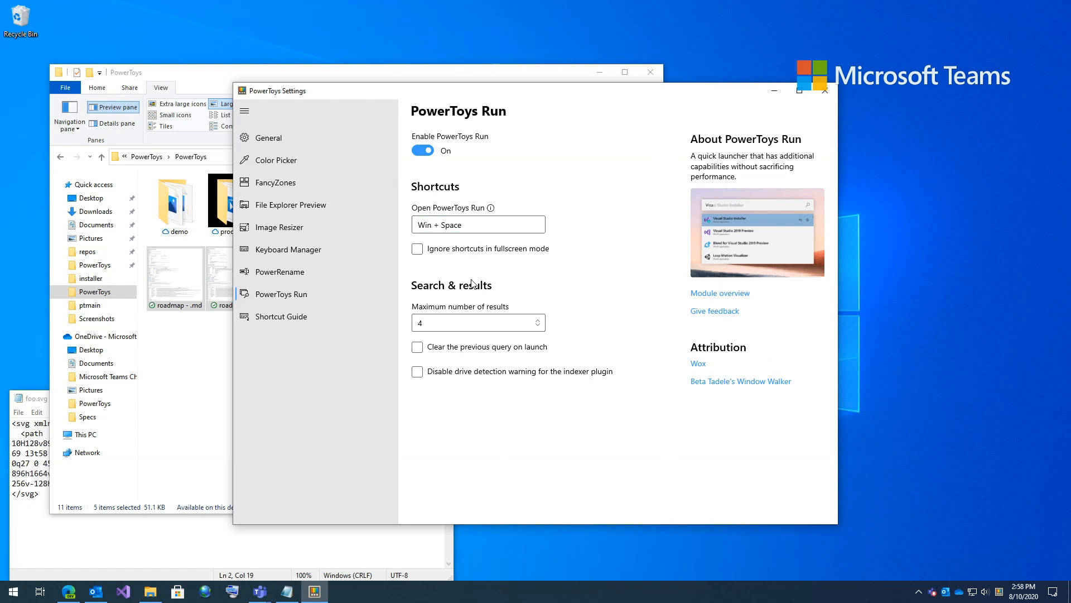
text(notepad)
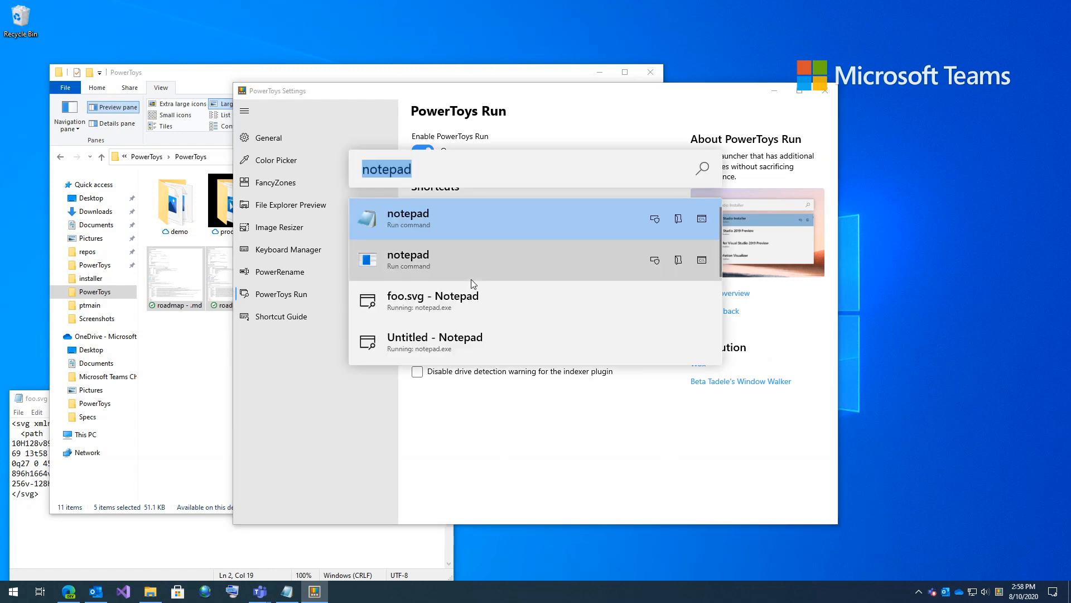
mouse_move(471, 284)
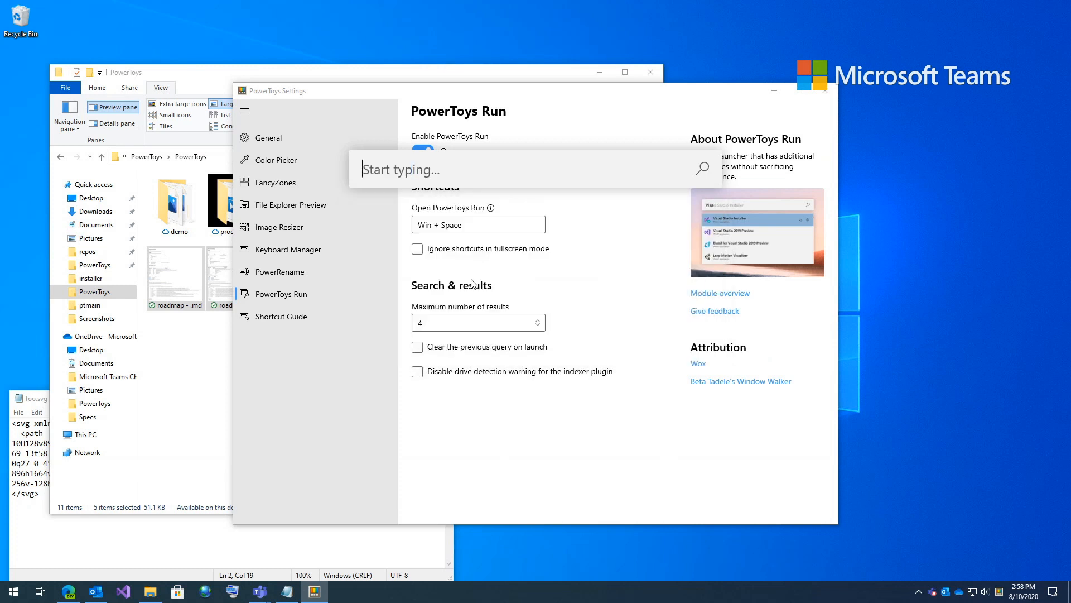
text(term)
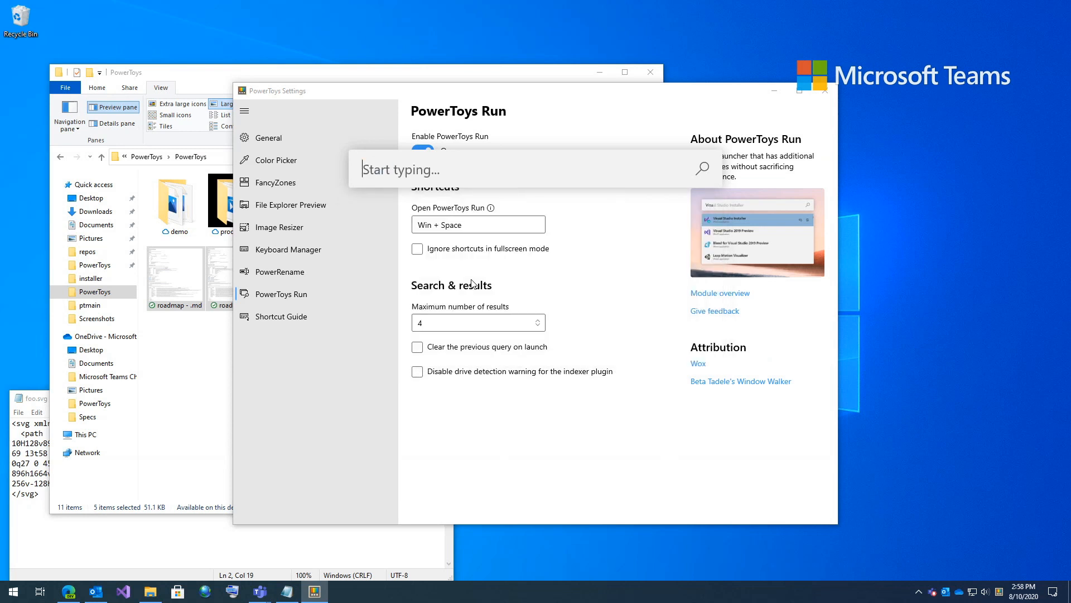
text(code)
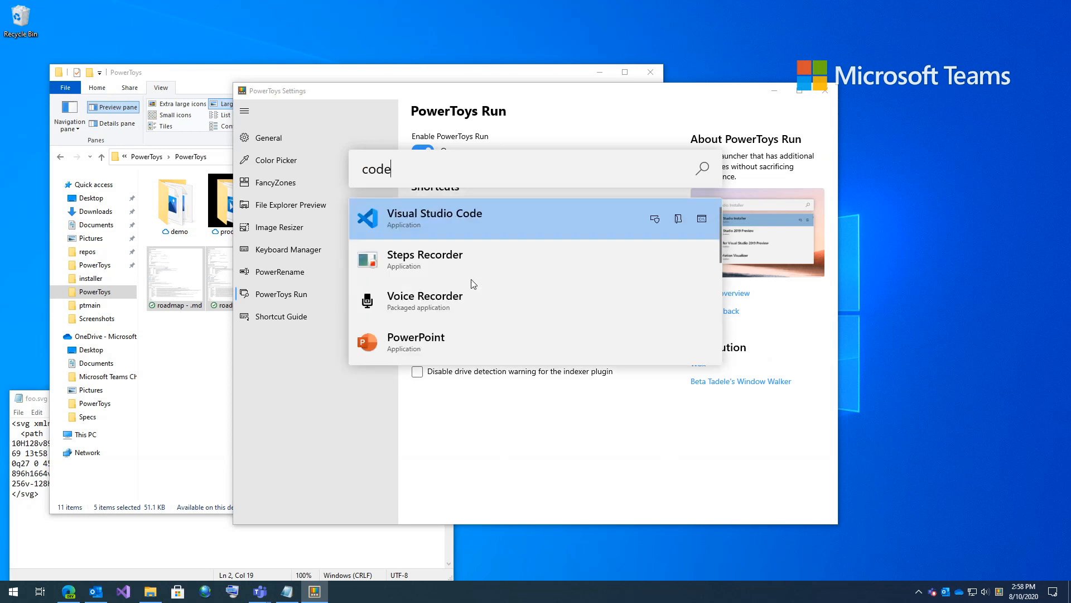
mouse_move(612, 254)
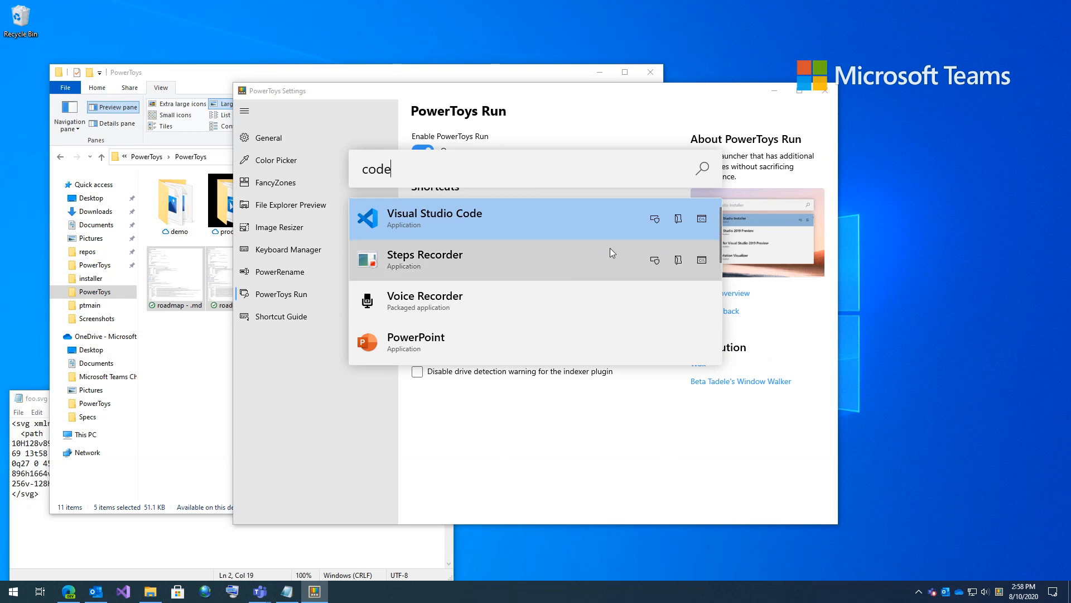
mouse_move(685, 228)
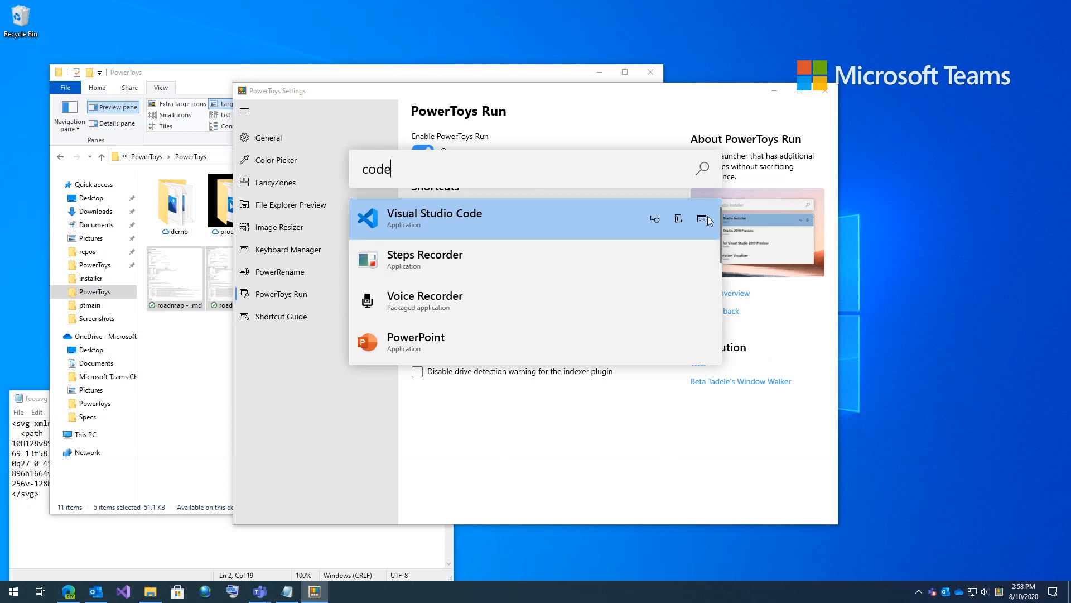
mouse_move(702, 218)
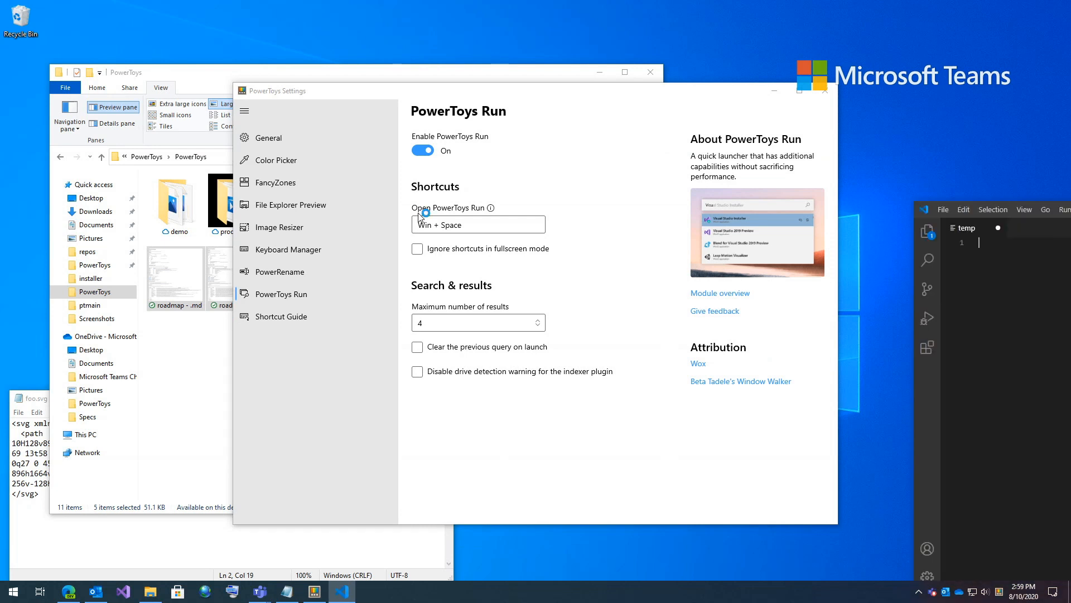
Step: Search PowerToys Run for term and launch Windows Terminal from the results
text(term)
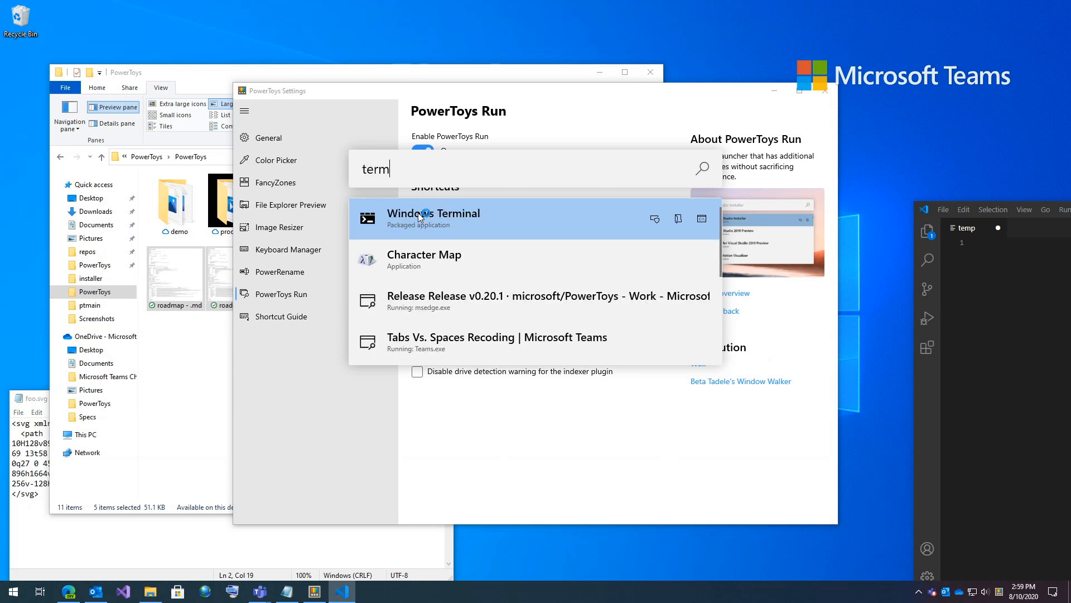
click(433, 217)
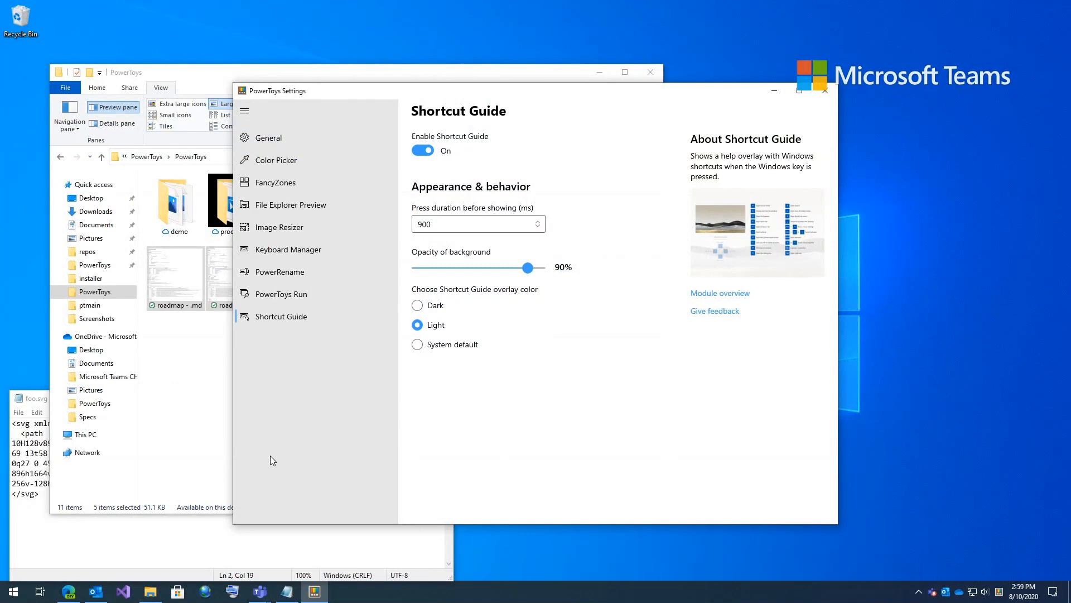
Step: Hold the Windows key to show the Shortcut Guide overlay
key(Win)
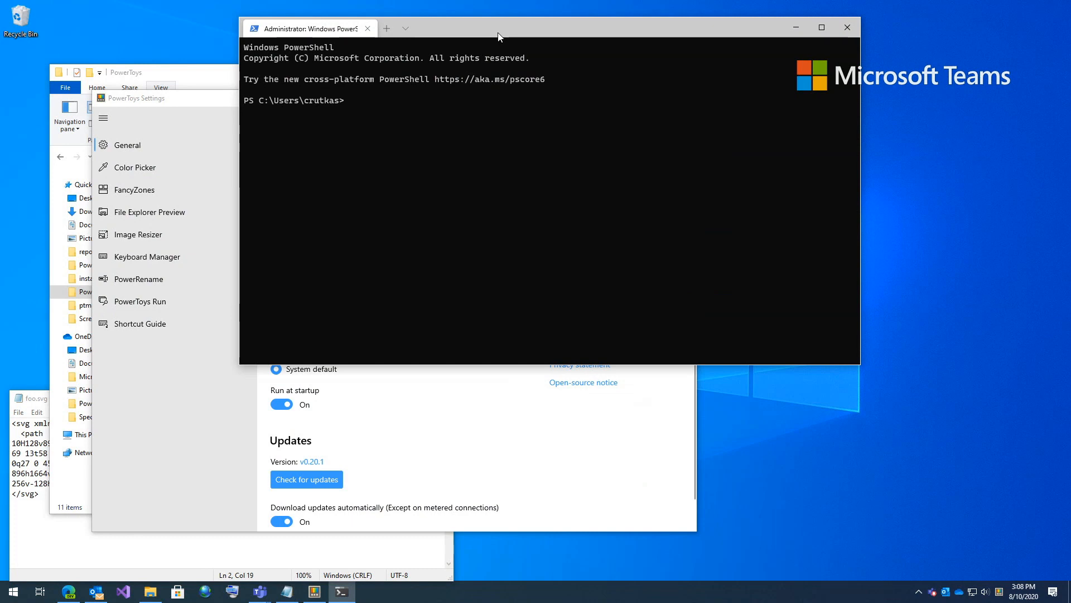
mouse_move(496, 36)
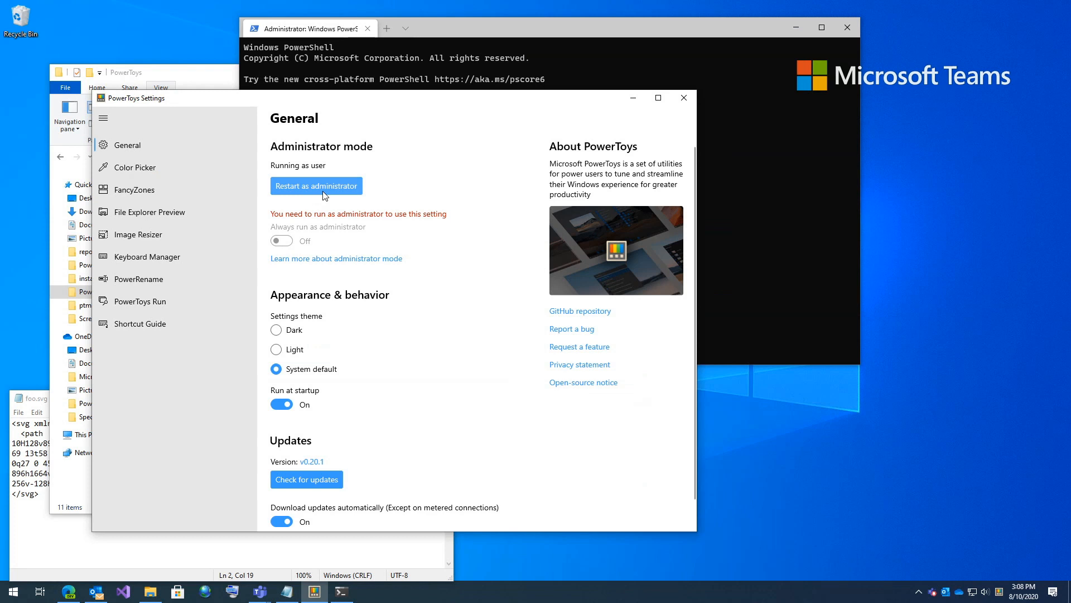
Step: Restart PowerToys as administrator and reopen settings from the tray to confirm
click(316, 185)
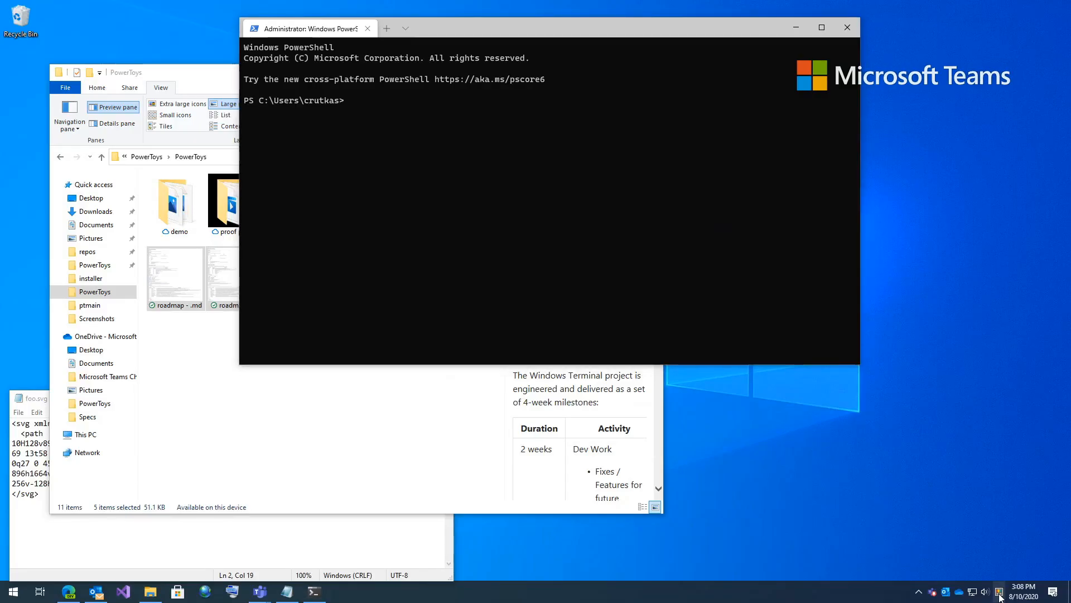
mouse_move(999, 589)
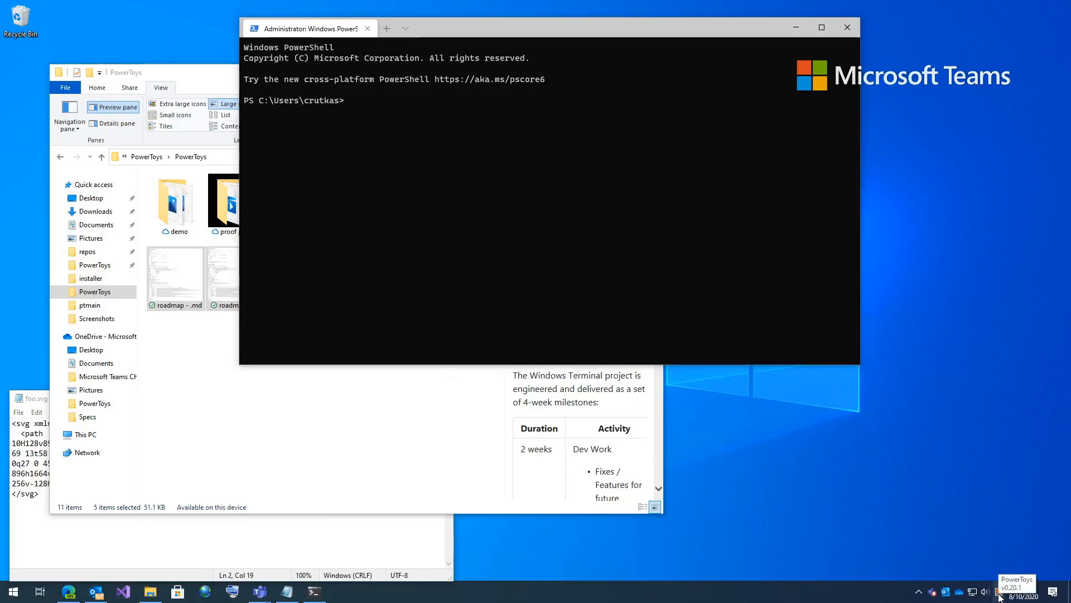
click(1002, 596)
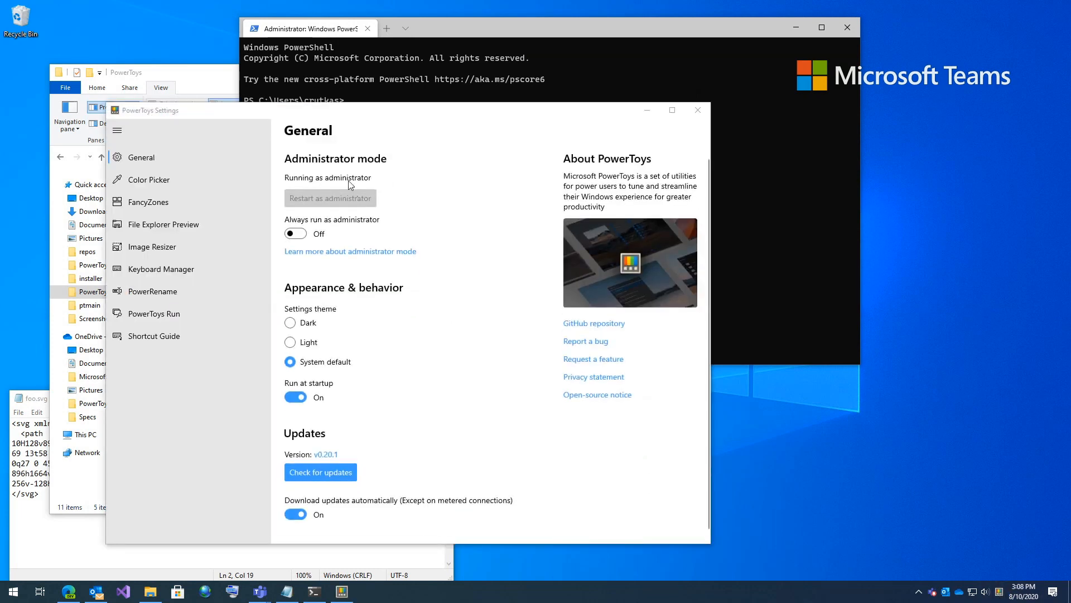
mouse_move(351, 235)
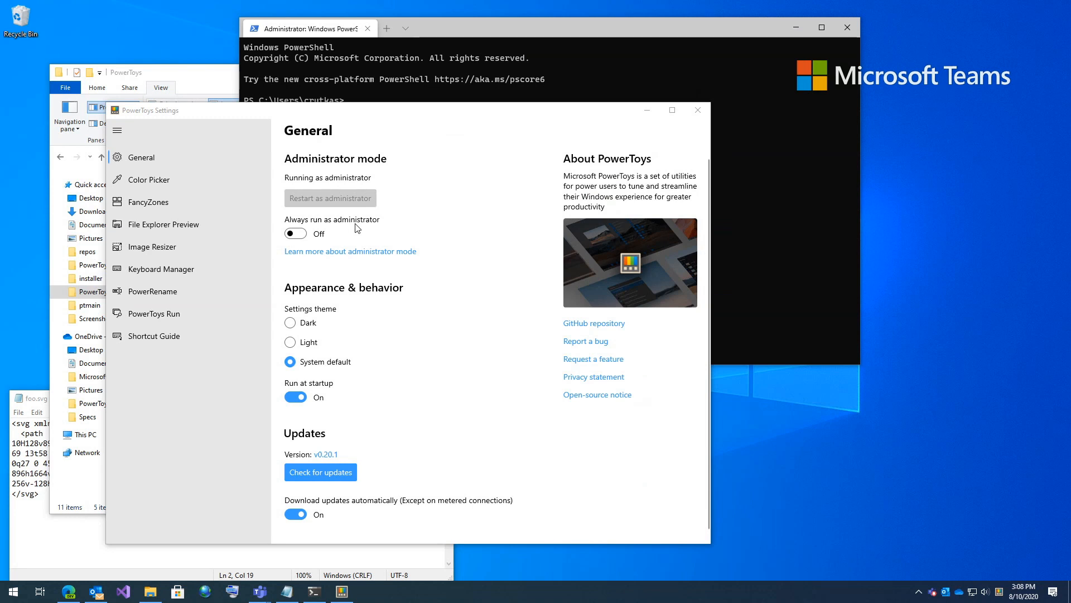
mouse_move(334, 232)
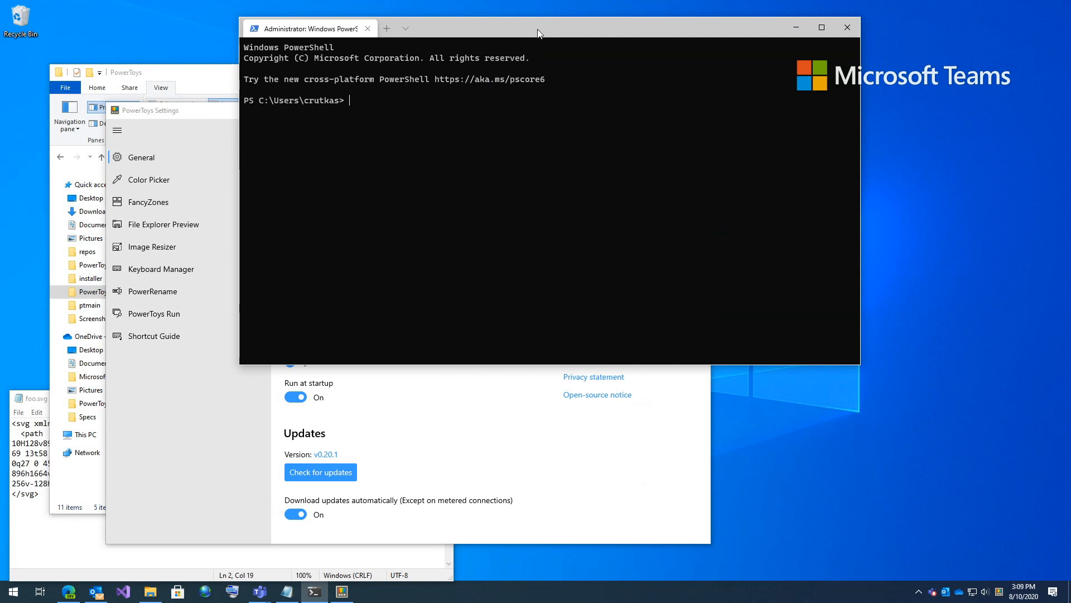
mouse_move(550, 32)
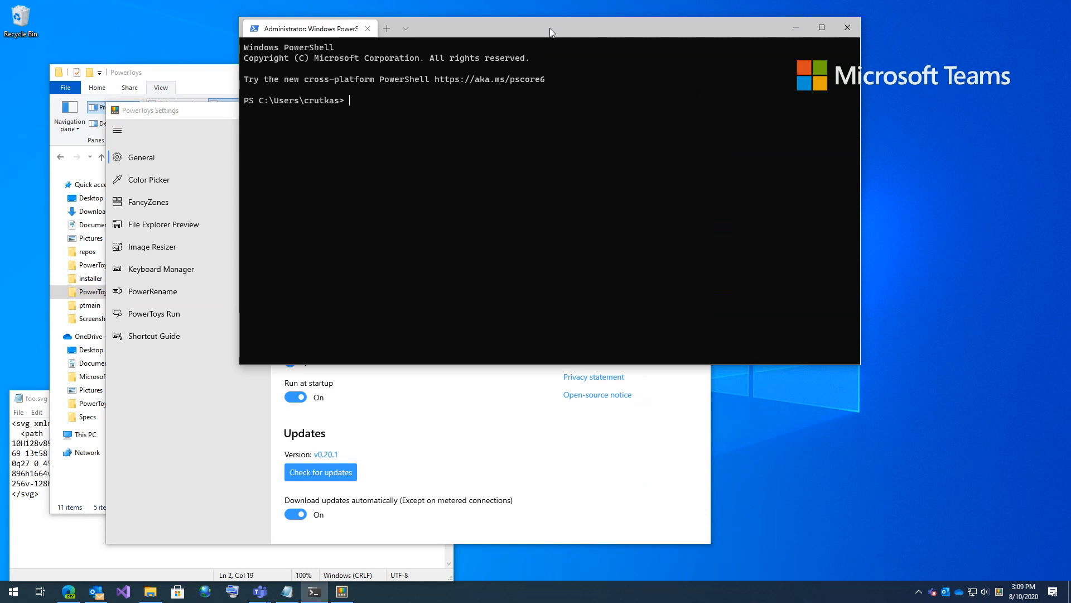
drag(551, 28, 543, 36)
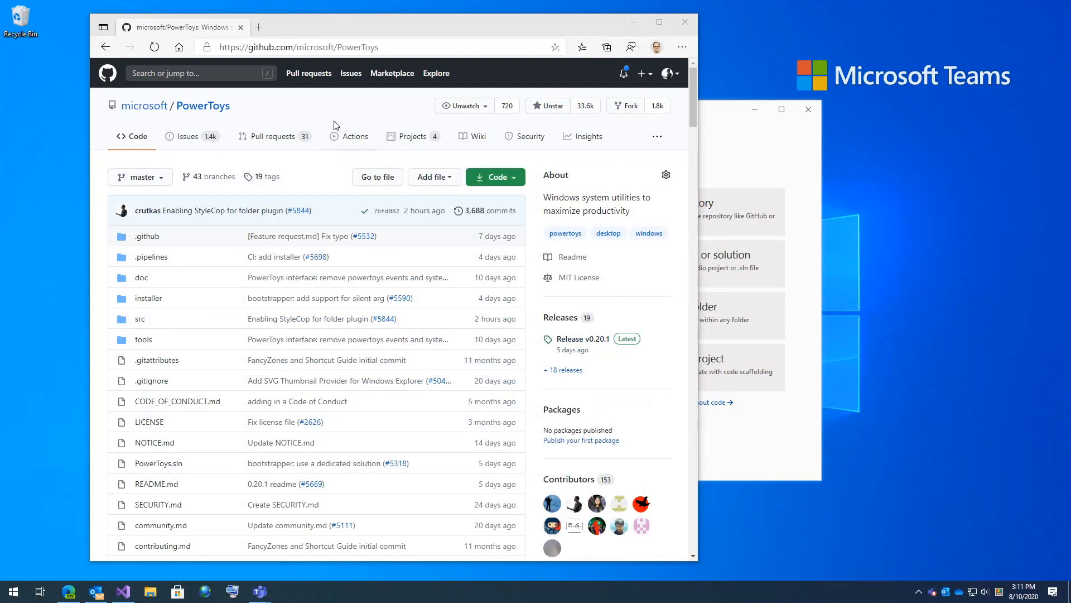
Step: Clone the microsoft/PowerToys GitHub URL into the local Repos folder from Visual Studio 2019
click(376, 47)
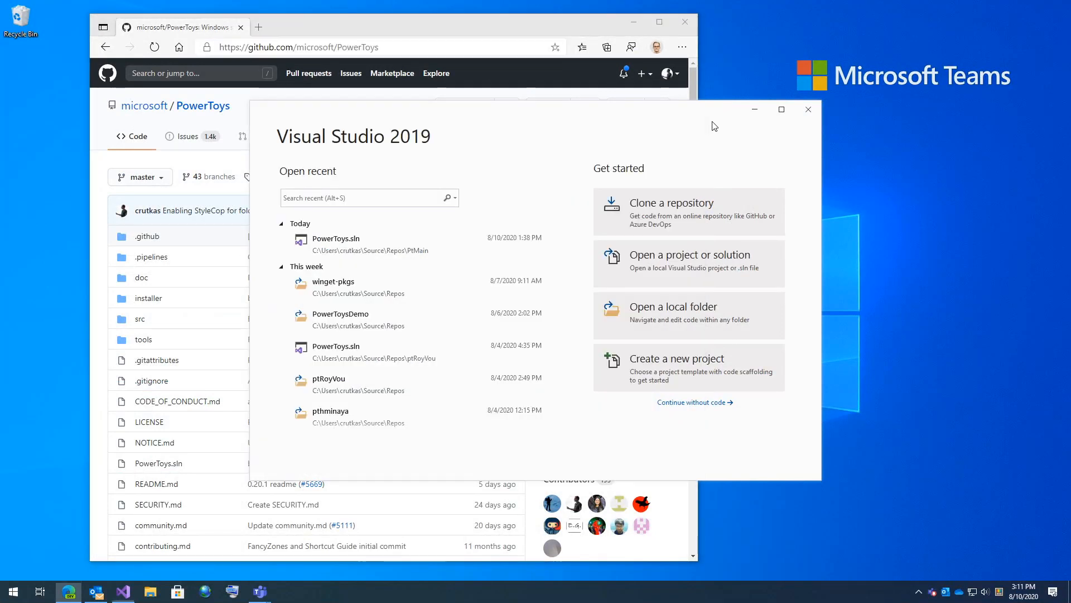
click(671, 202)
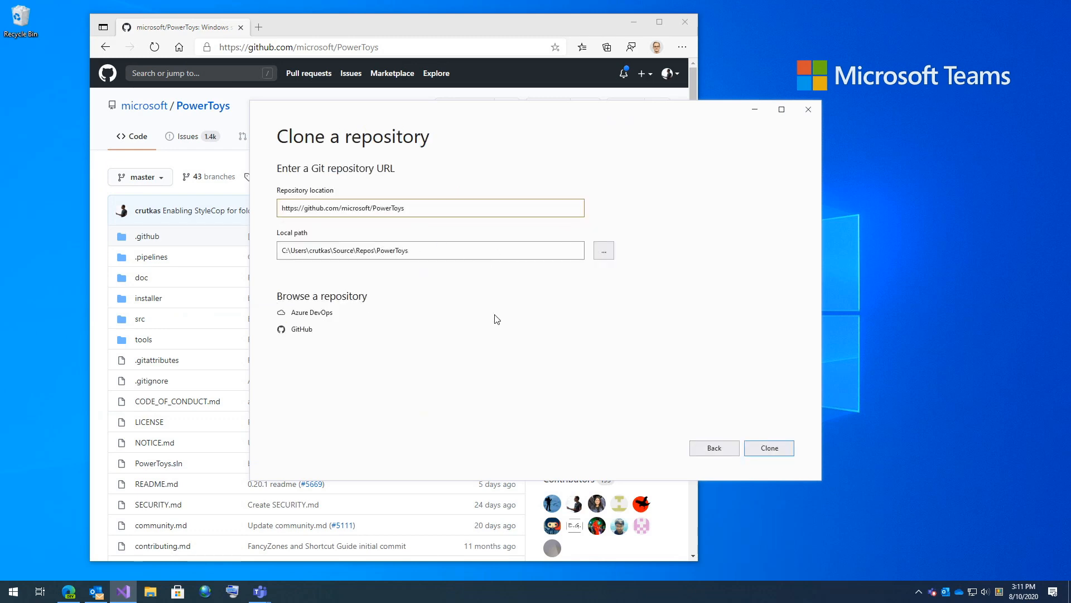
click(768, 448)
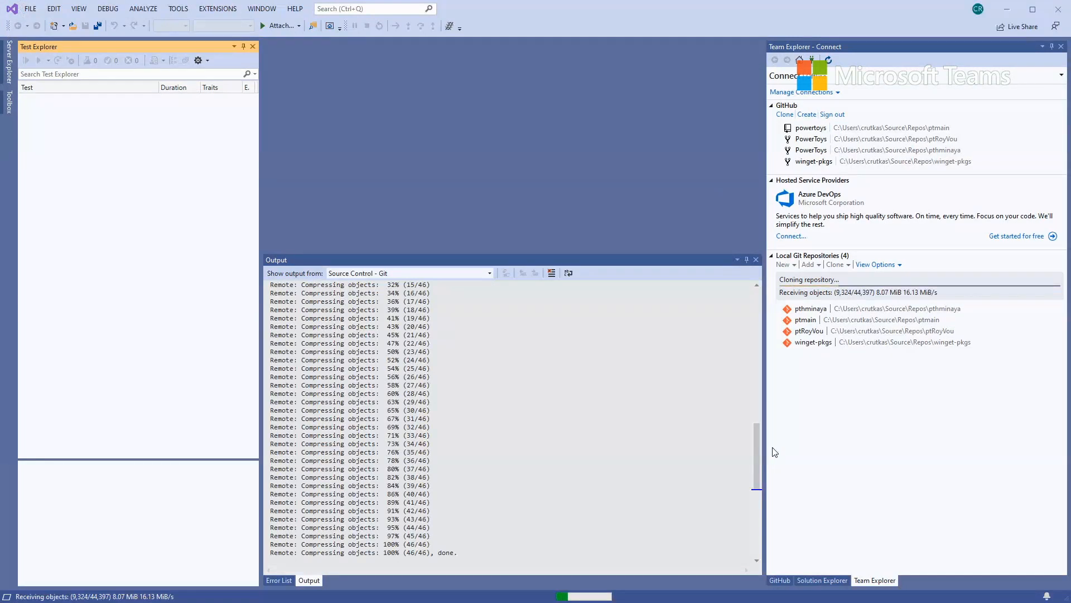
Step: Scroll the PowerToys README to Developer Guidance in Edge and open the developer docs
key(alt+tab)
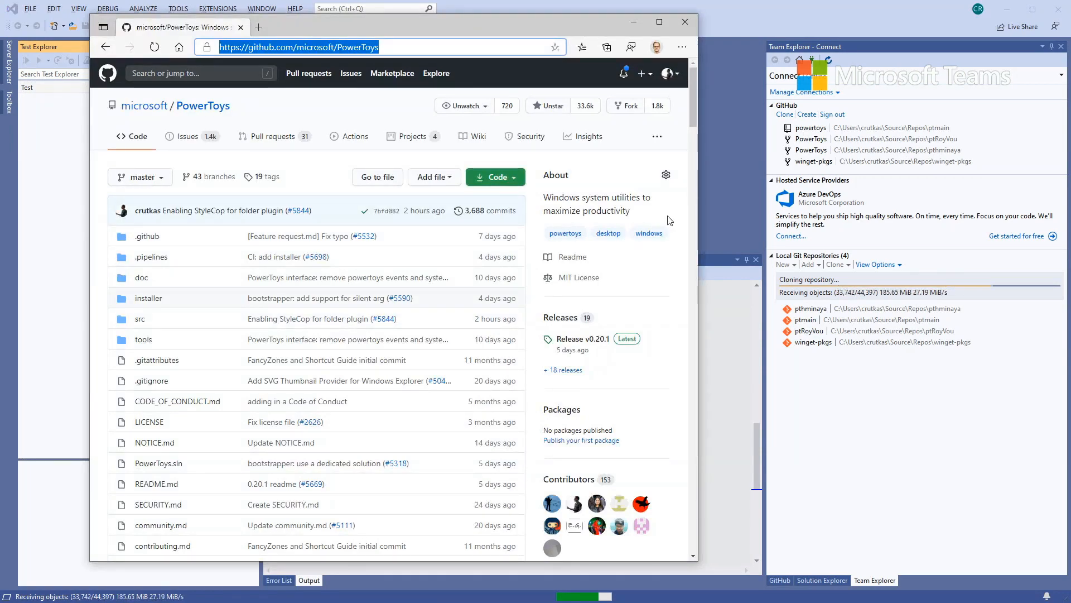
scroll(down, 3)
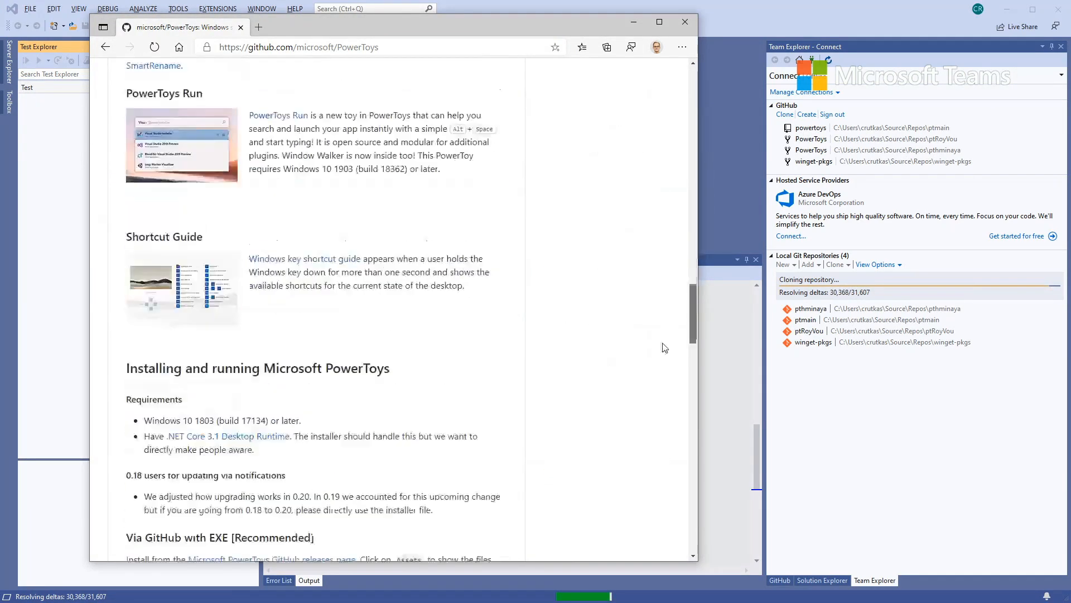
scroll(down, 3)
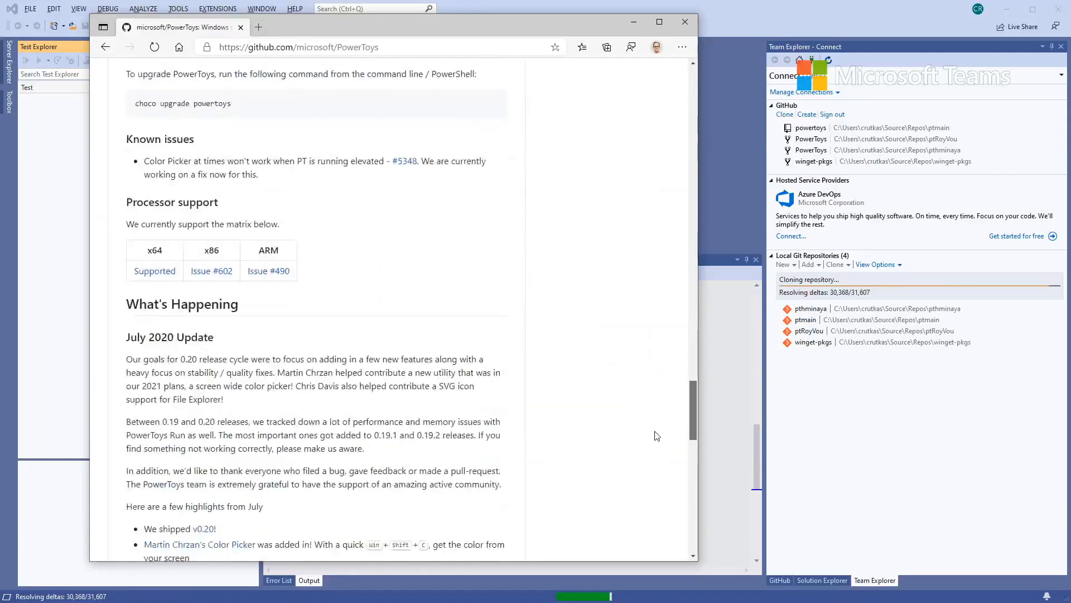
scroll(down, 3)
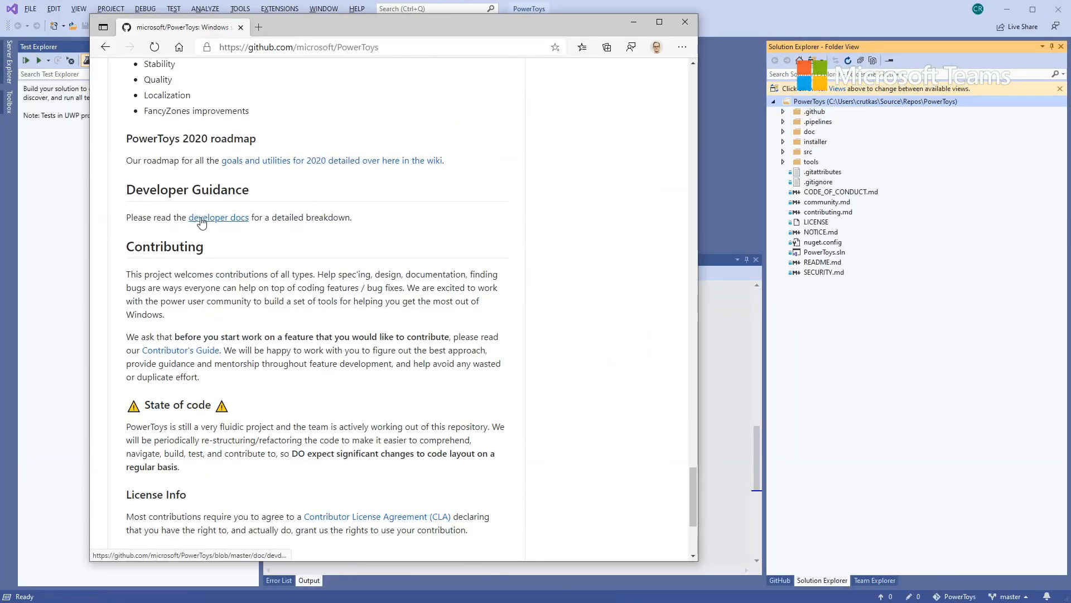
click(219, 217)
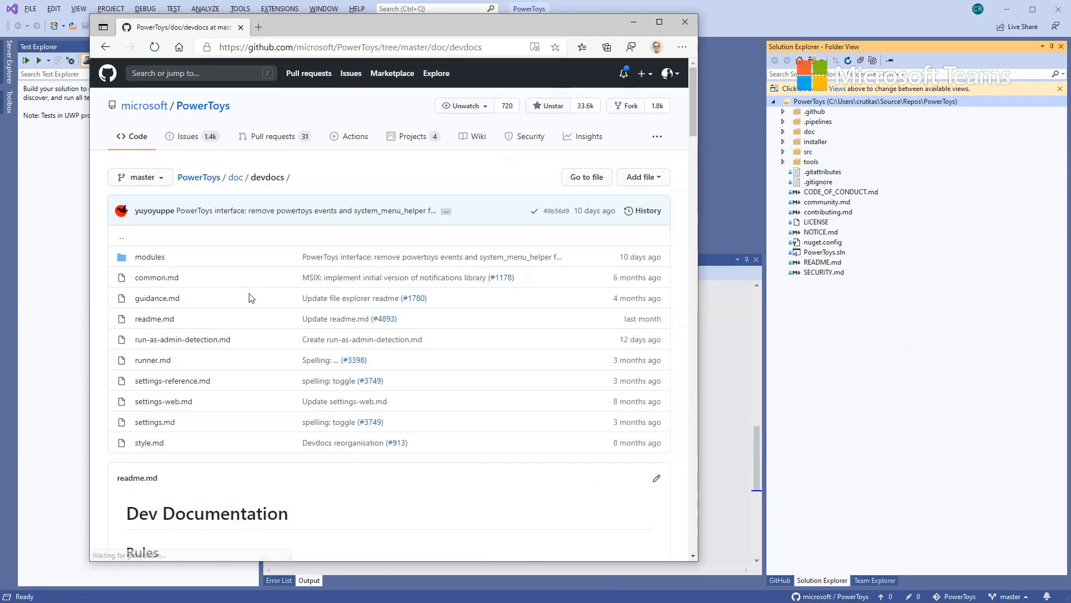
scroll(down, 3)
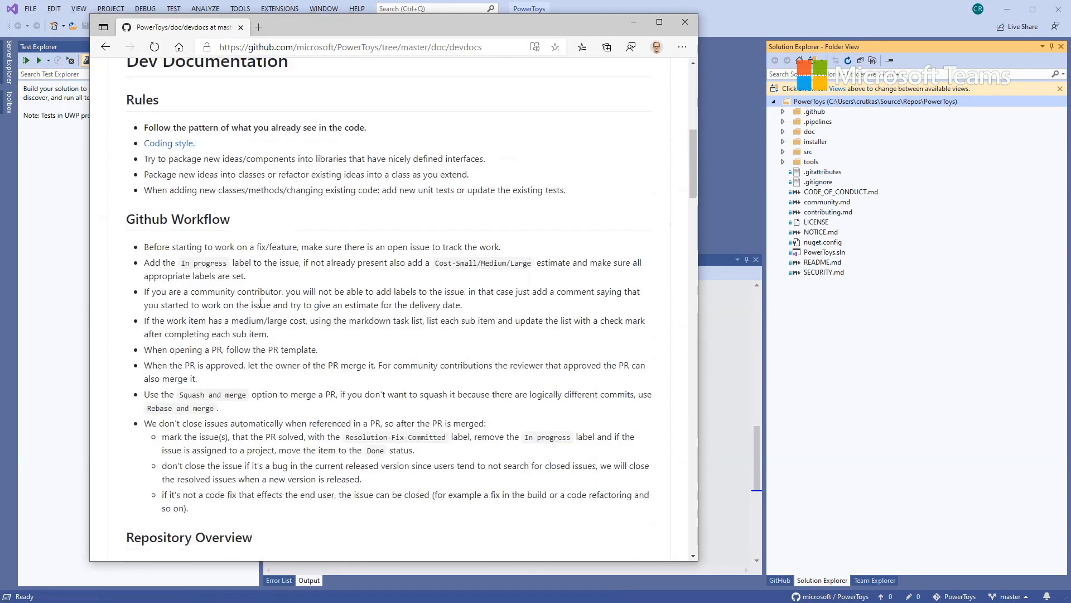